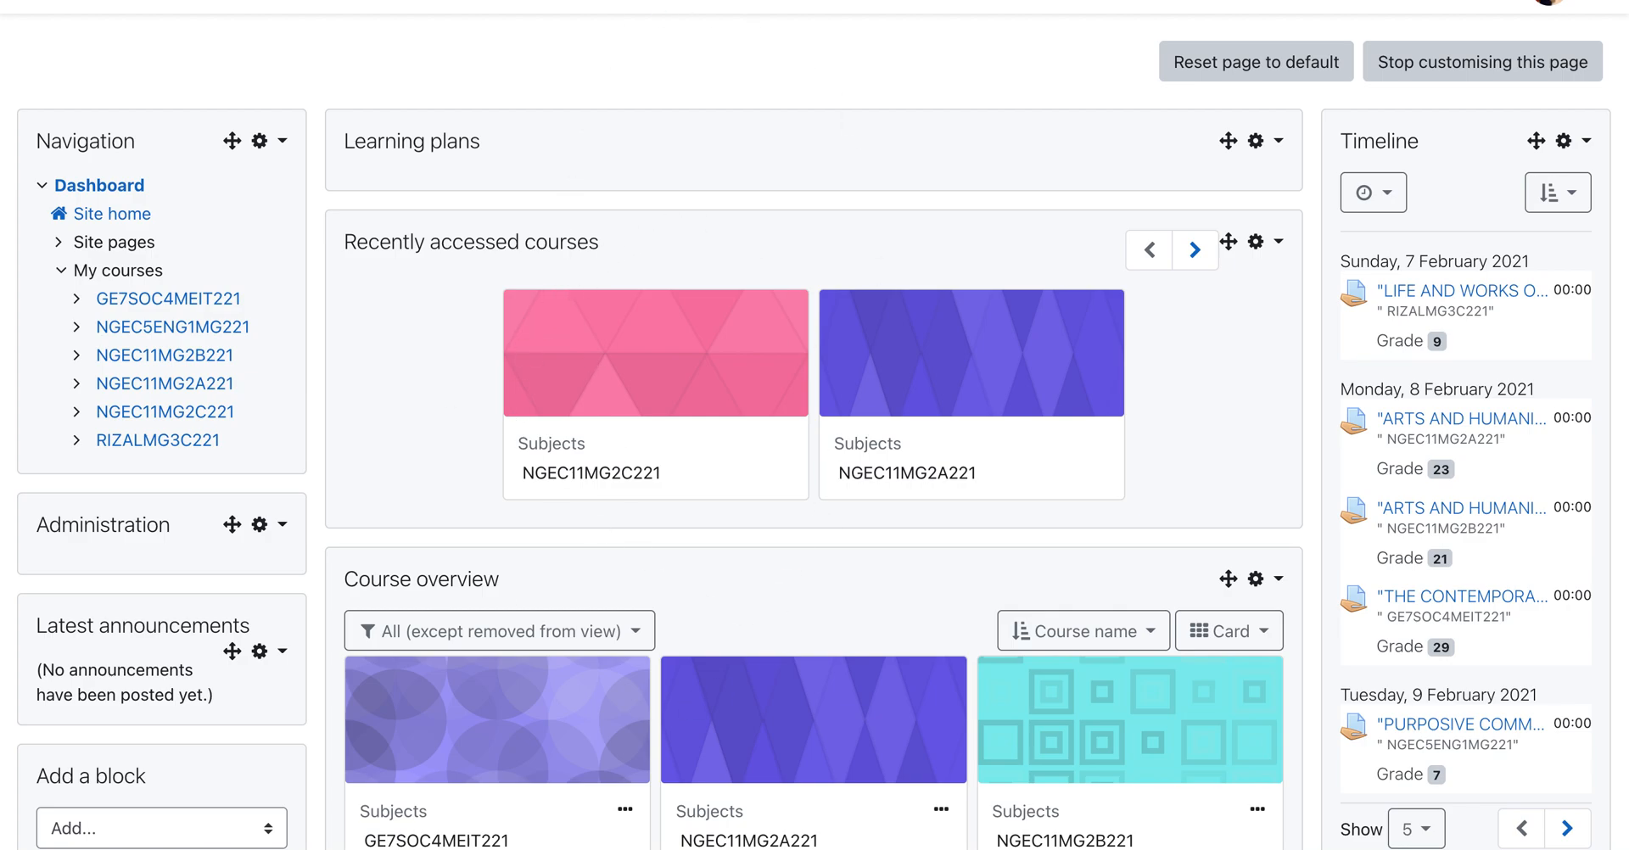
{"action": "mouse_move", "coordinate": [805, 212]}
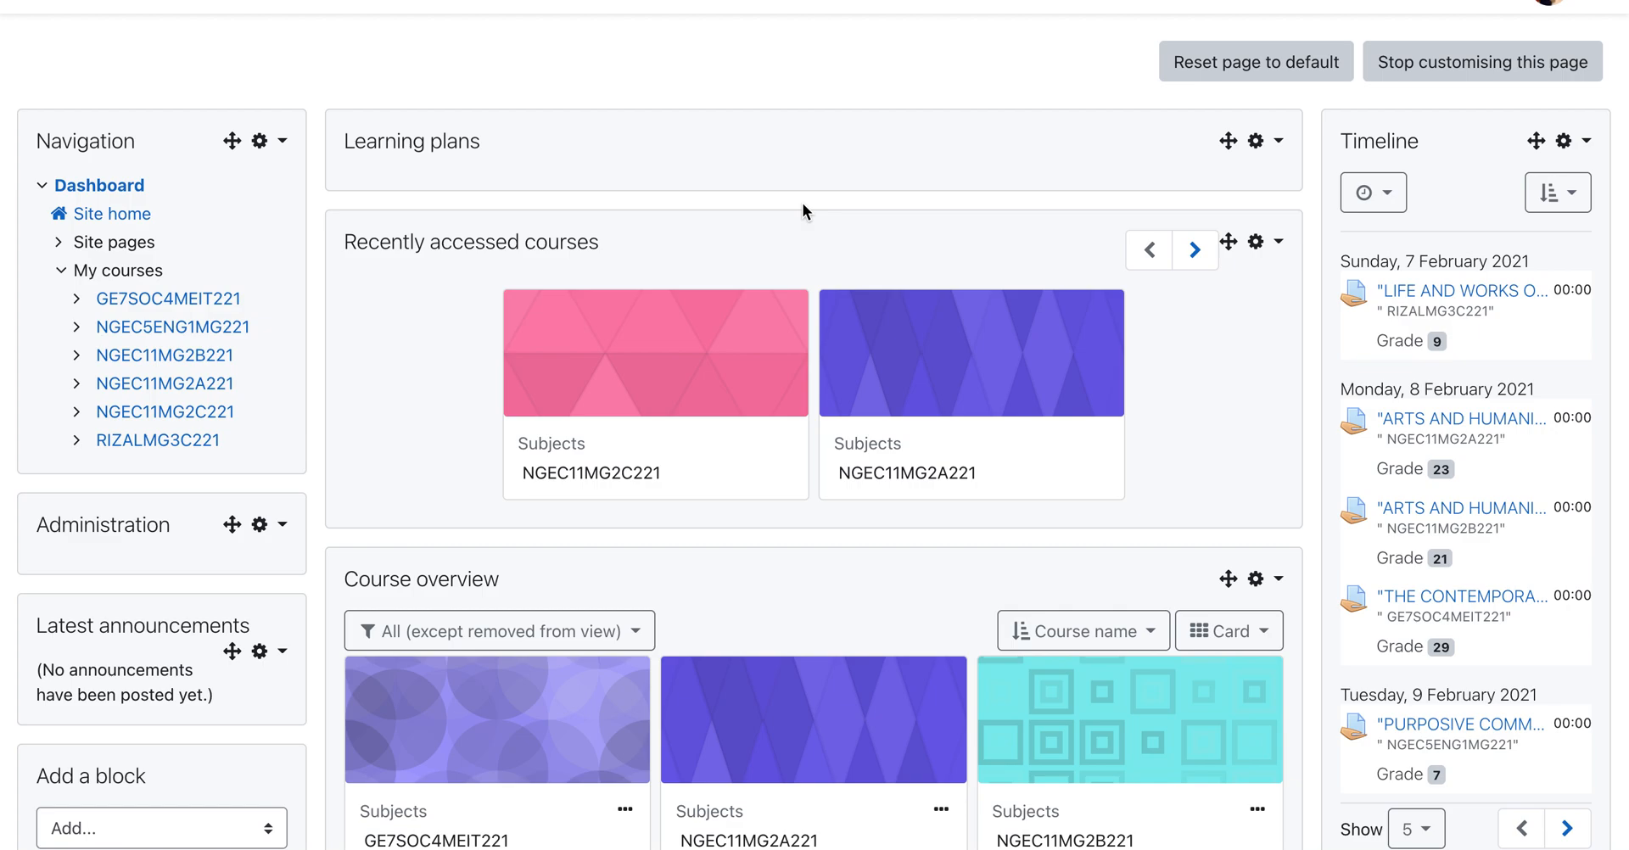
{"action": "mouse_move", "coordinate": [1194, 249]}
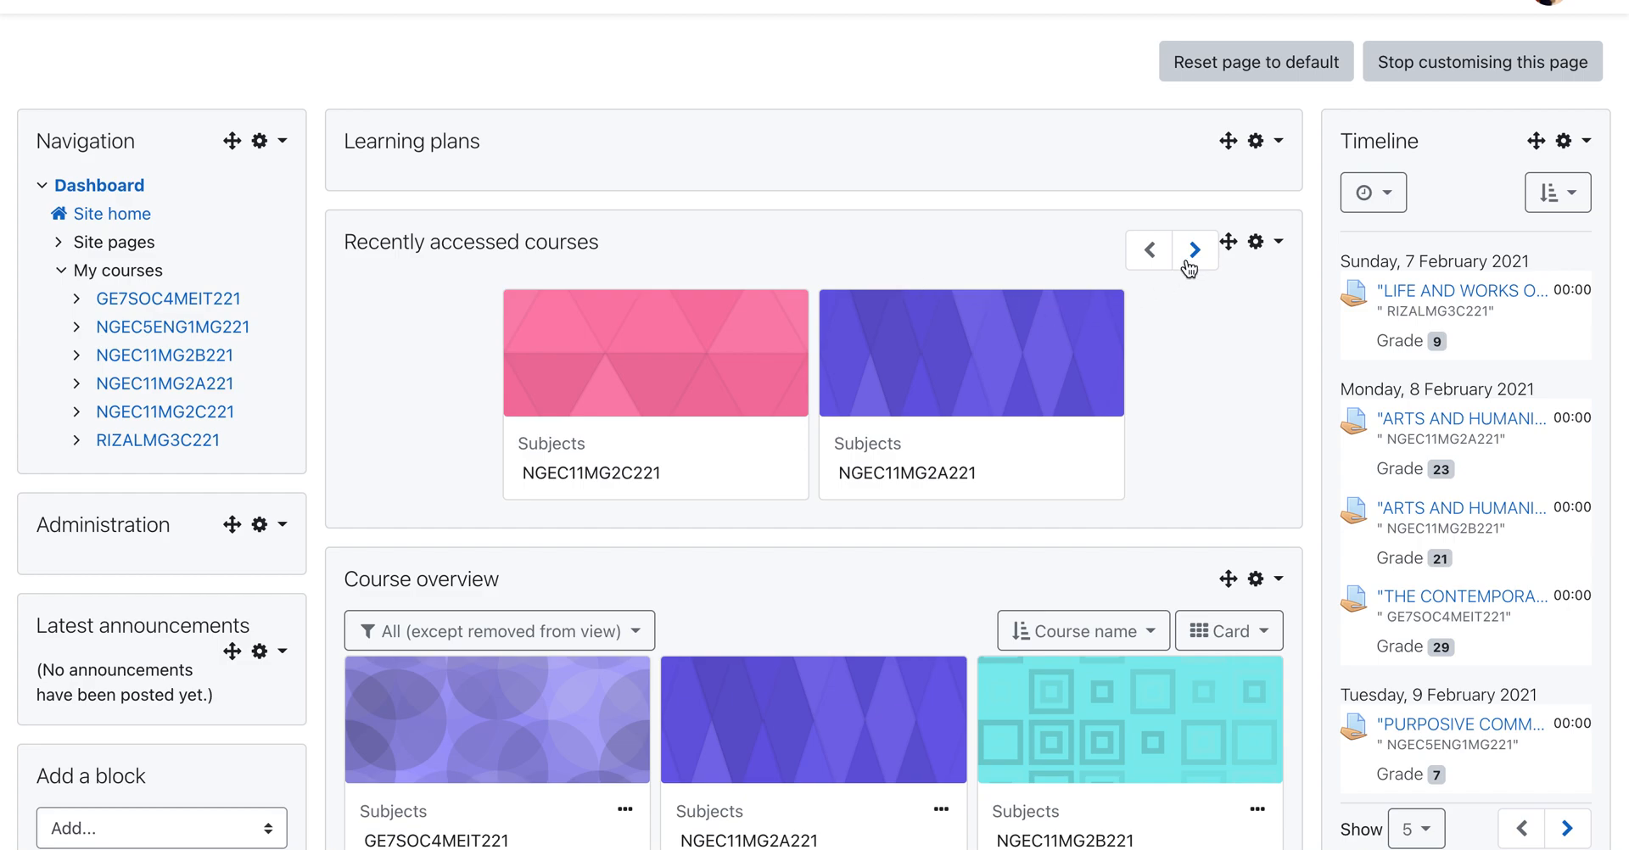
Open the NGEC11MG2C221 course from the Recently accessed courses carousel.
{"action": "left_click", "coordinate": [1194, 250]}
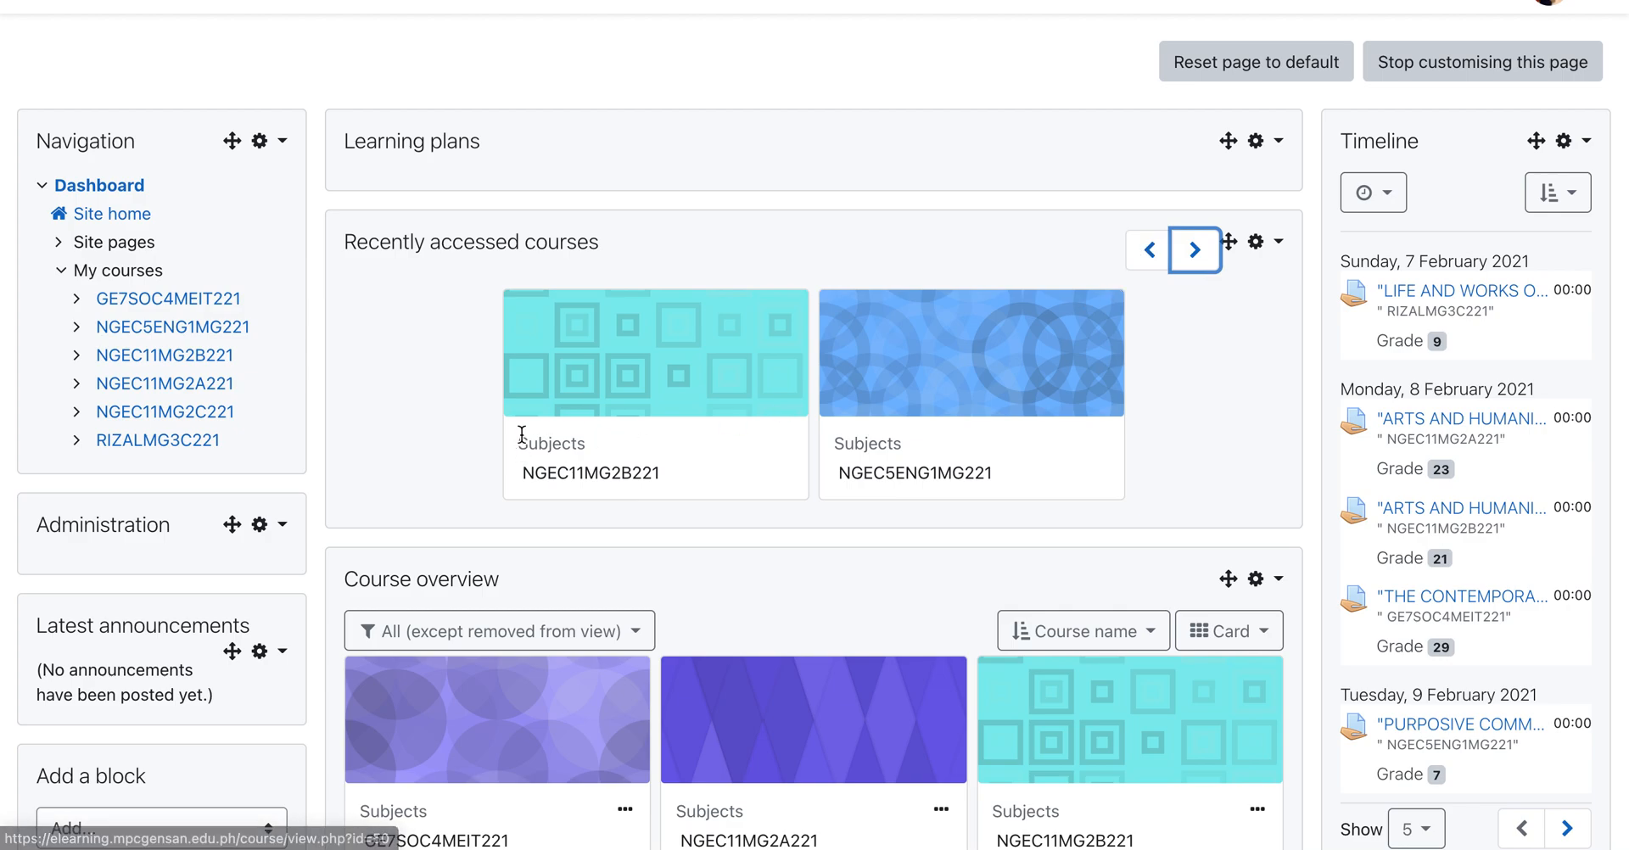
{"action": "mouse_move", "coordinate": [711, 407]}
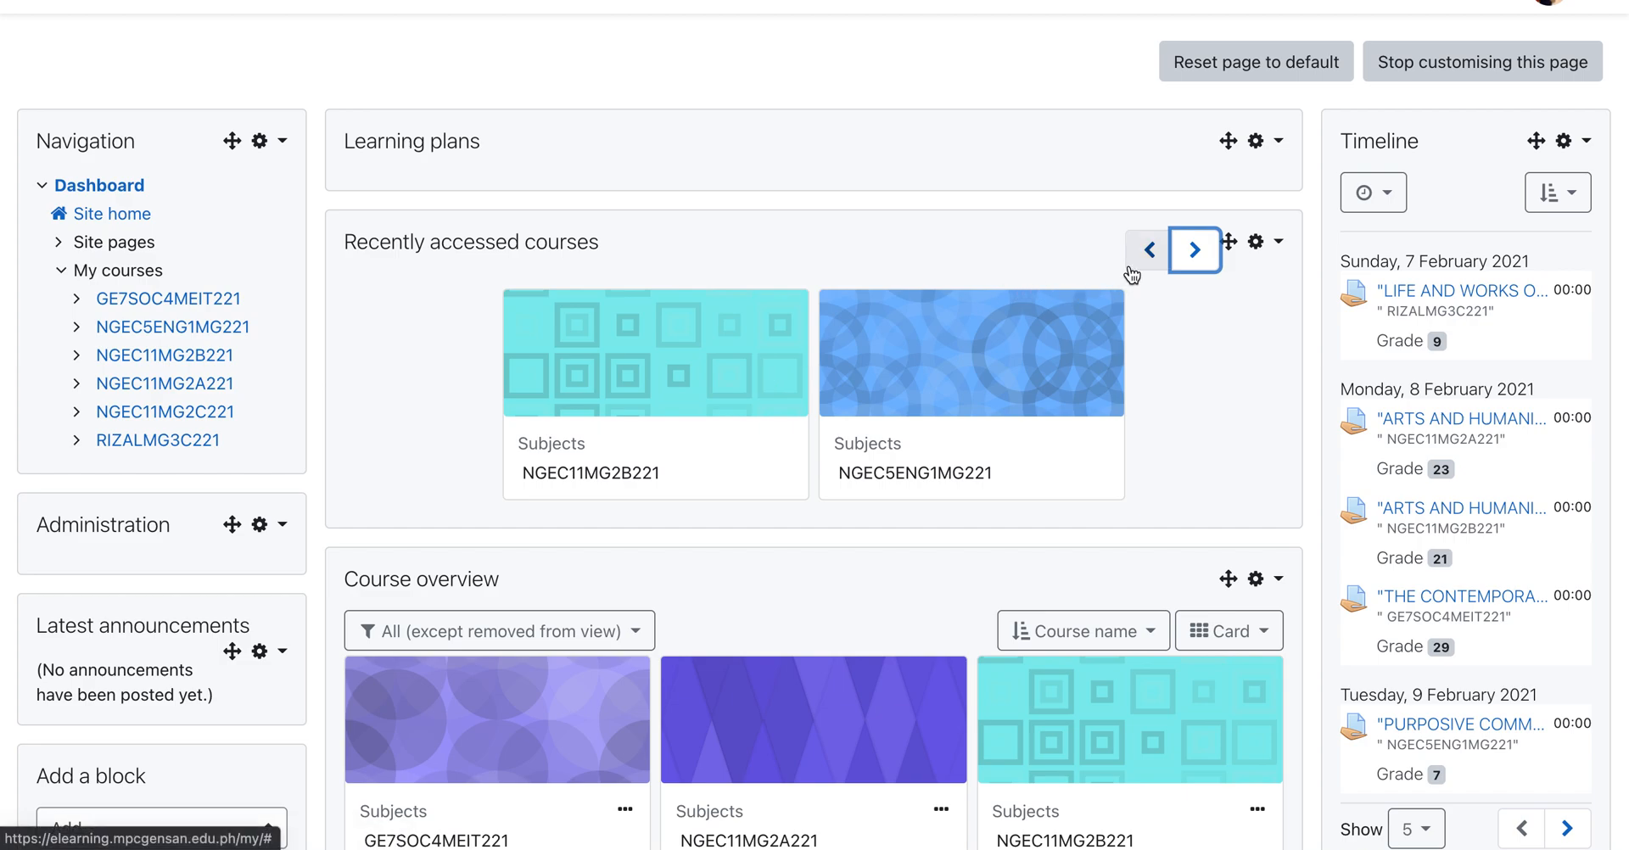
{"action": "left_click", "coordinate": [1195, 249]}
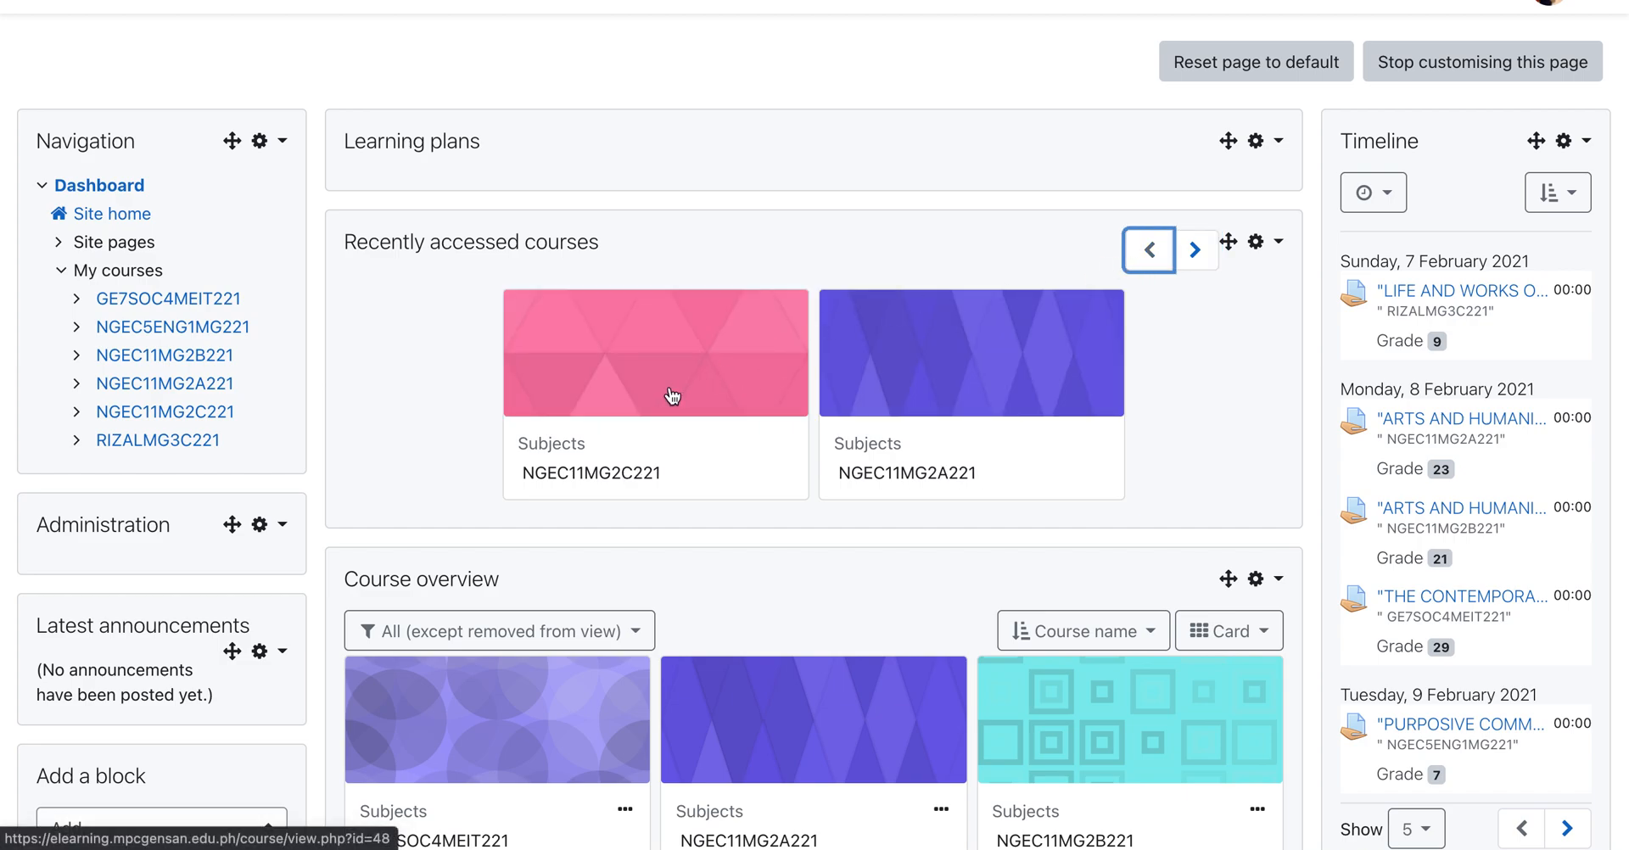
{"action": "mouse_move", "coordinate": [681, 384]}
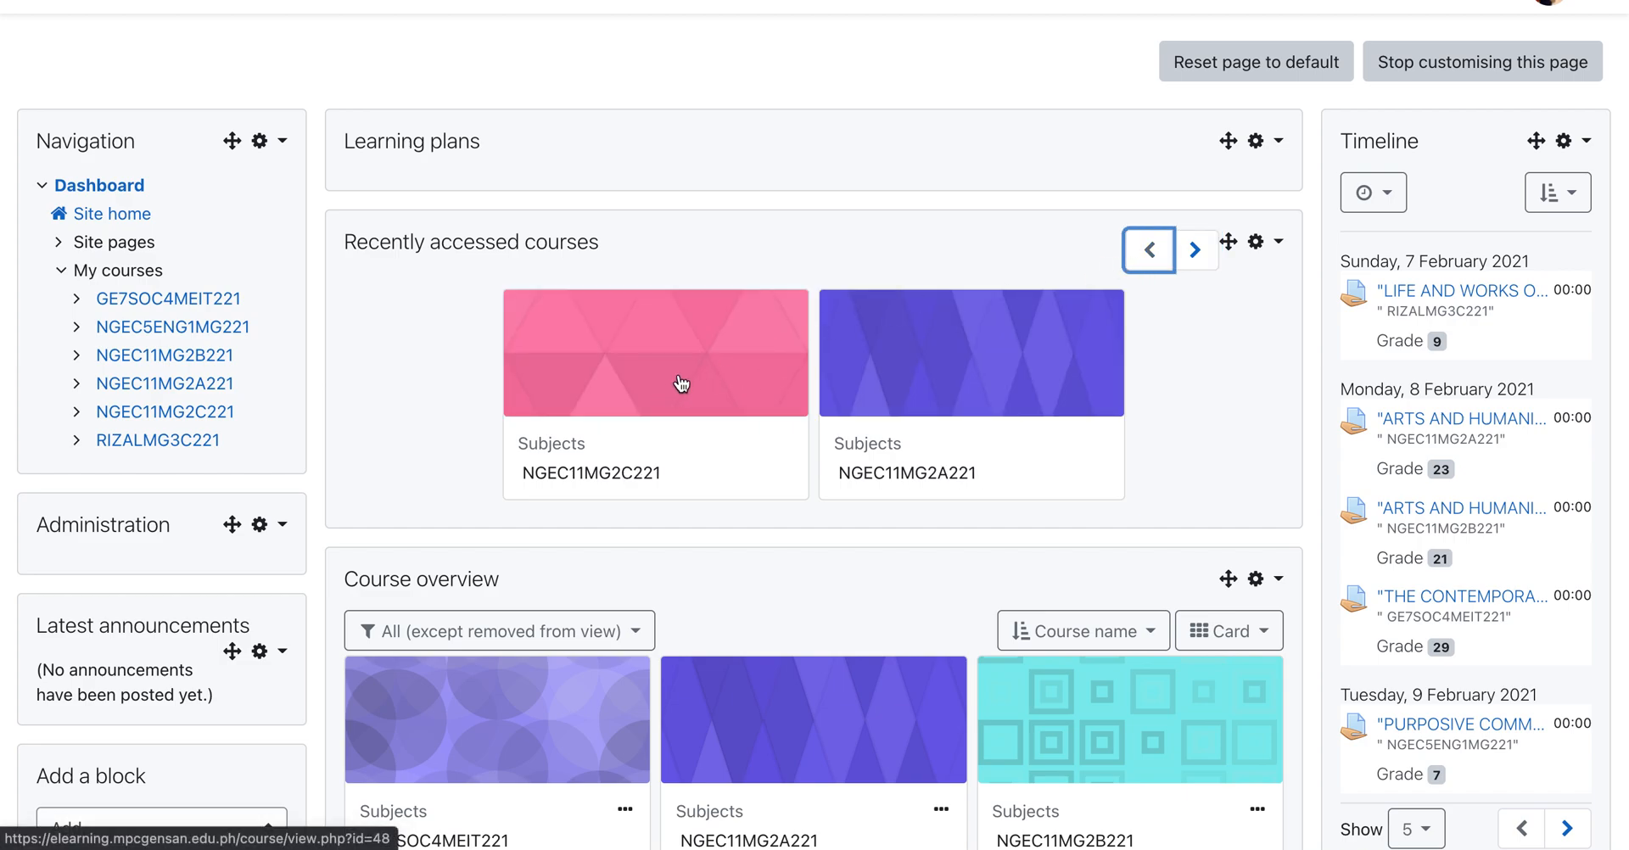
{"action": "mouse_move", "coordinate": [614, 249]}
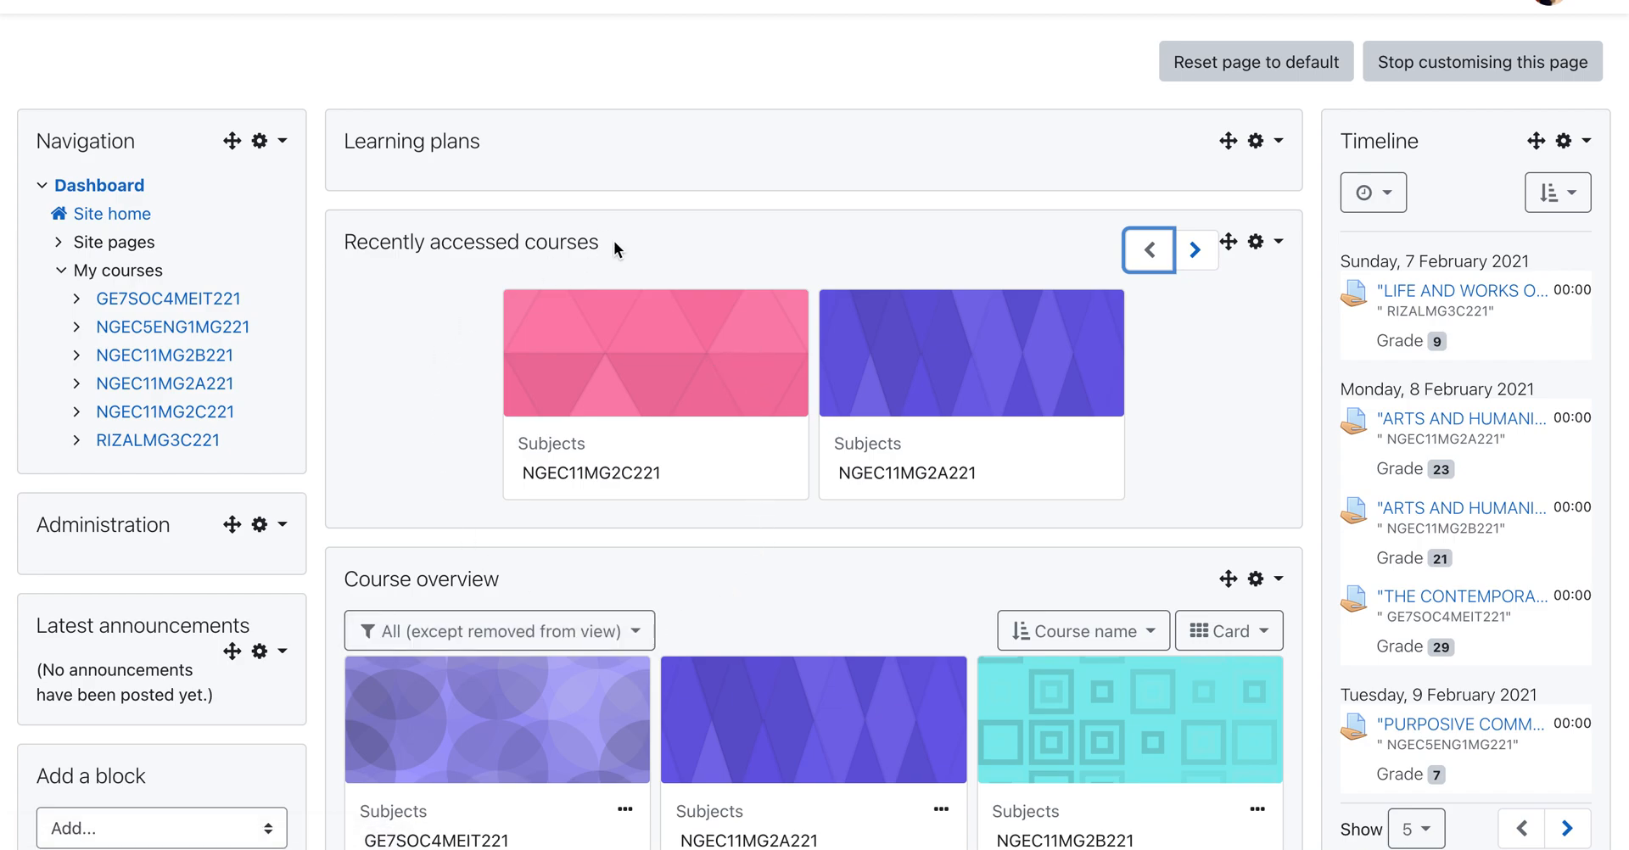
{"action": "mouse_move", "coordinate": [653, 388]}
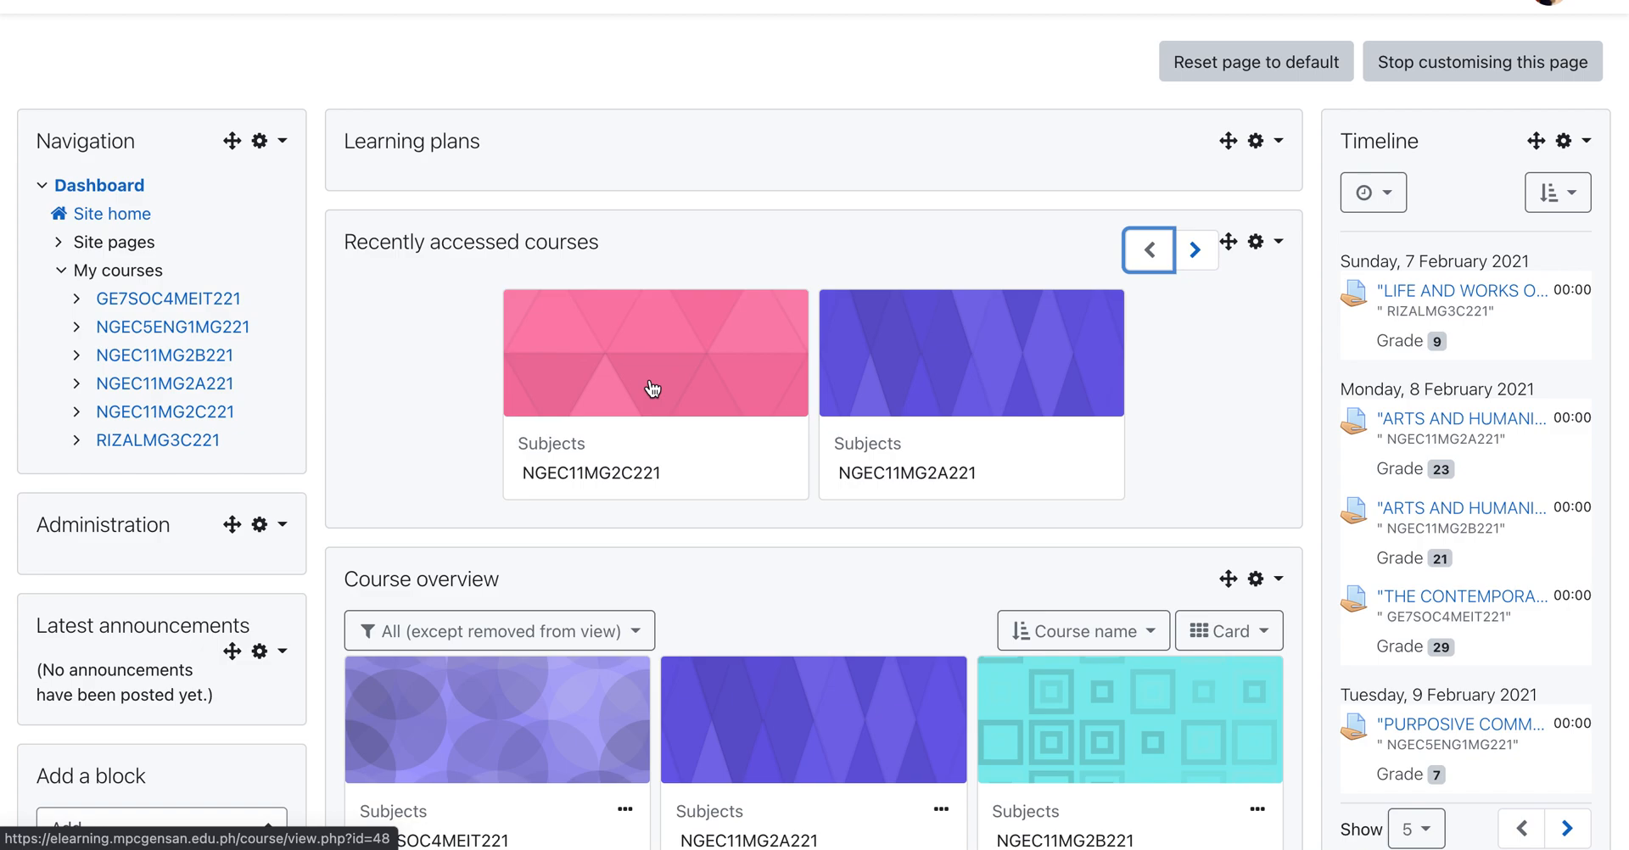
{"action": "mouse_move", "coordinate": [657, 336]}
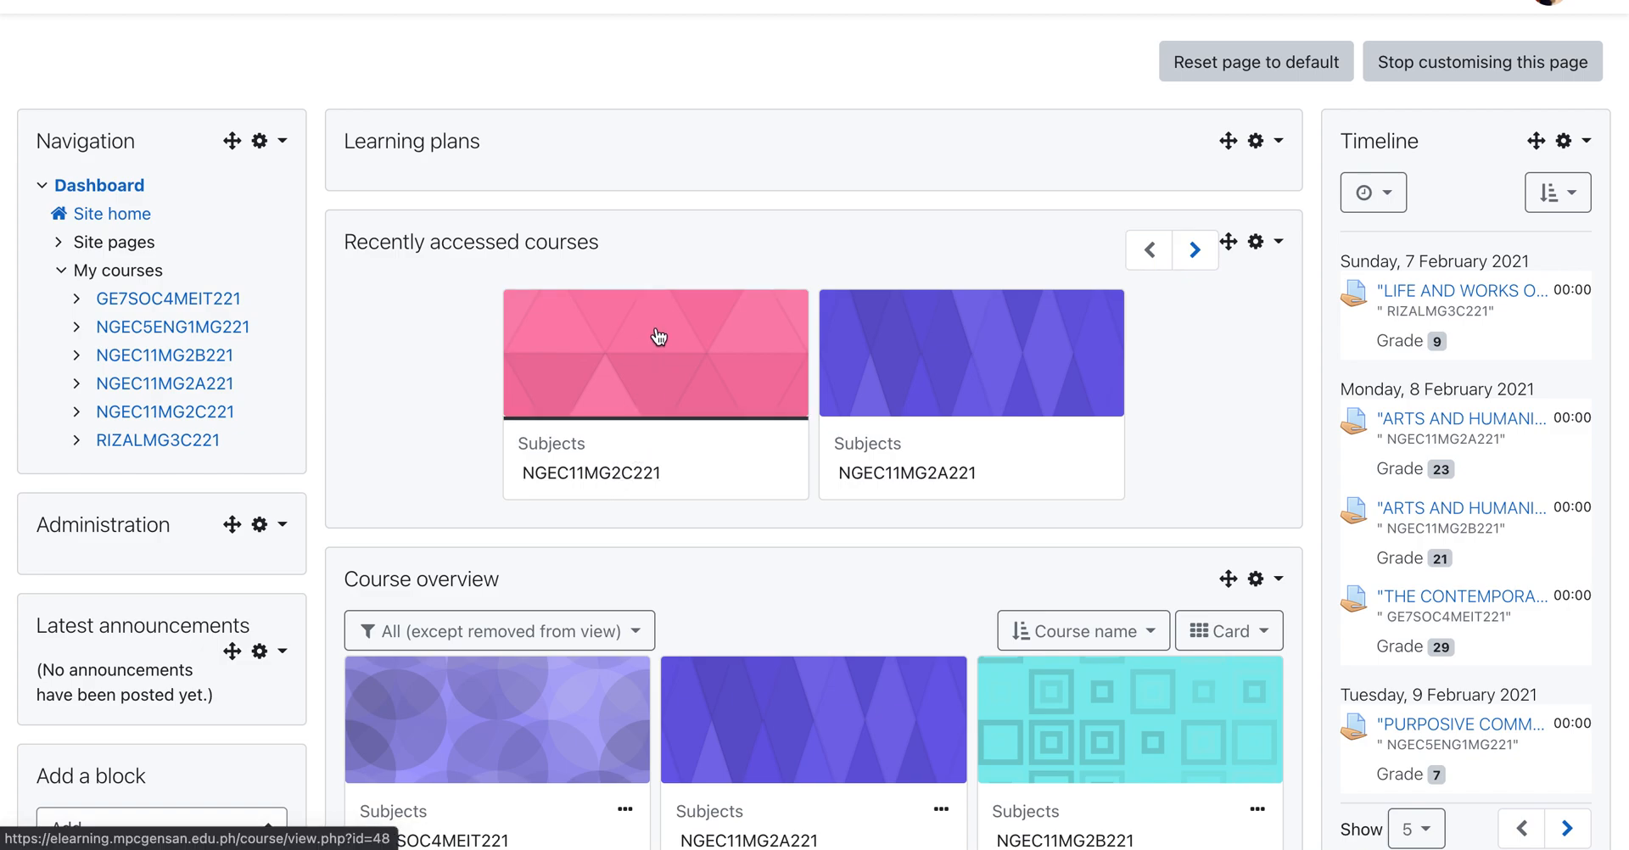
{"action": "left_click", "coordinate": [654, 353]}
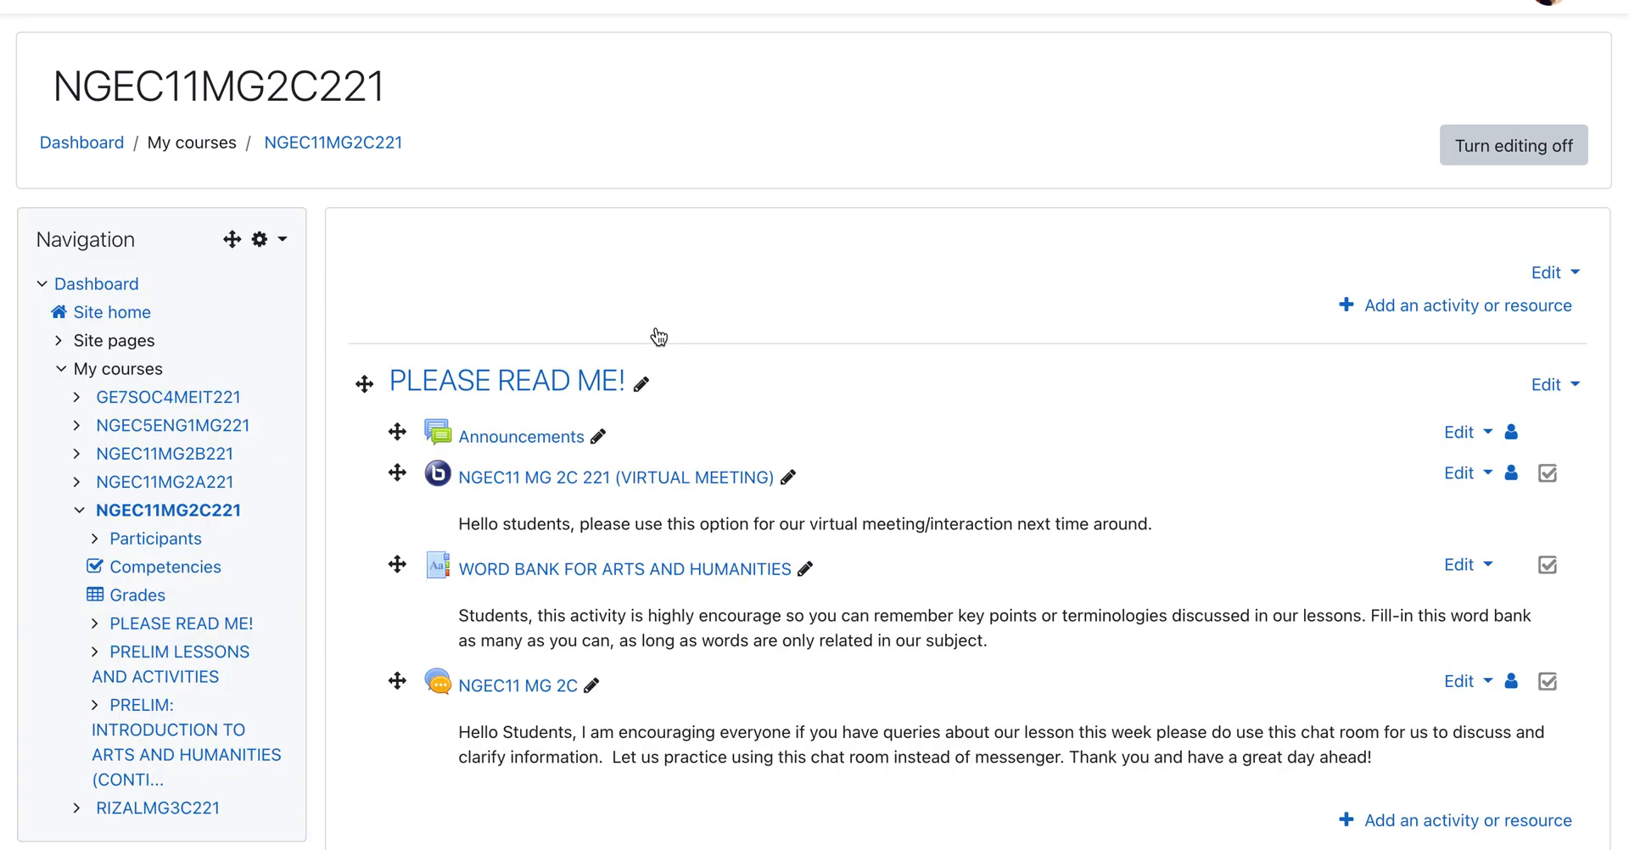
Start a data import into NGEC11MG2C221 via Course administration > Import.
{"action": "scroll", "scroll_direction": "down", "scroll_amount": 3}
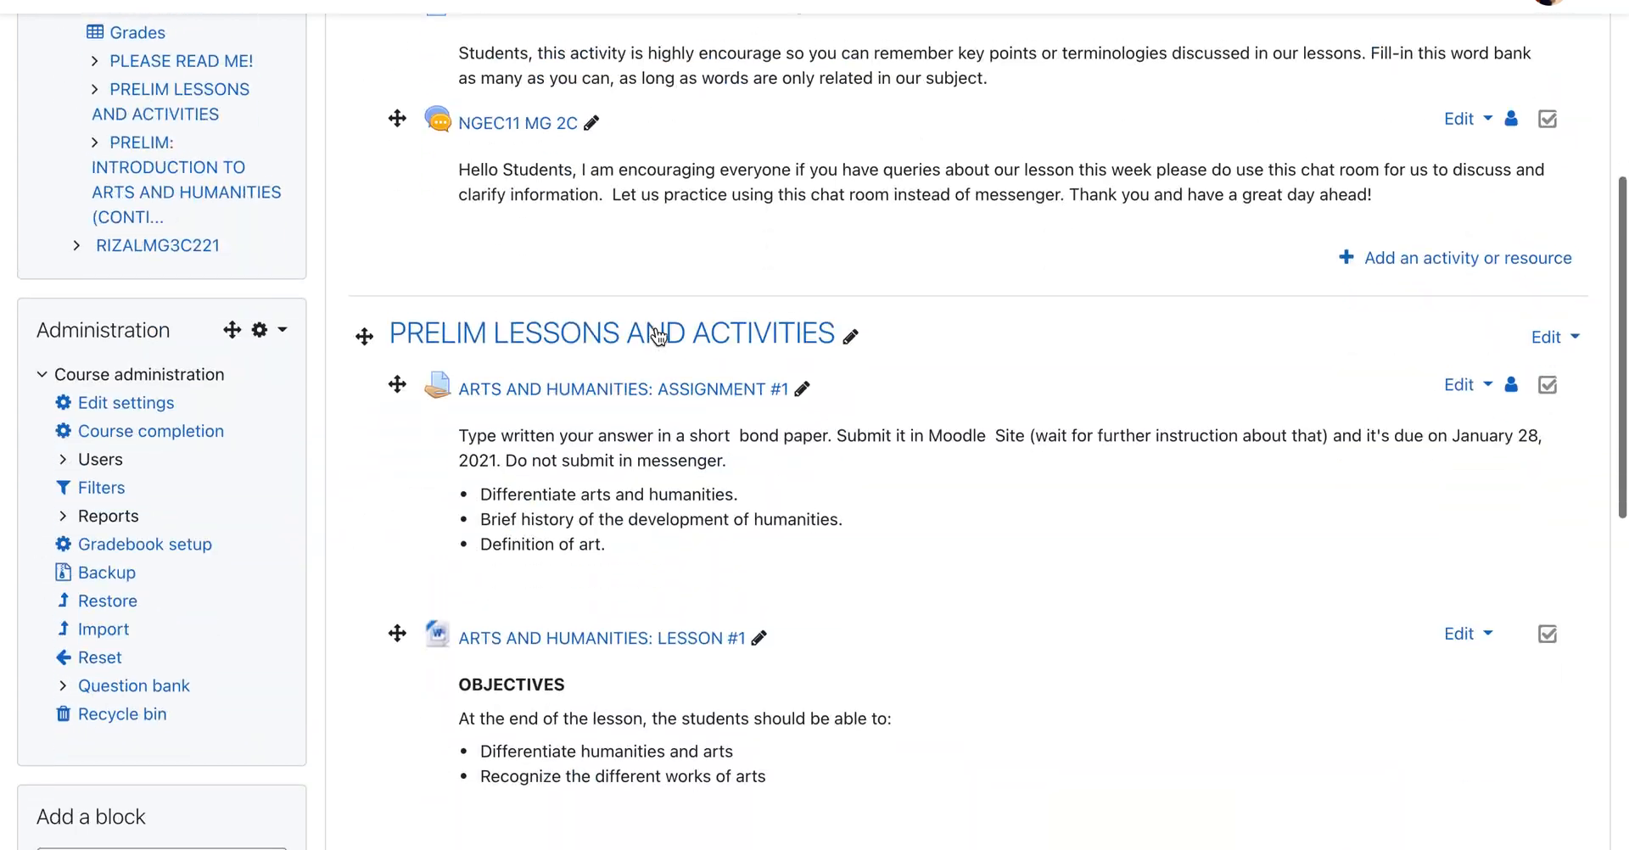
{"action": "scroll", "scroll_direction": "down", "scroll_amount": 3}
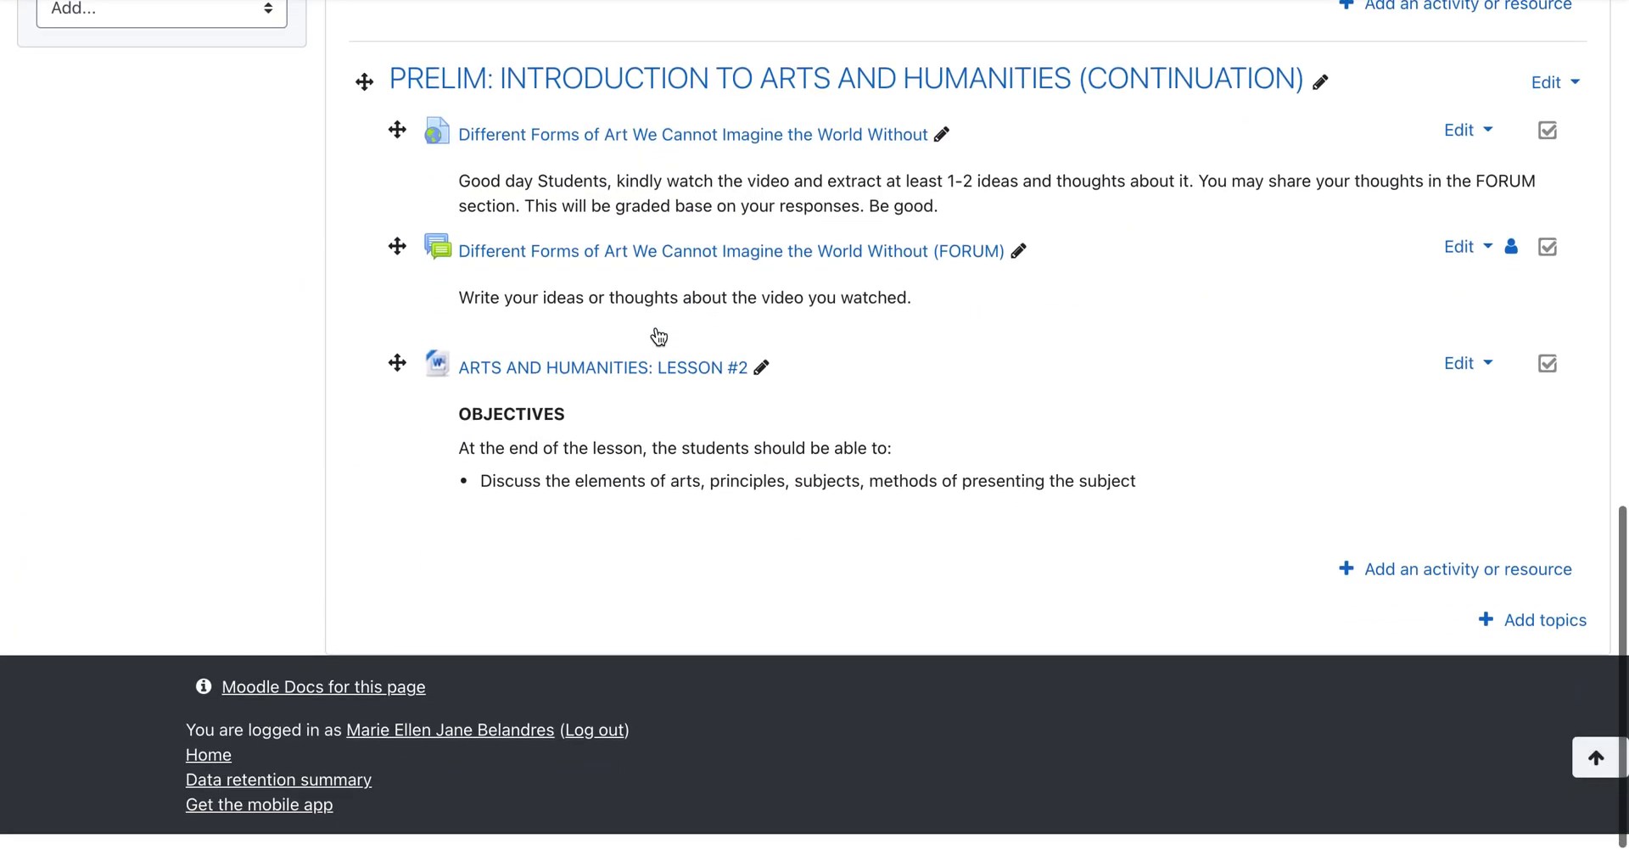
{"action": "scroll", "scroll_direction": "down", "scroll_amount": 3}
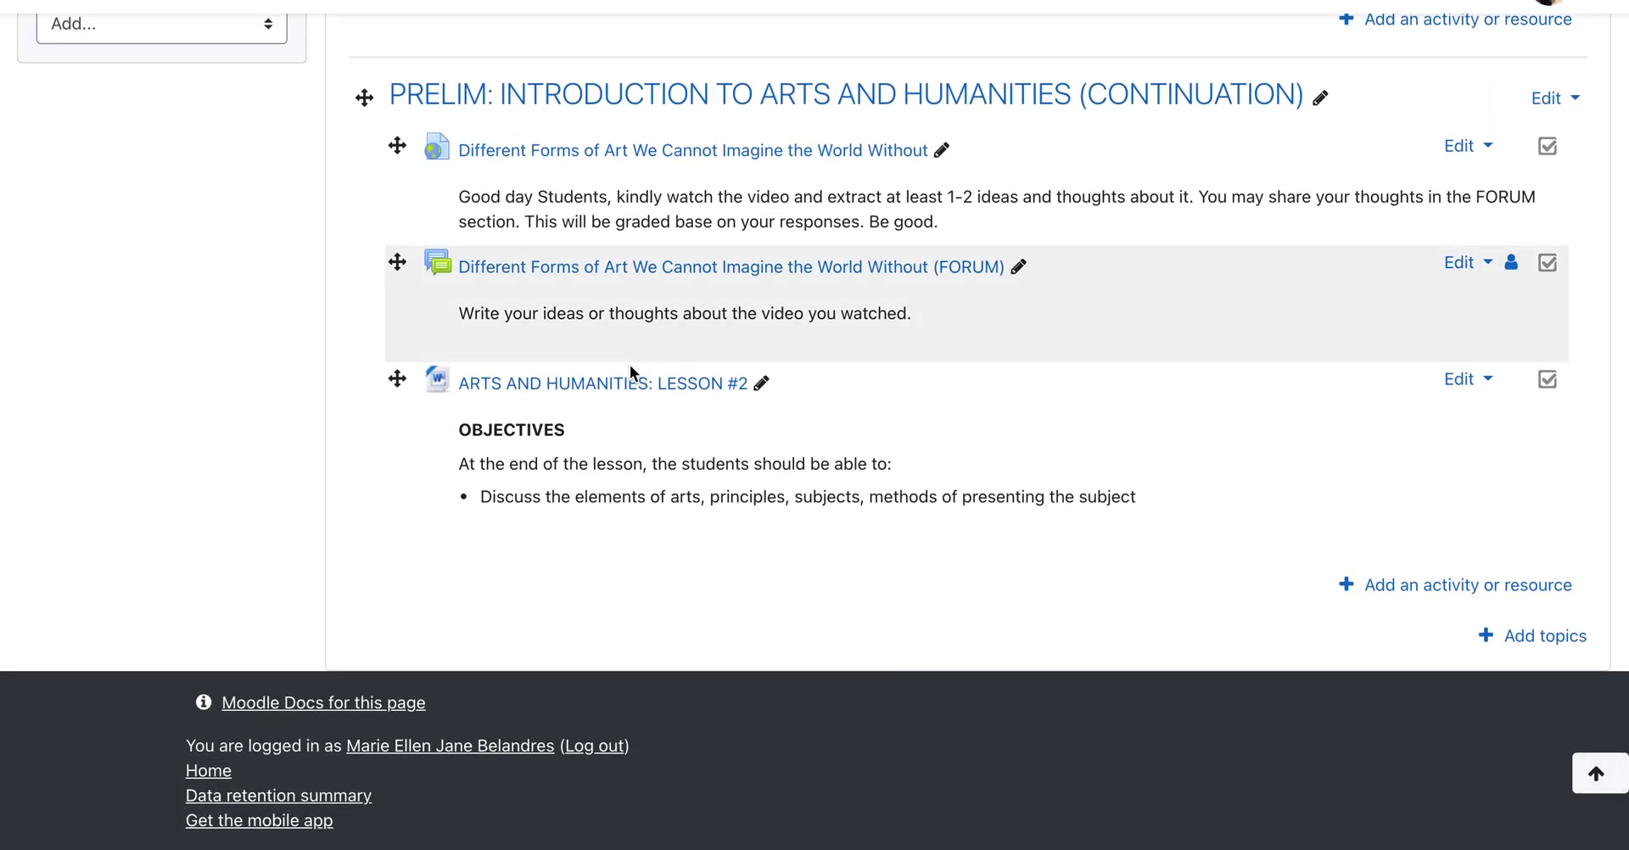
{"action": "mouse_move", "coordinate": [509, 609]}
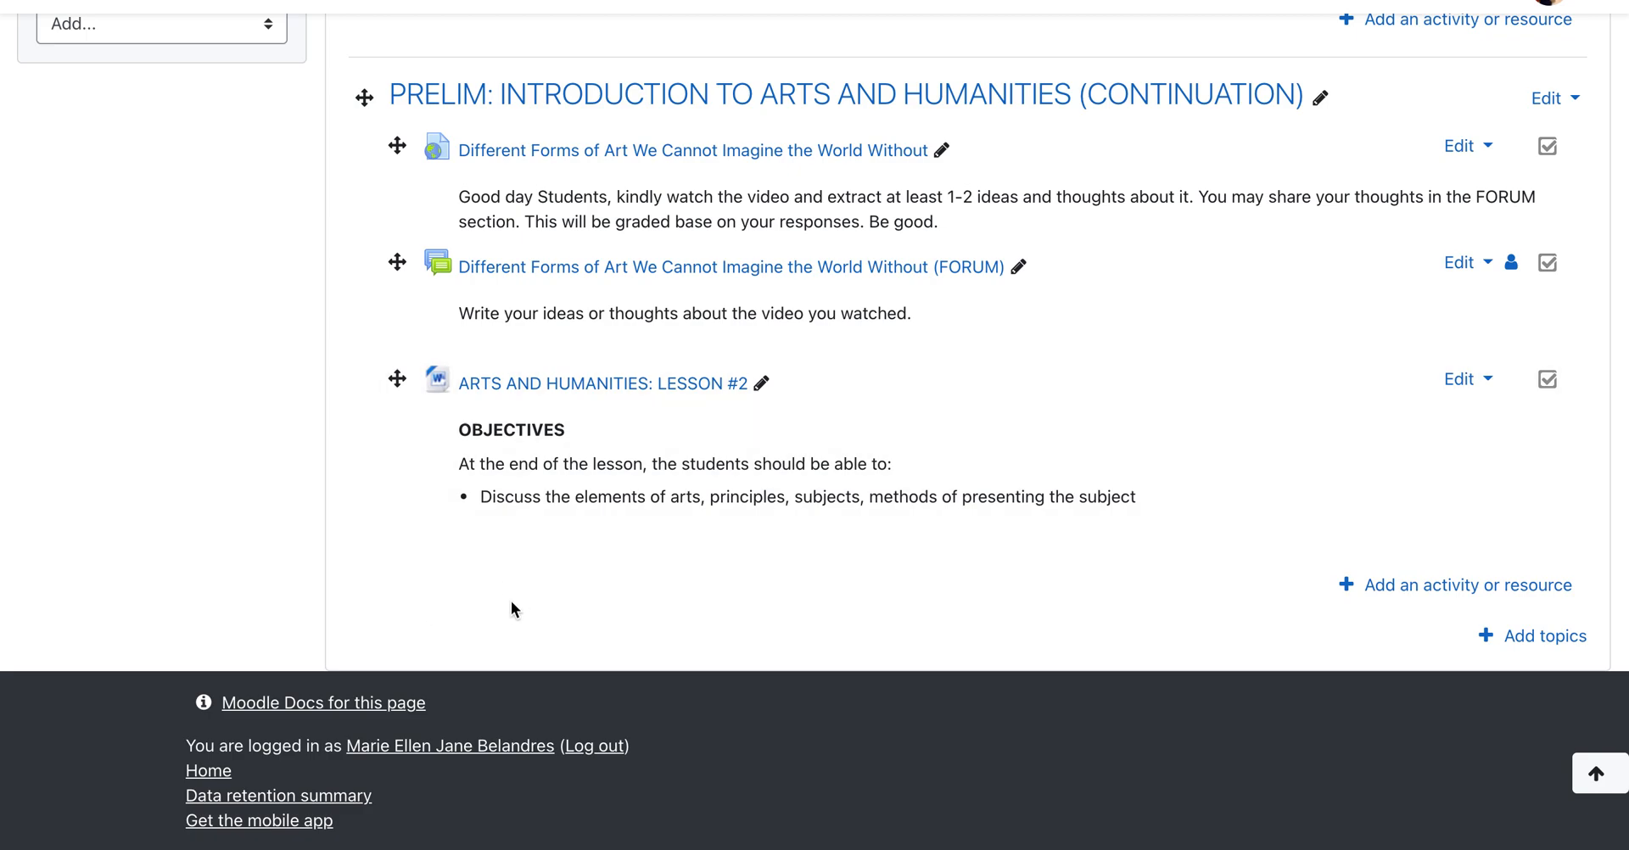
{"action": "mouse_move", "coordinate": [495, 577]}
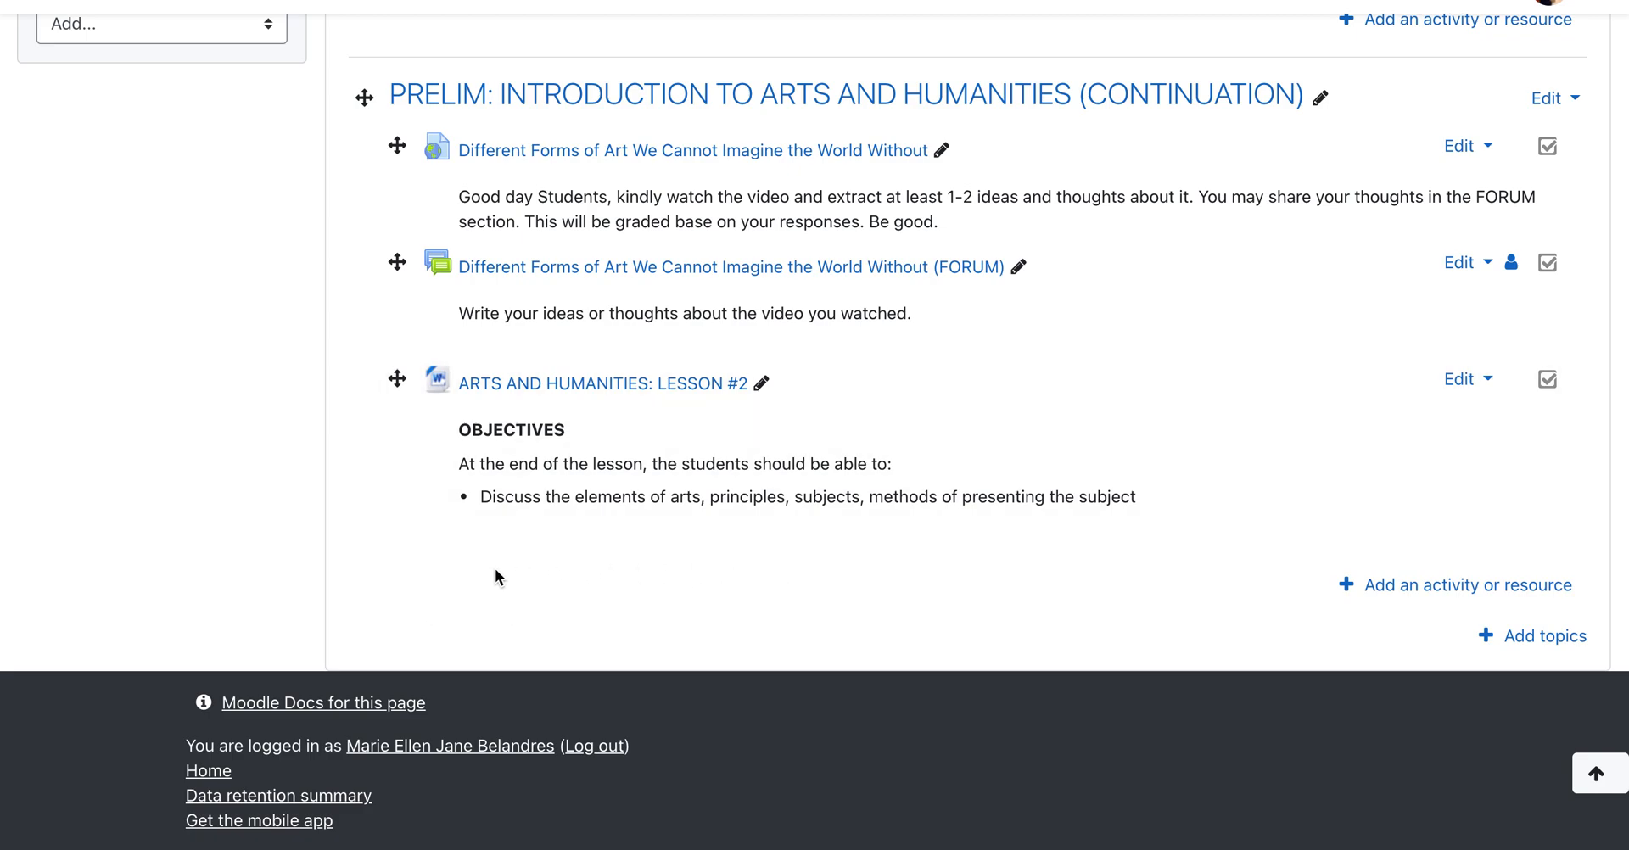
{"action": "scroll", "scroll_direction": "up", "scroll_amount": 3}
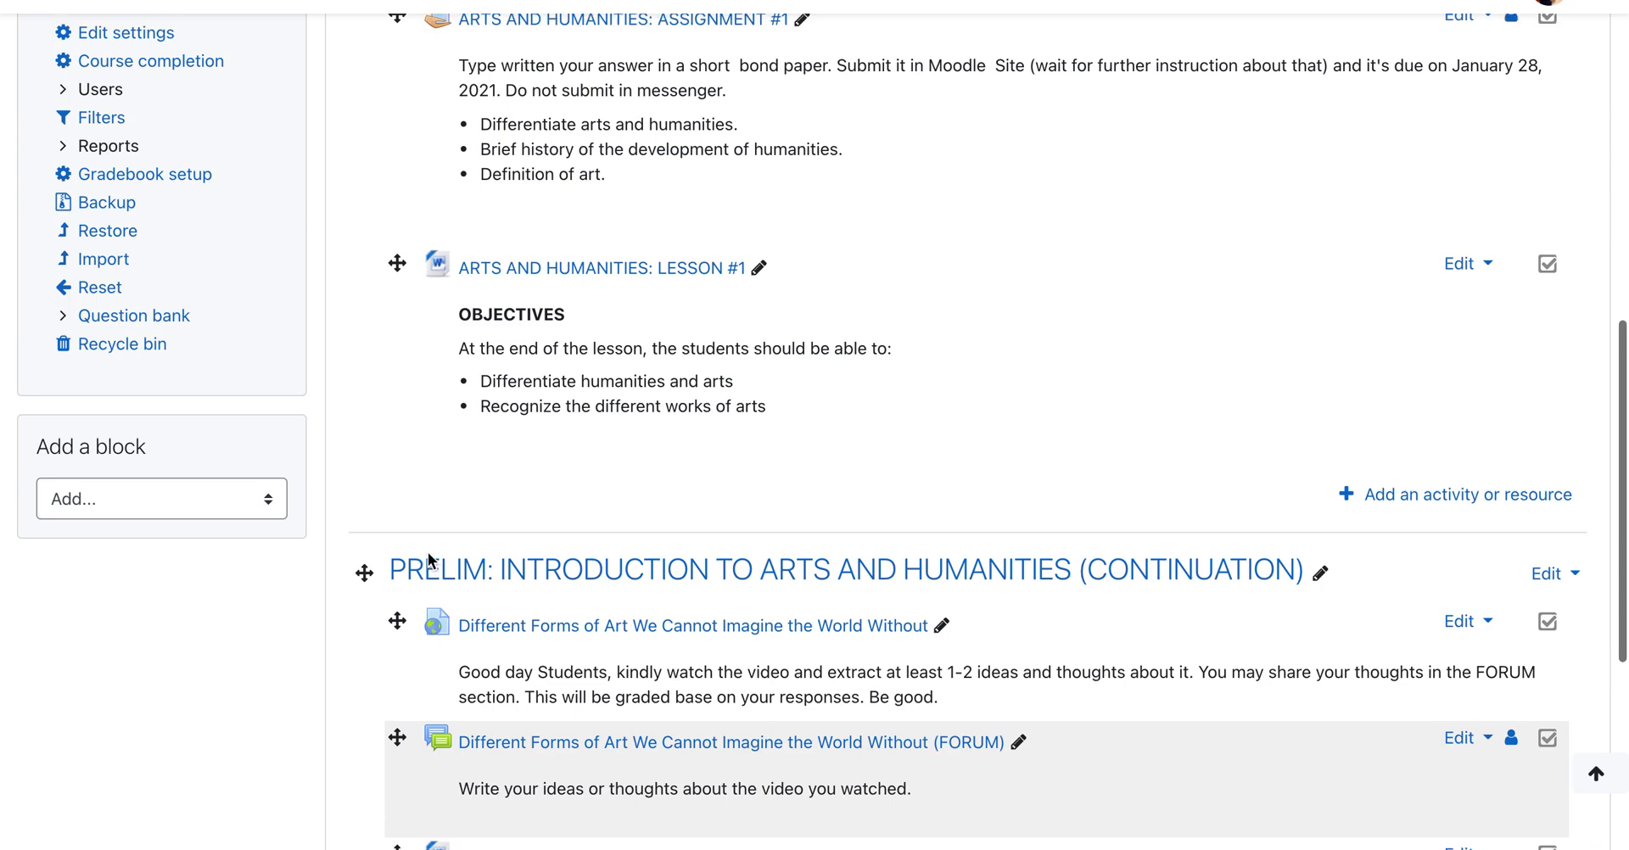
{"action": "scroll", "scroll_direction": "up", "scroll_amount": 3}
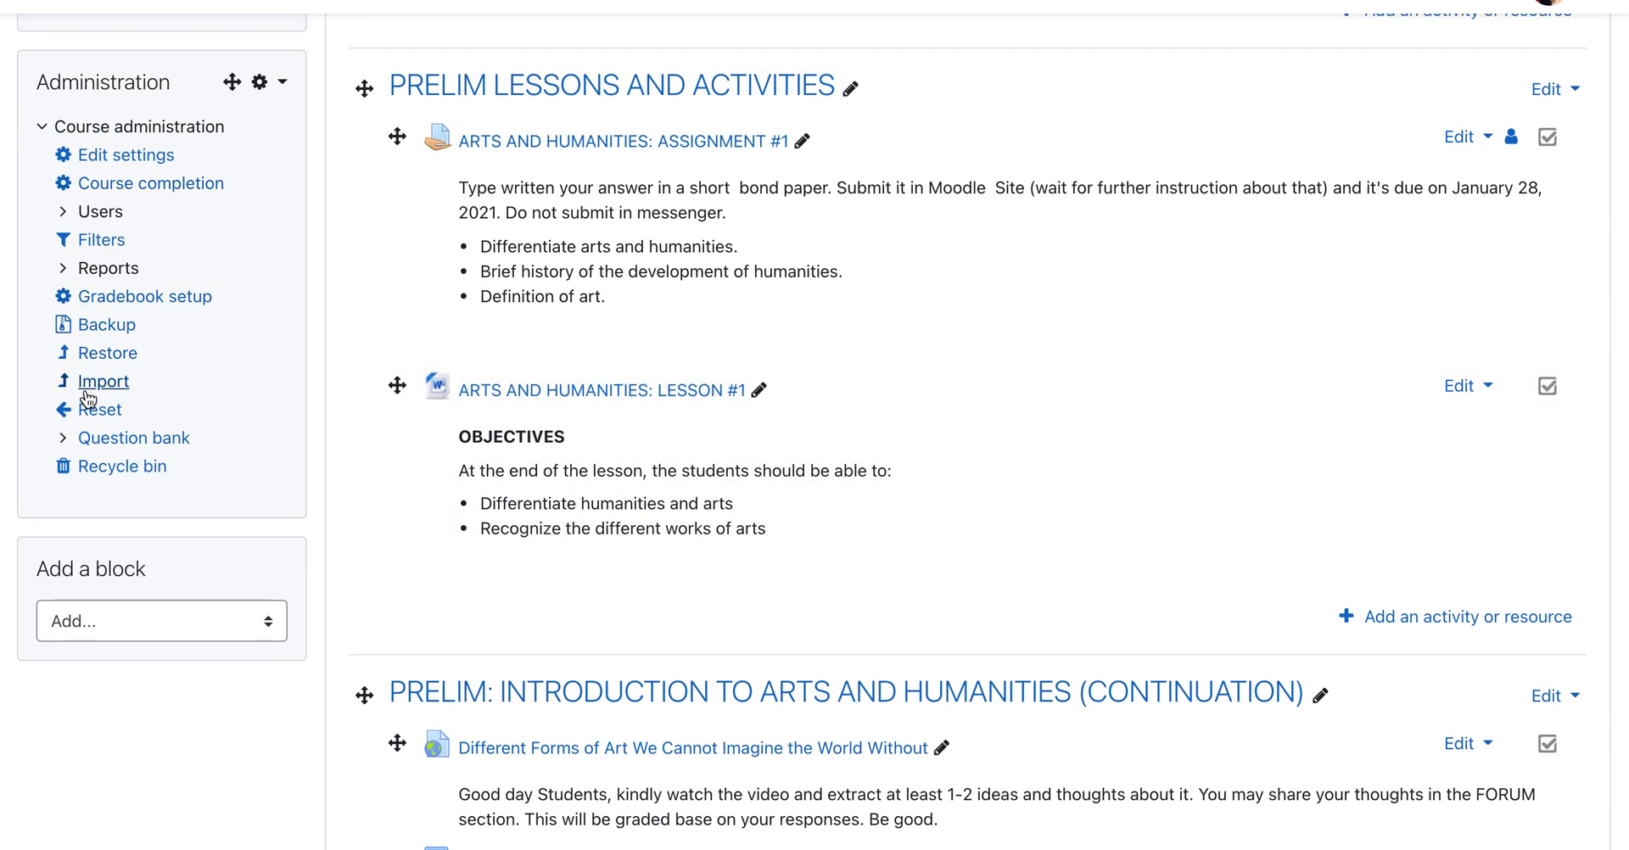
{"action": "left_click", "coordinate": [103, 381]}
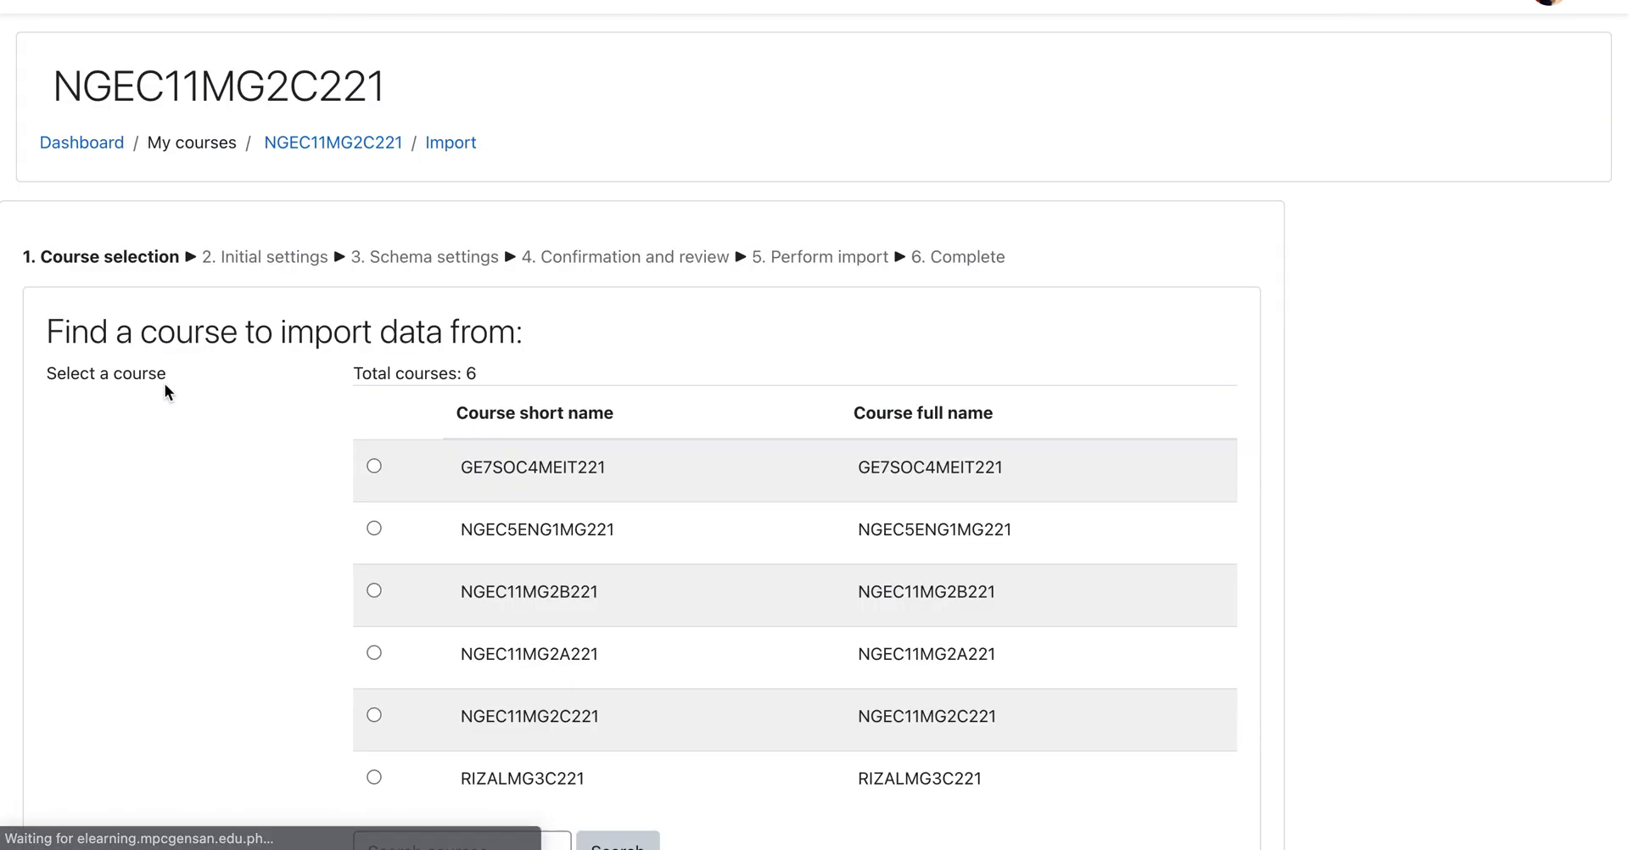
Review the six candidate source courses to find NGEC11MG2B221.
{"action": "scroll", "scroll_direction": "down", "scroll_amount": 3}
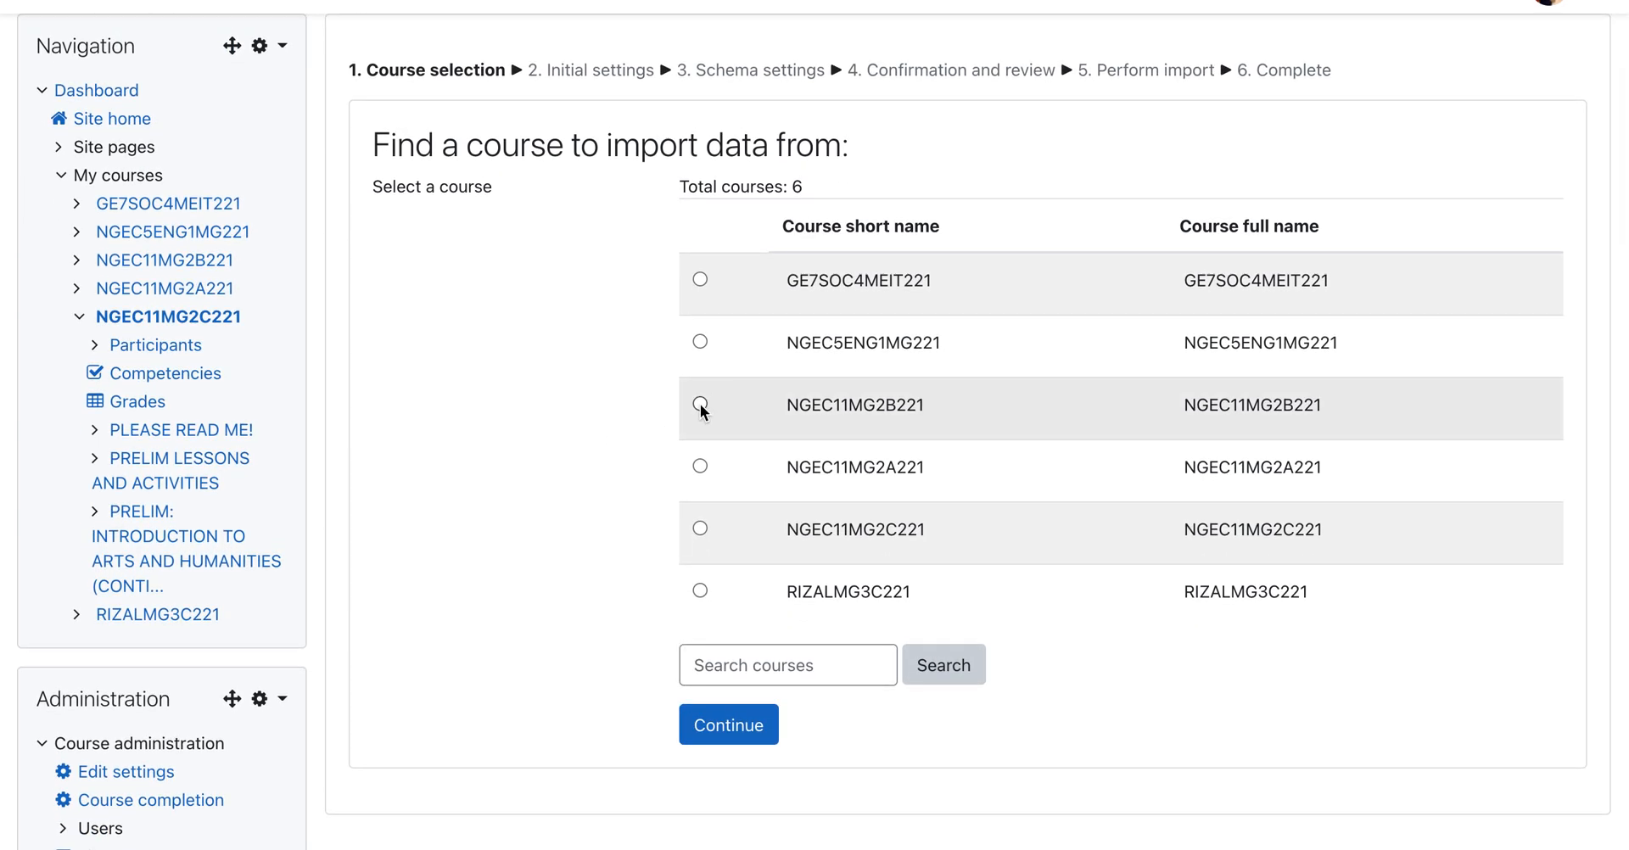
{"action": "scroll", "scroll_direction": "up", "scroll_amount": 3}
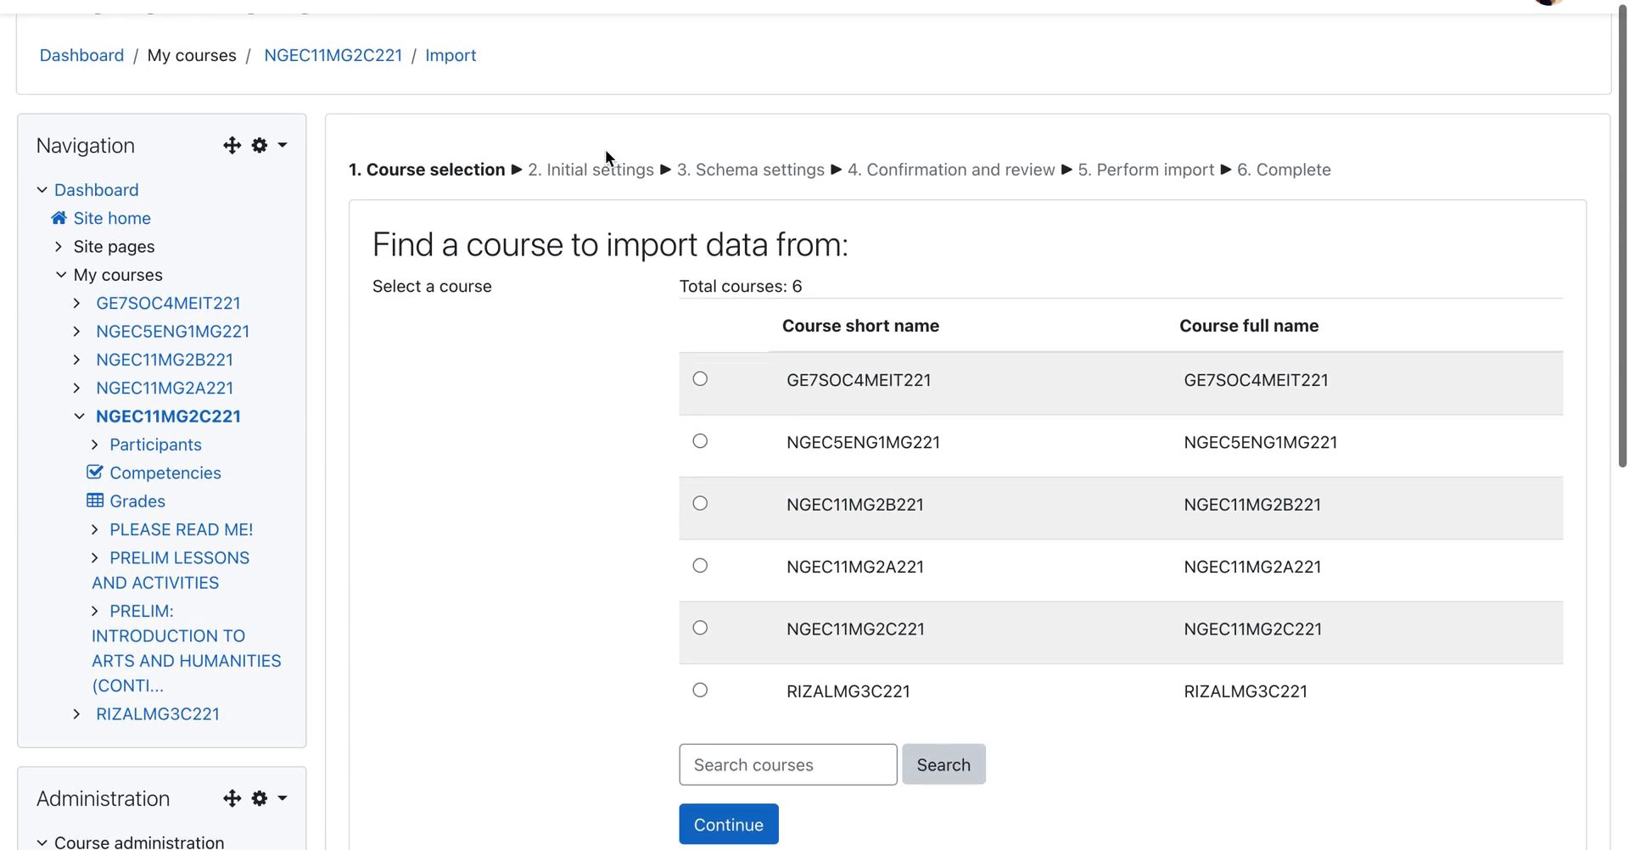
{"action": "mouse_move", "coordinate": [441, 319]}
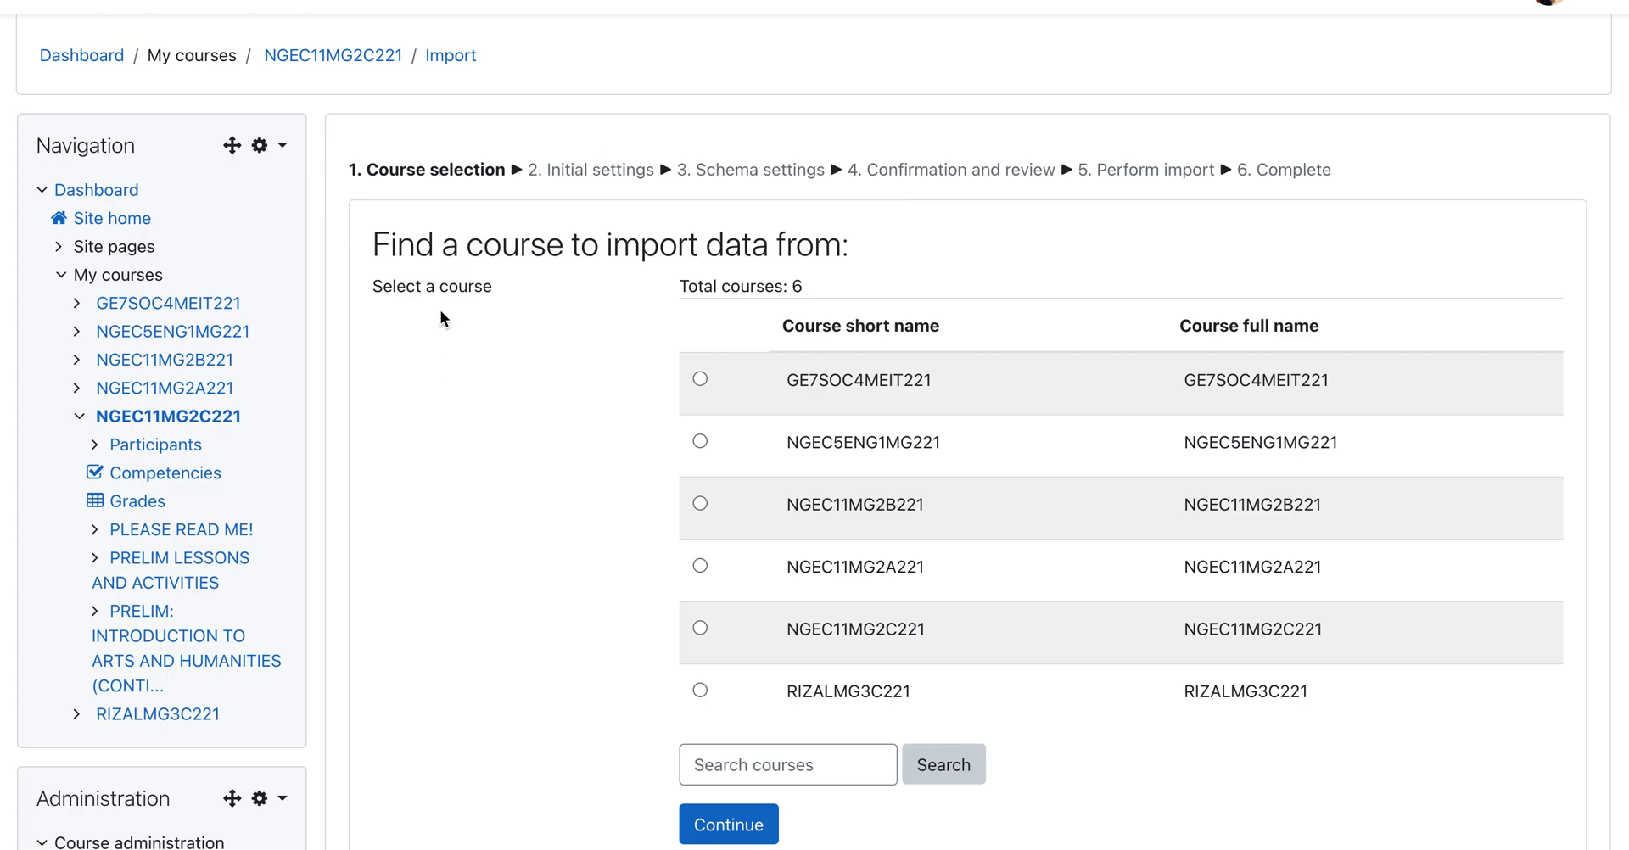
{"action": "mouse_move", "coordinate": [615, 275]}
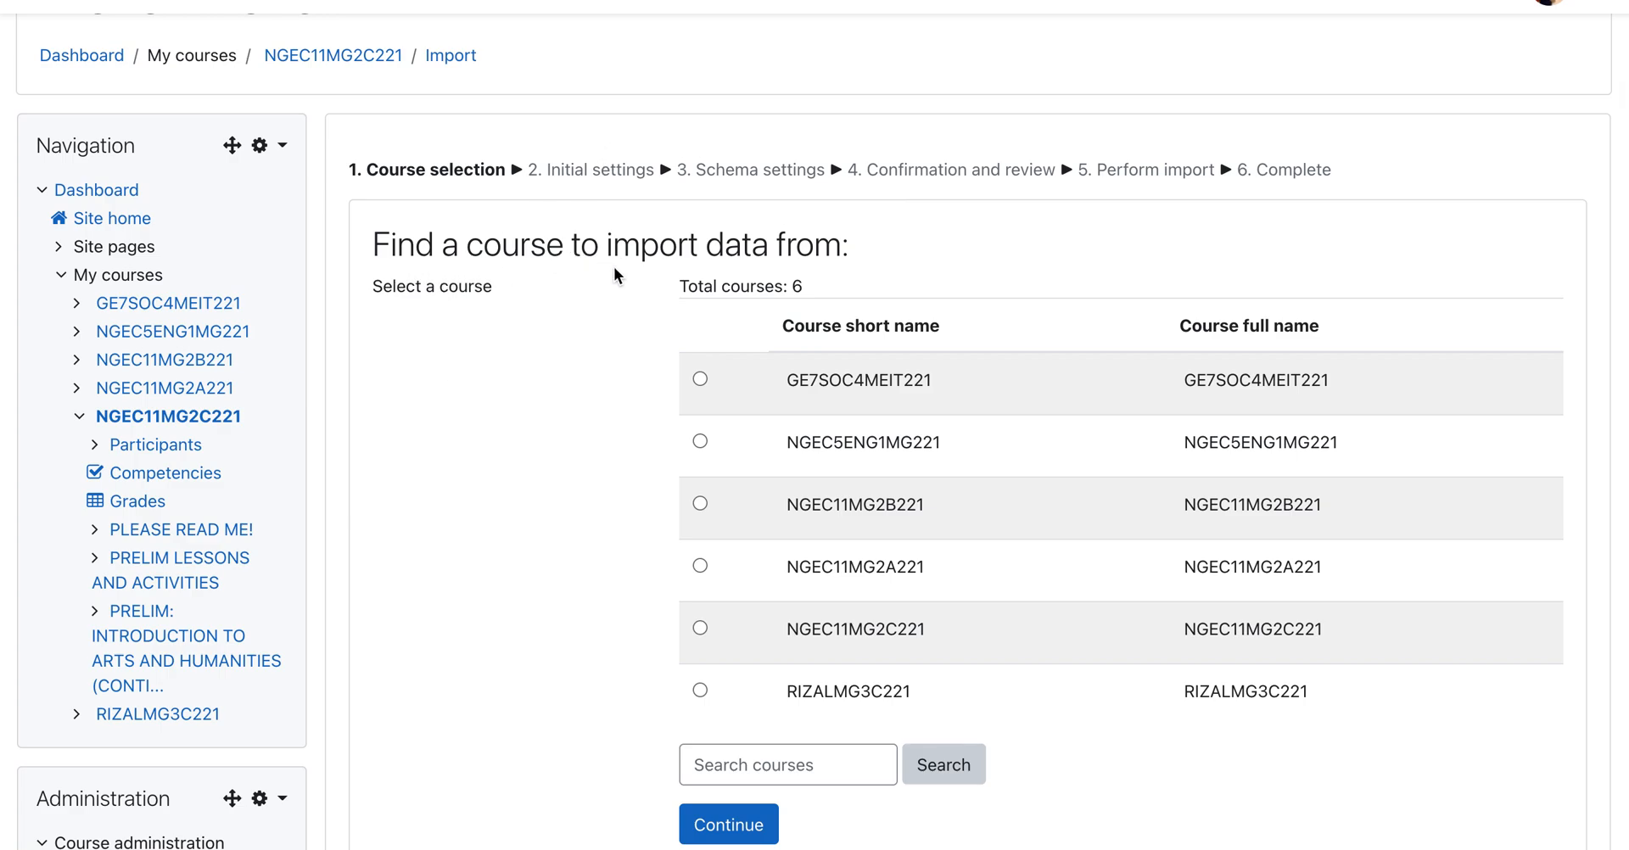
{"action": "mouse_move", "coordinate": [561, 575]}
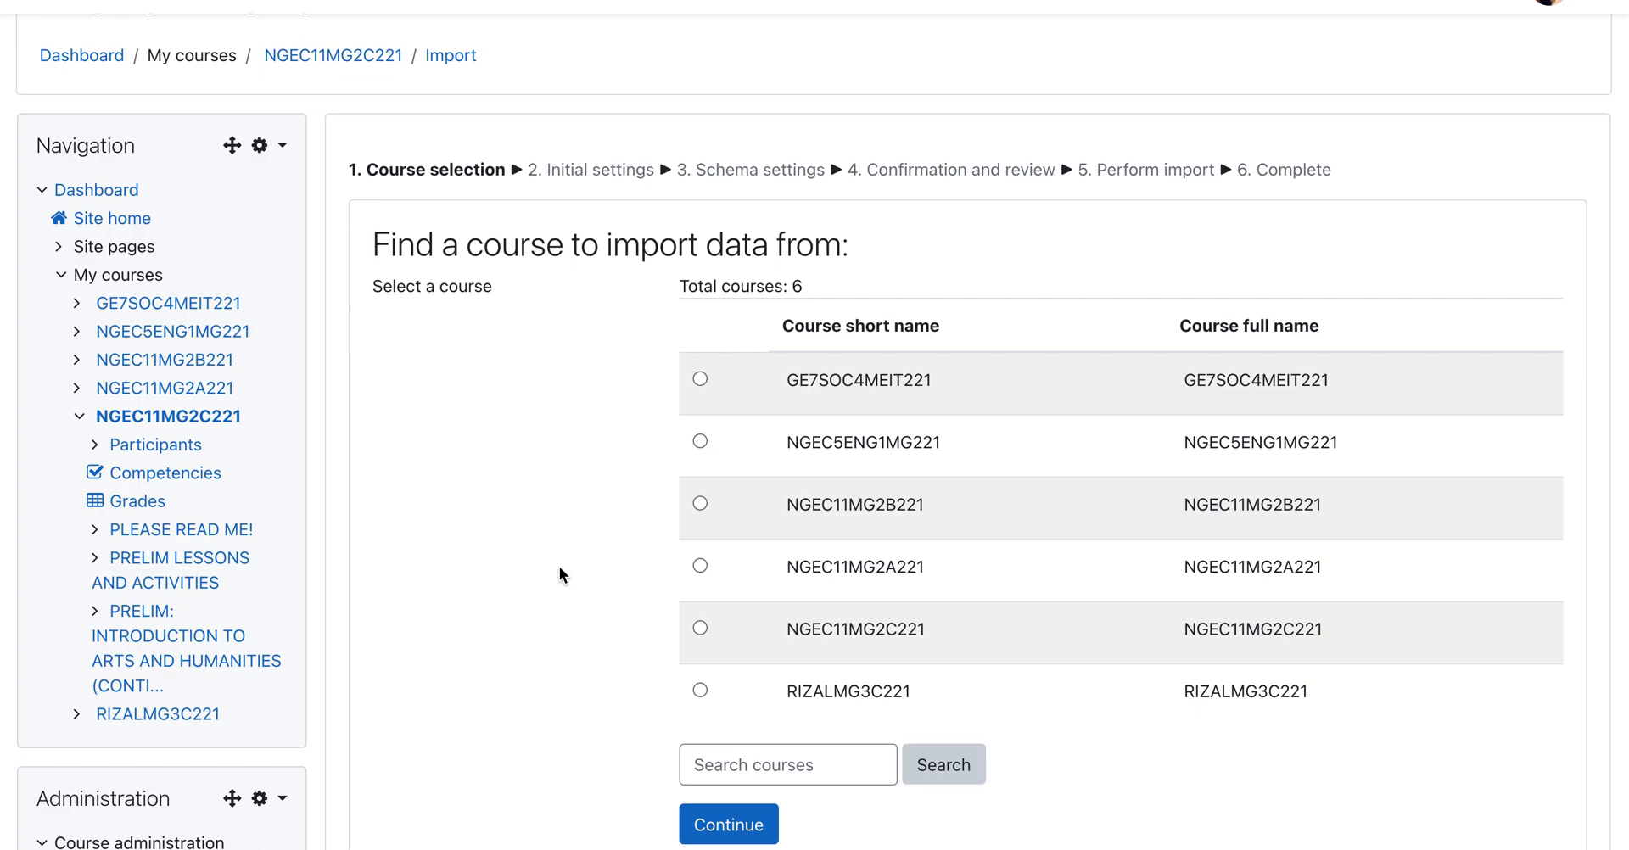
{"action": "mouse_move", "coordinate": [700, 504]}
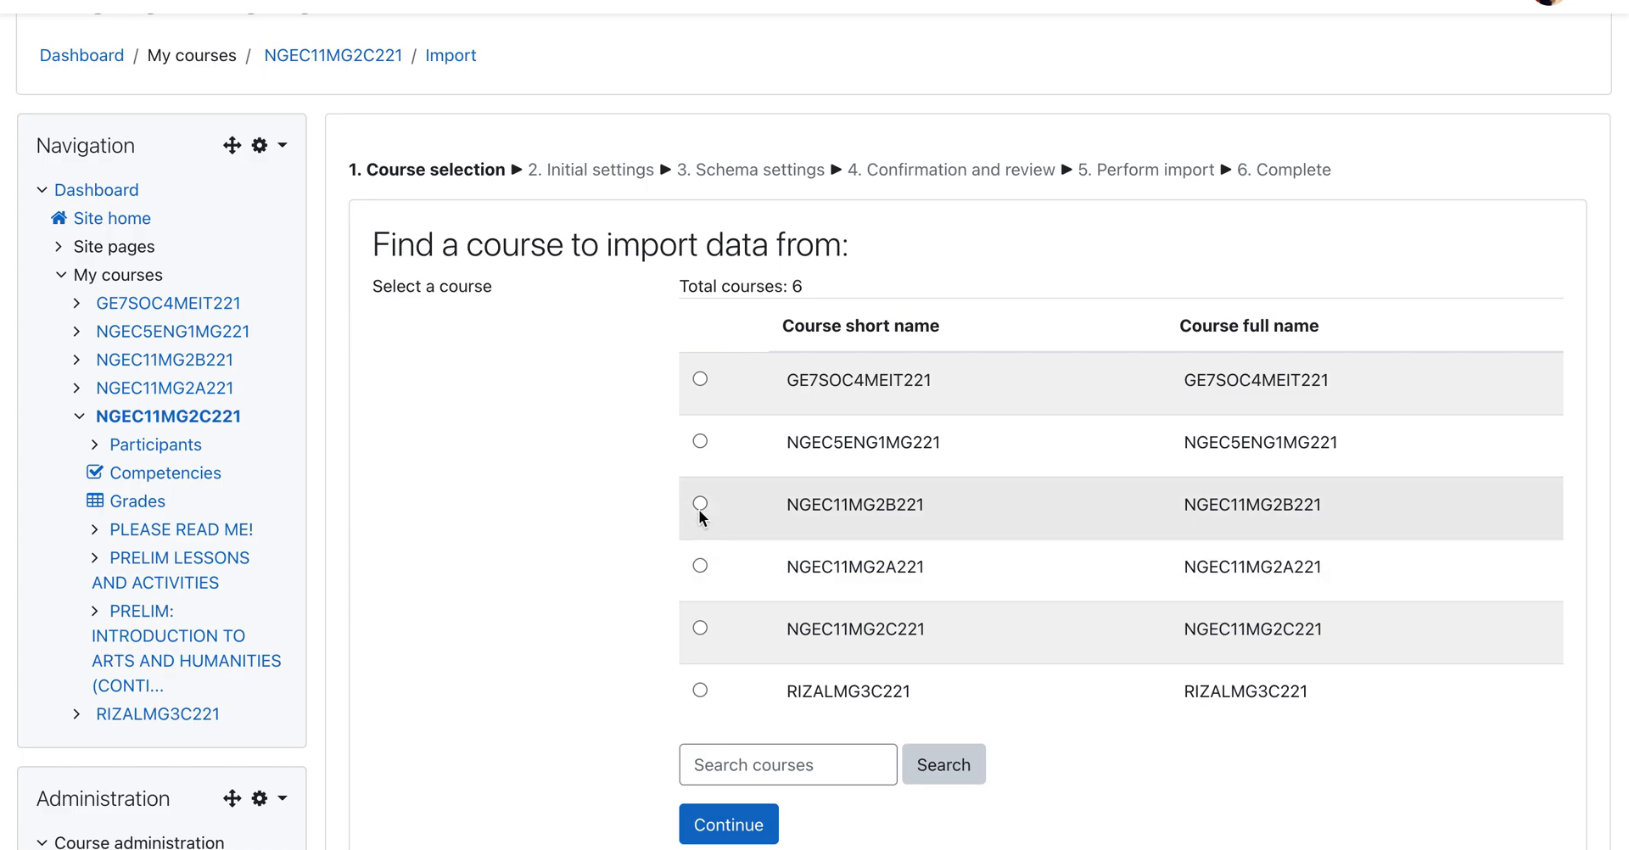
{"action": "mouse_move", "coordinate": [795, 517]}
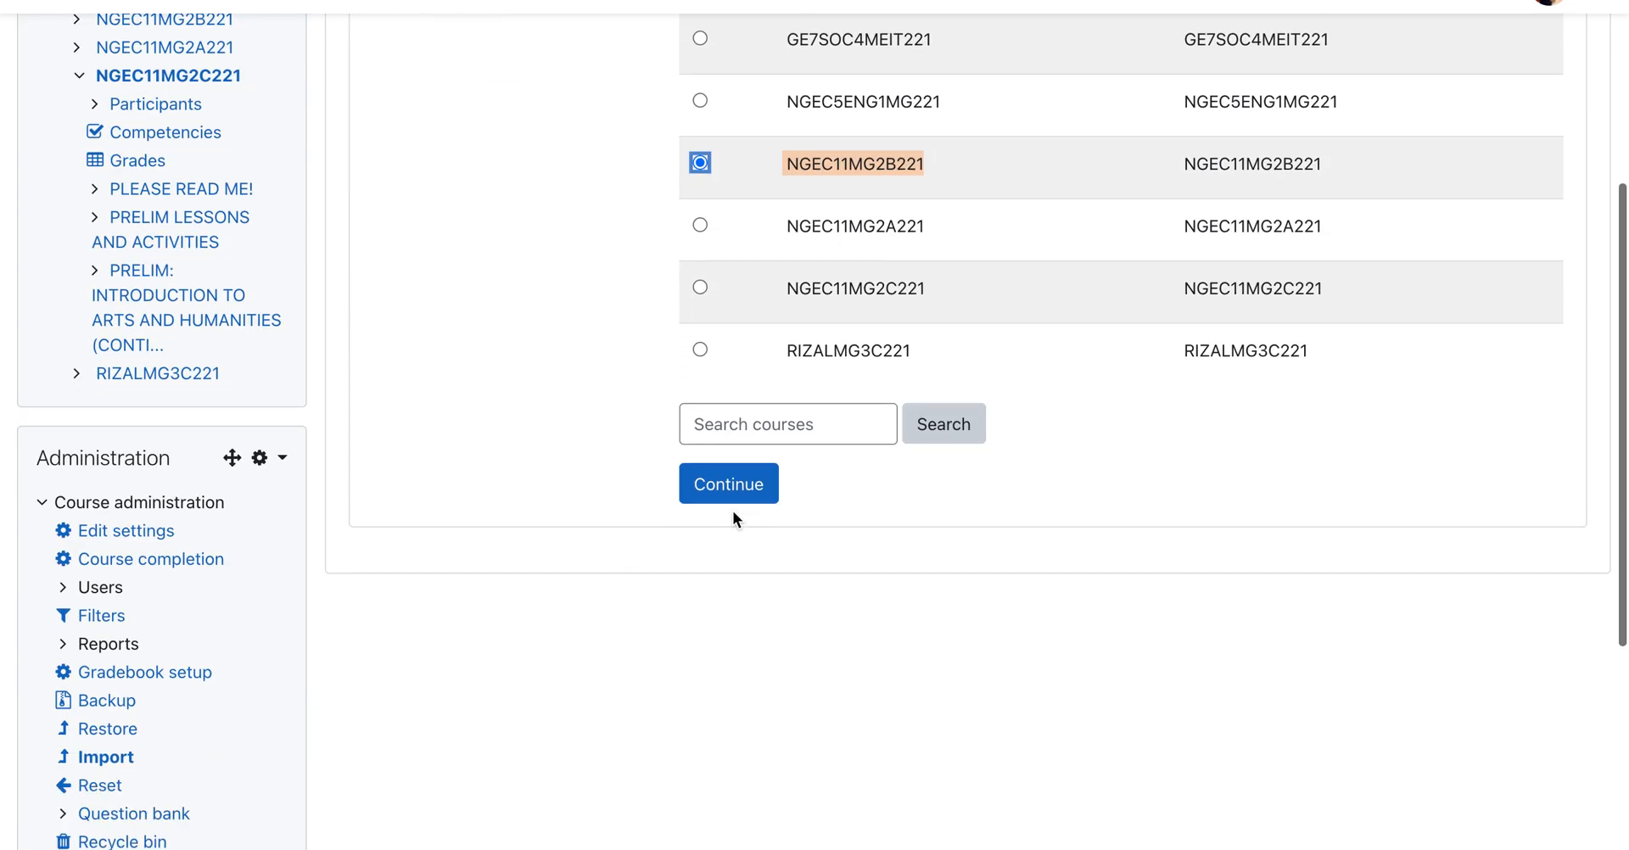
Import from NGEC11MG2B221, keeping all import settings ticked.
{"action": "left_click", "coordinate": [727, 484]}
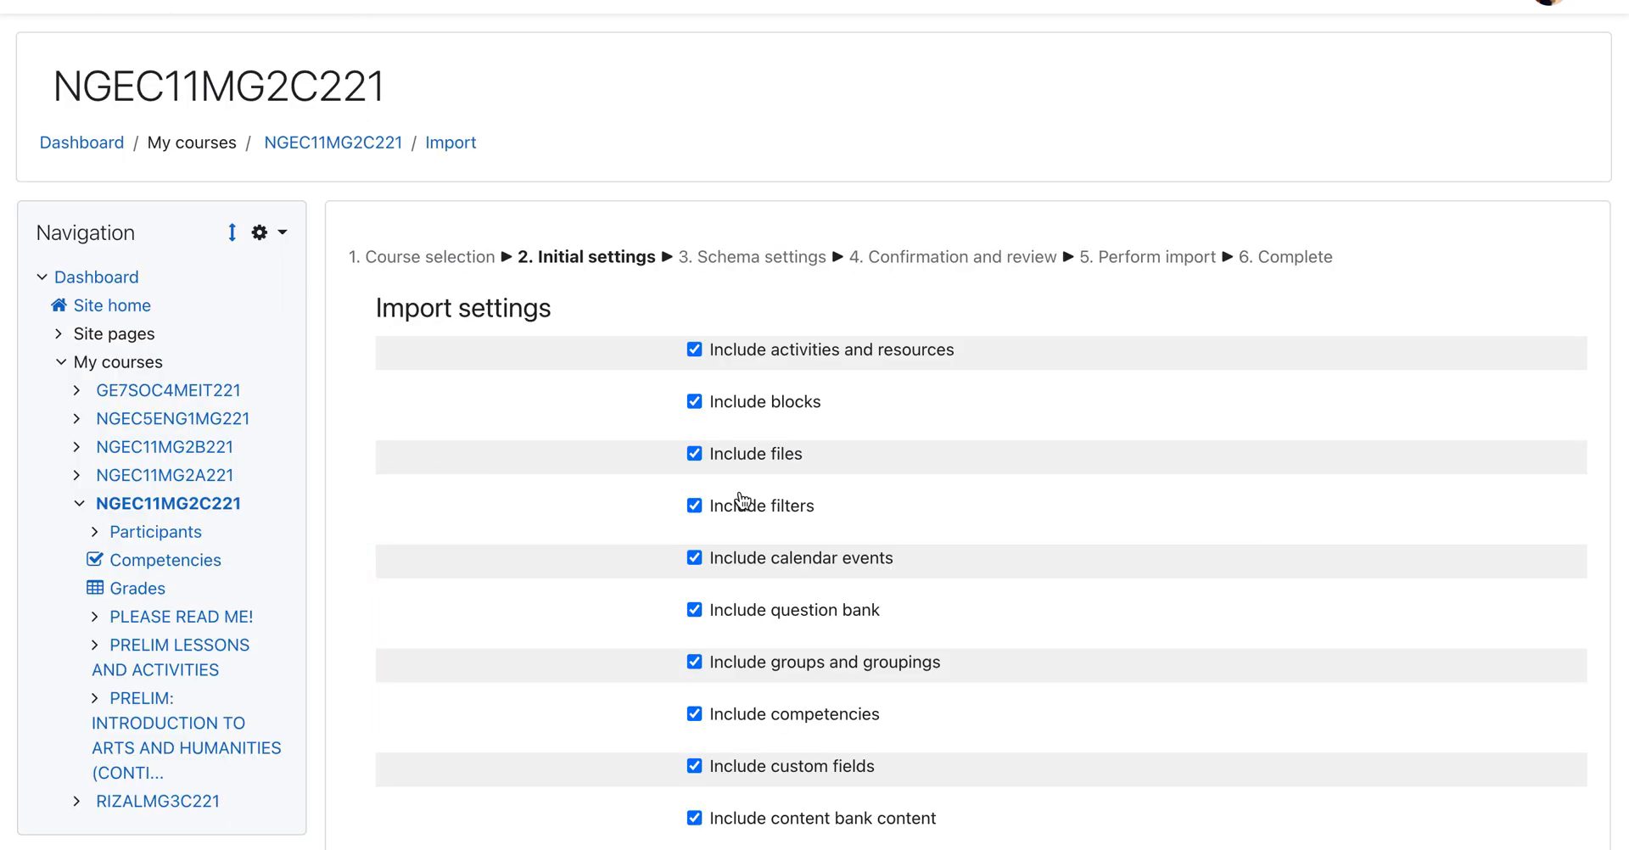
{"action": "mouse_move", "coordinate": [695, 378]}
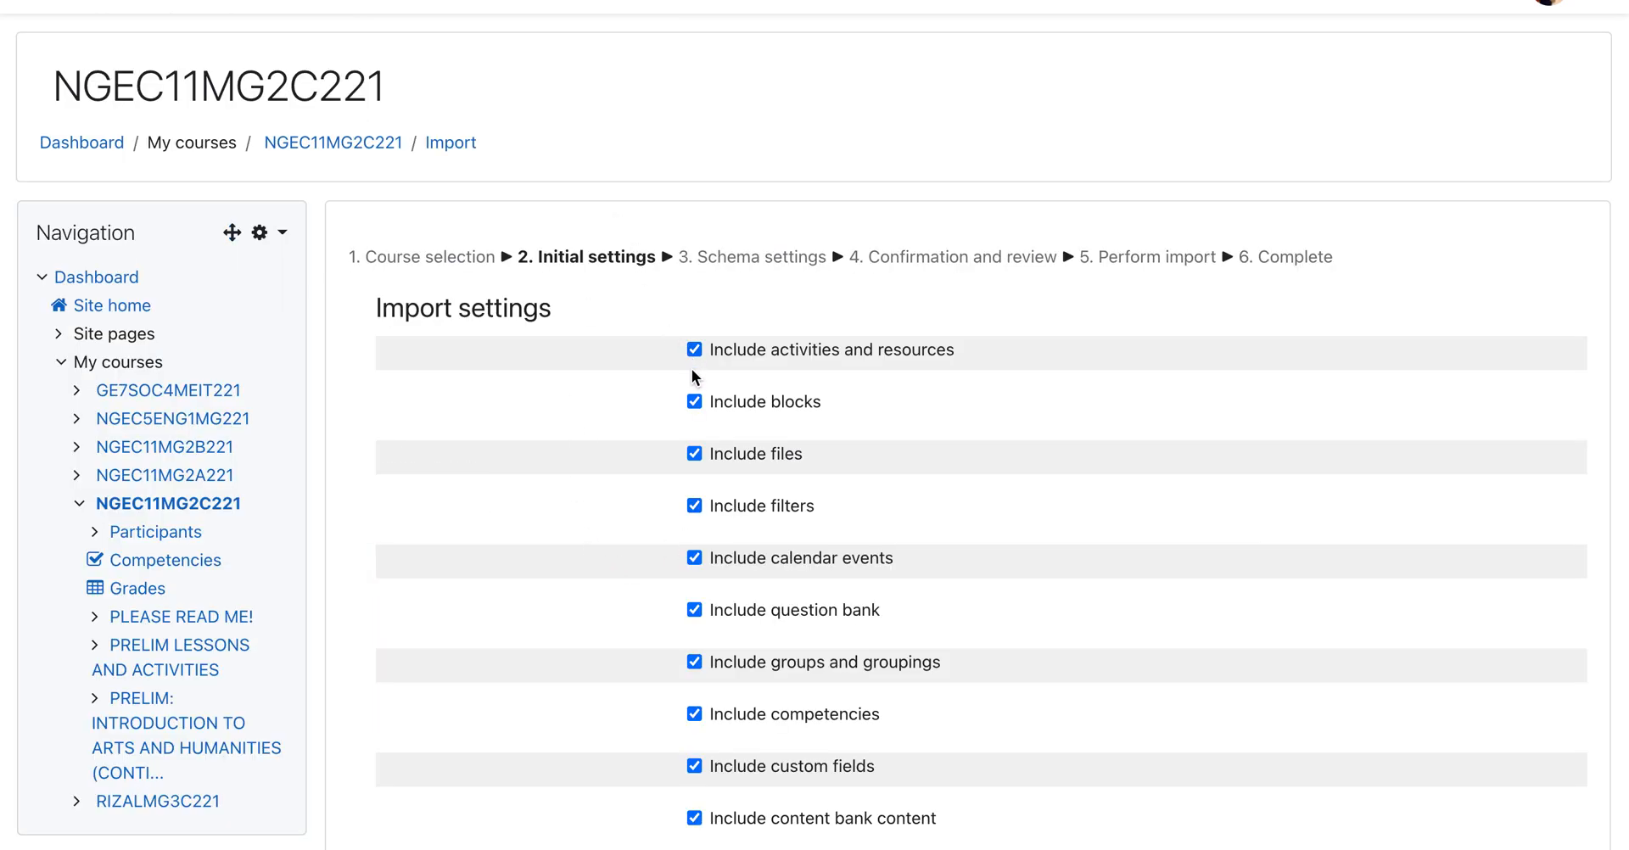
{"action": "scroll", "scroll_direction": "down", "scroll_amount": 3}
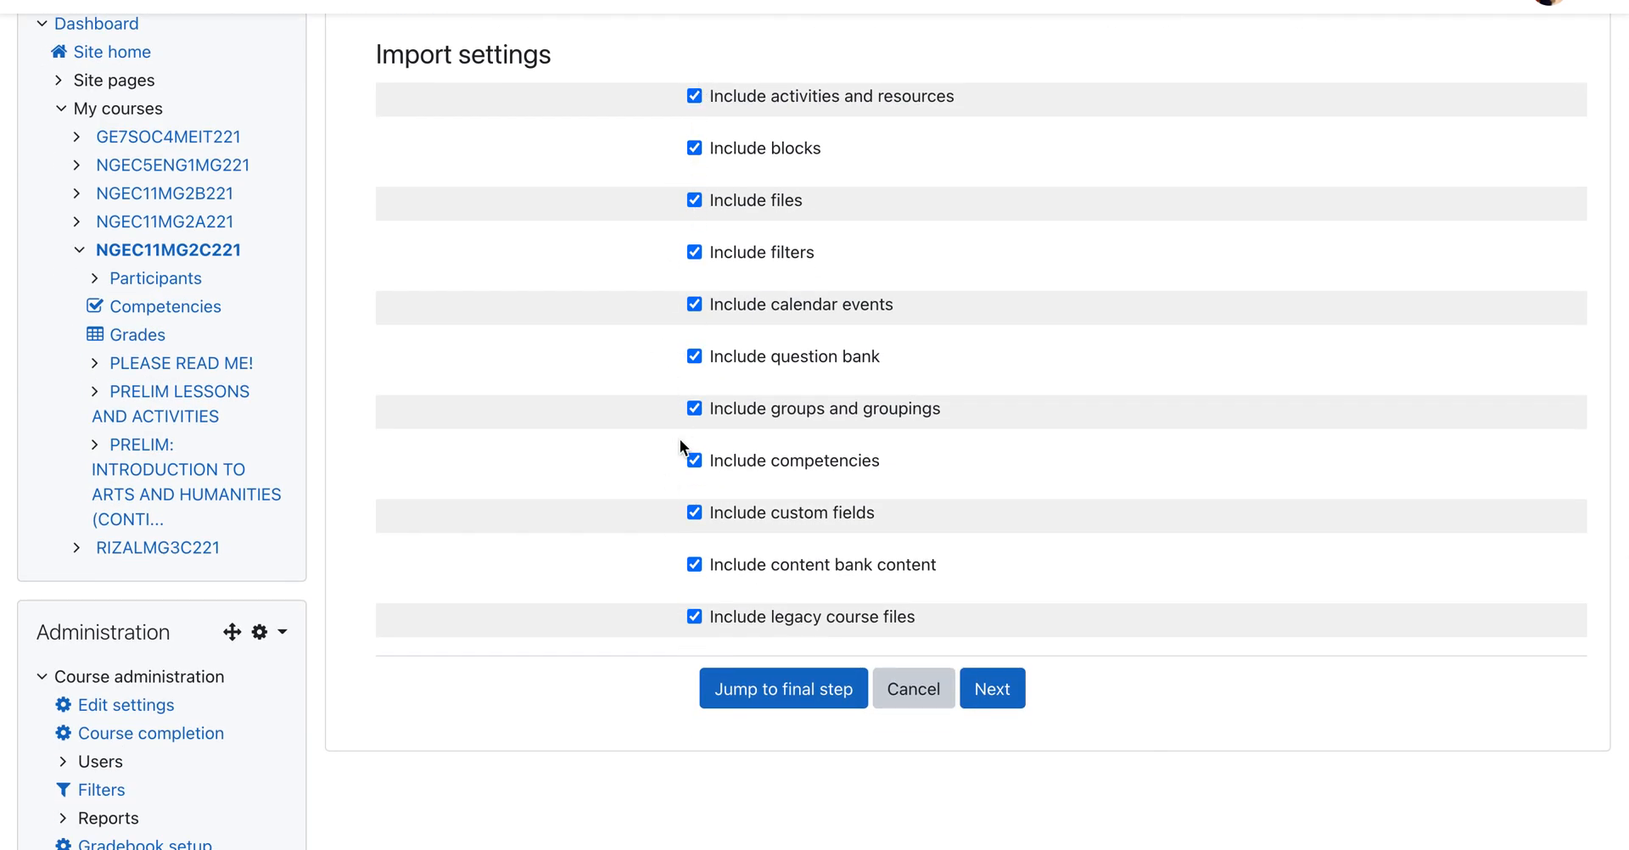
{"action": "mouse_move", "coordinate": [965, 618]}
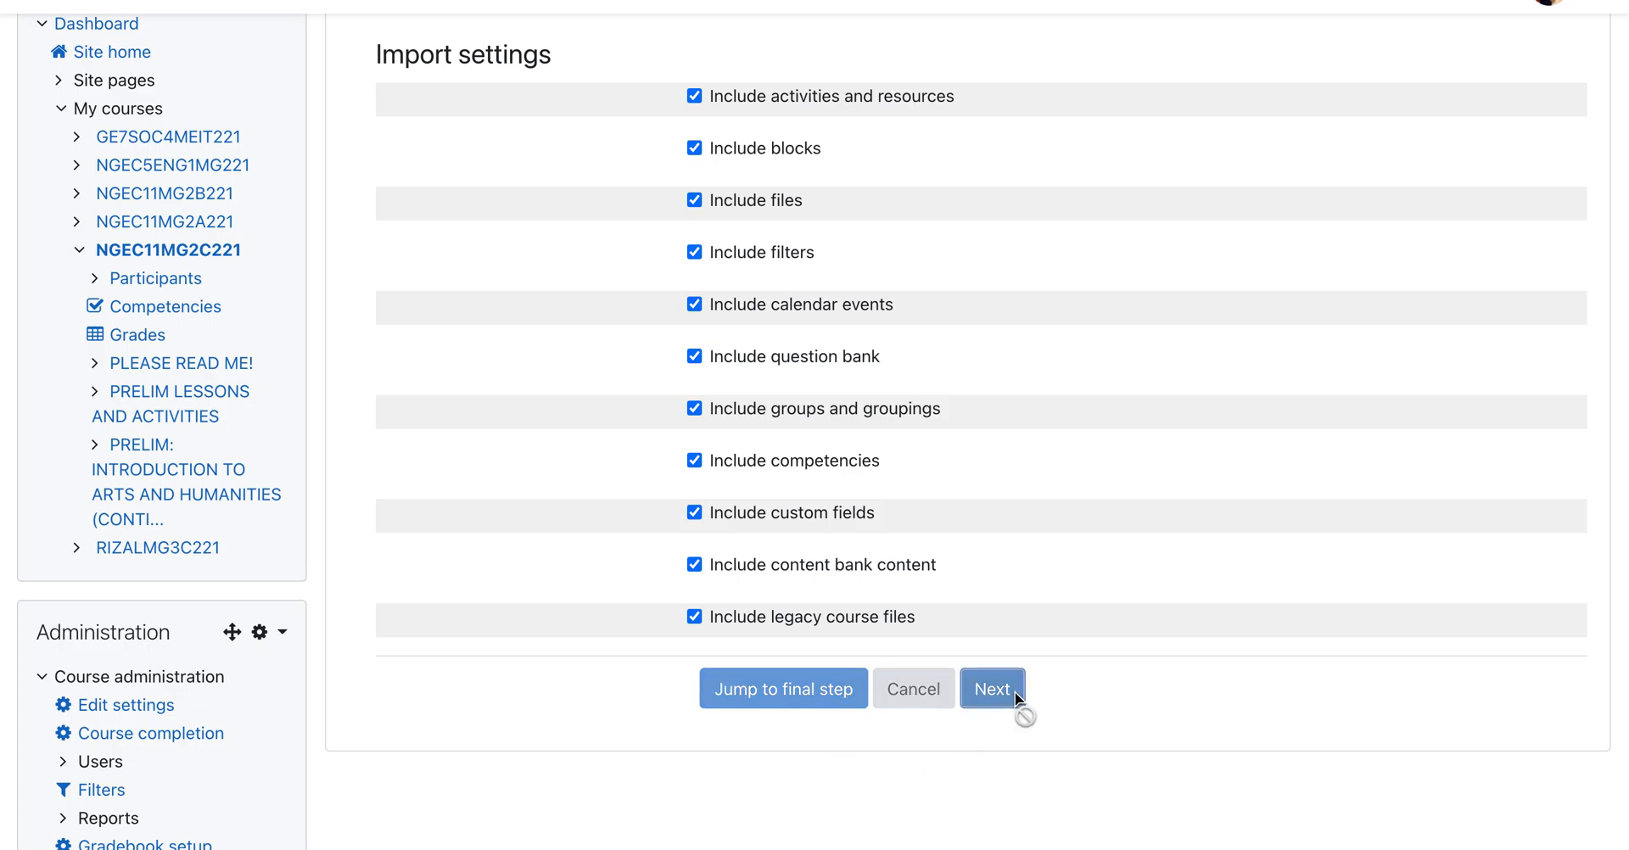
{"action": "left_click", "coordinate": [991, 688]}
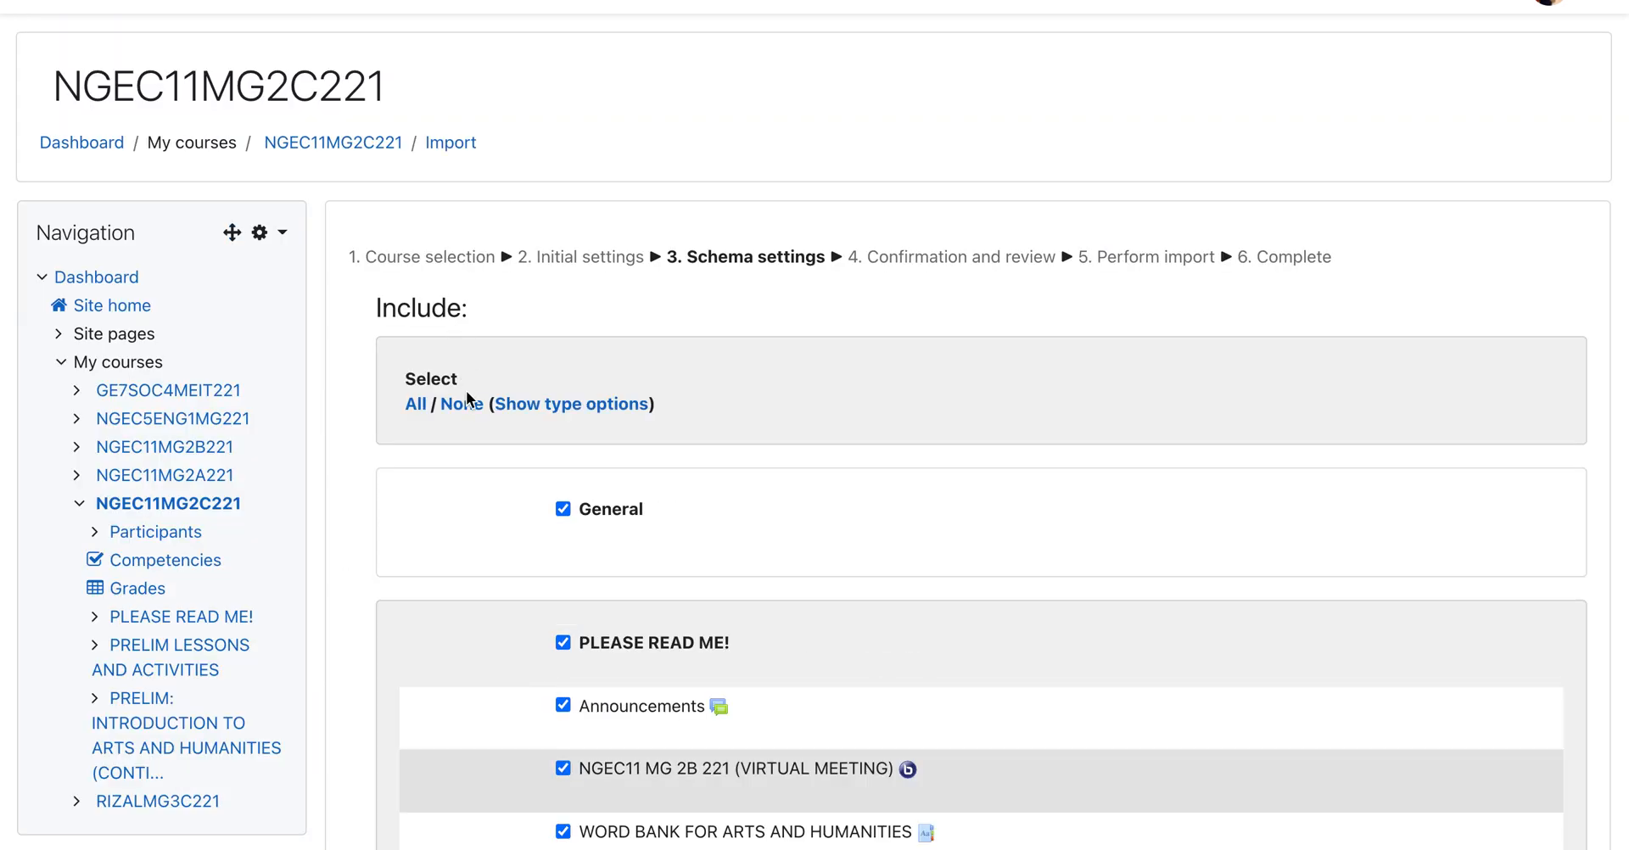
{"action": "mouse_move", "coordinate": [461, 406]}
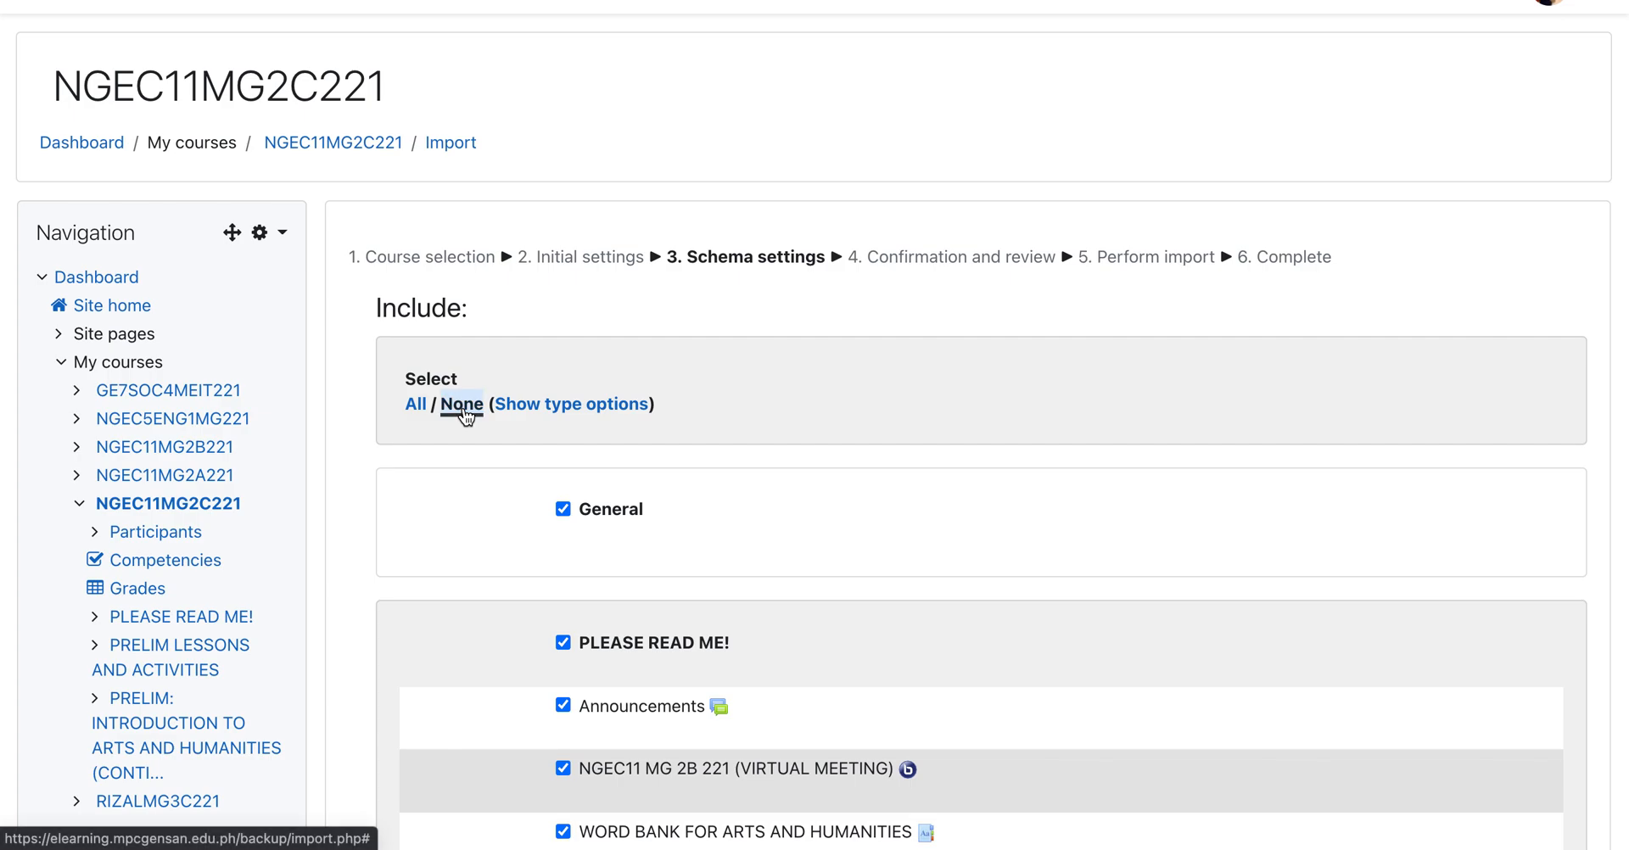
Select only the PRELIM continuation section and ARTS AND HUMANITIES: QUIZ #1, then continue.
{"action": "left_click", "coordinate": [459, 404]}
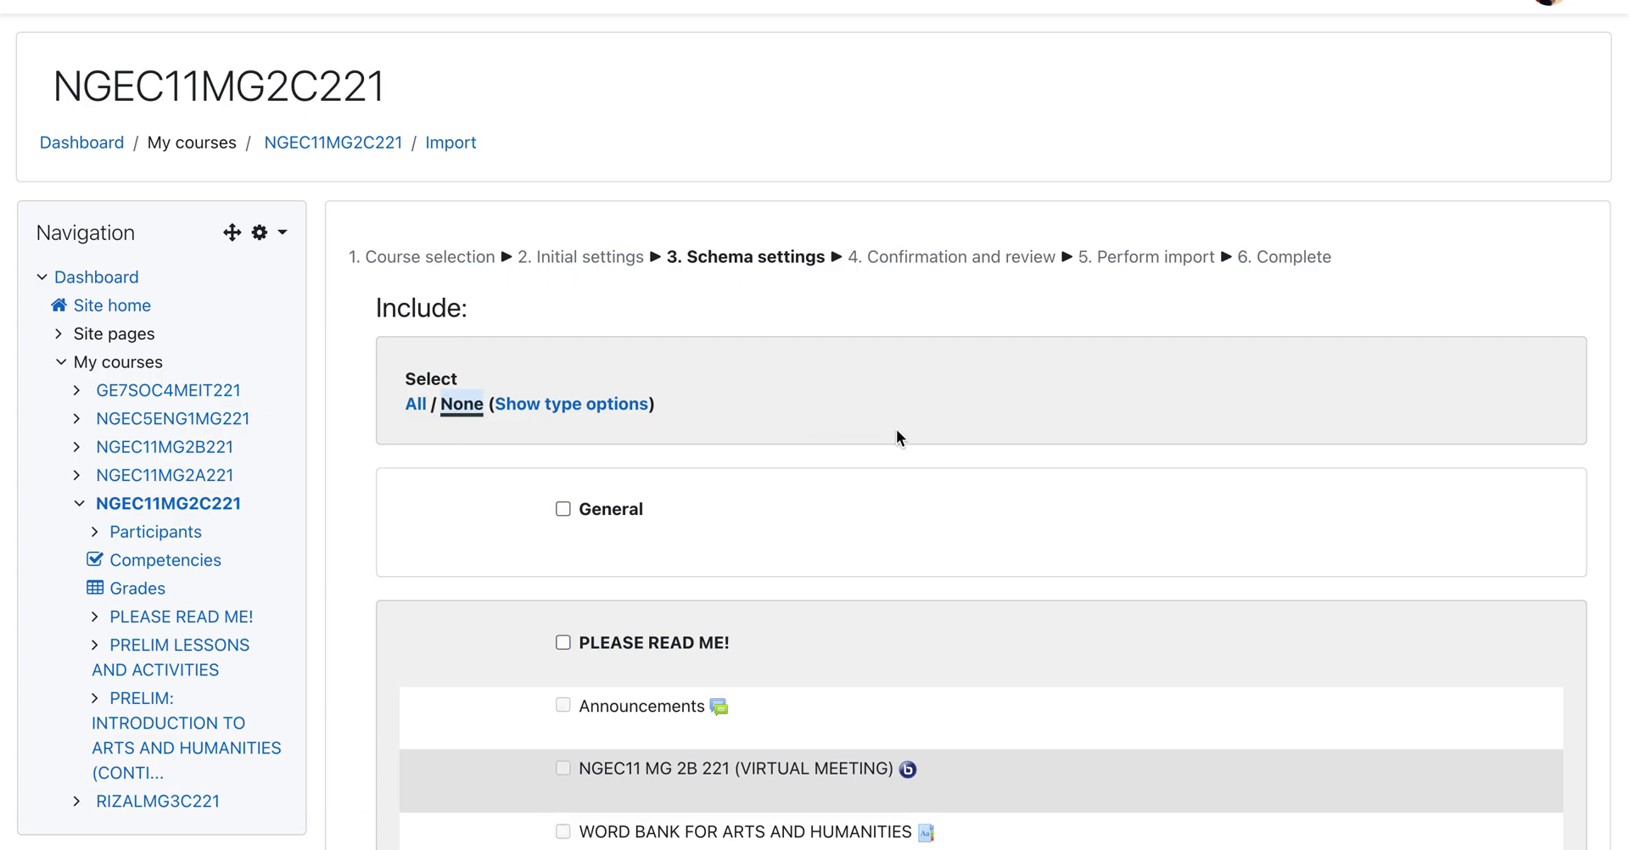
{"action": "scroll", "scroll_direction": "down", "scroll_amount": 3}
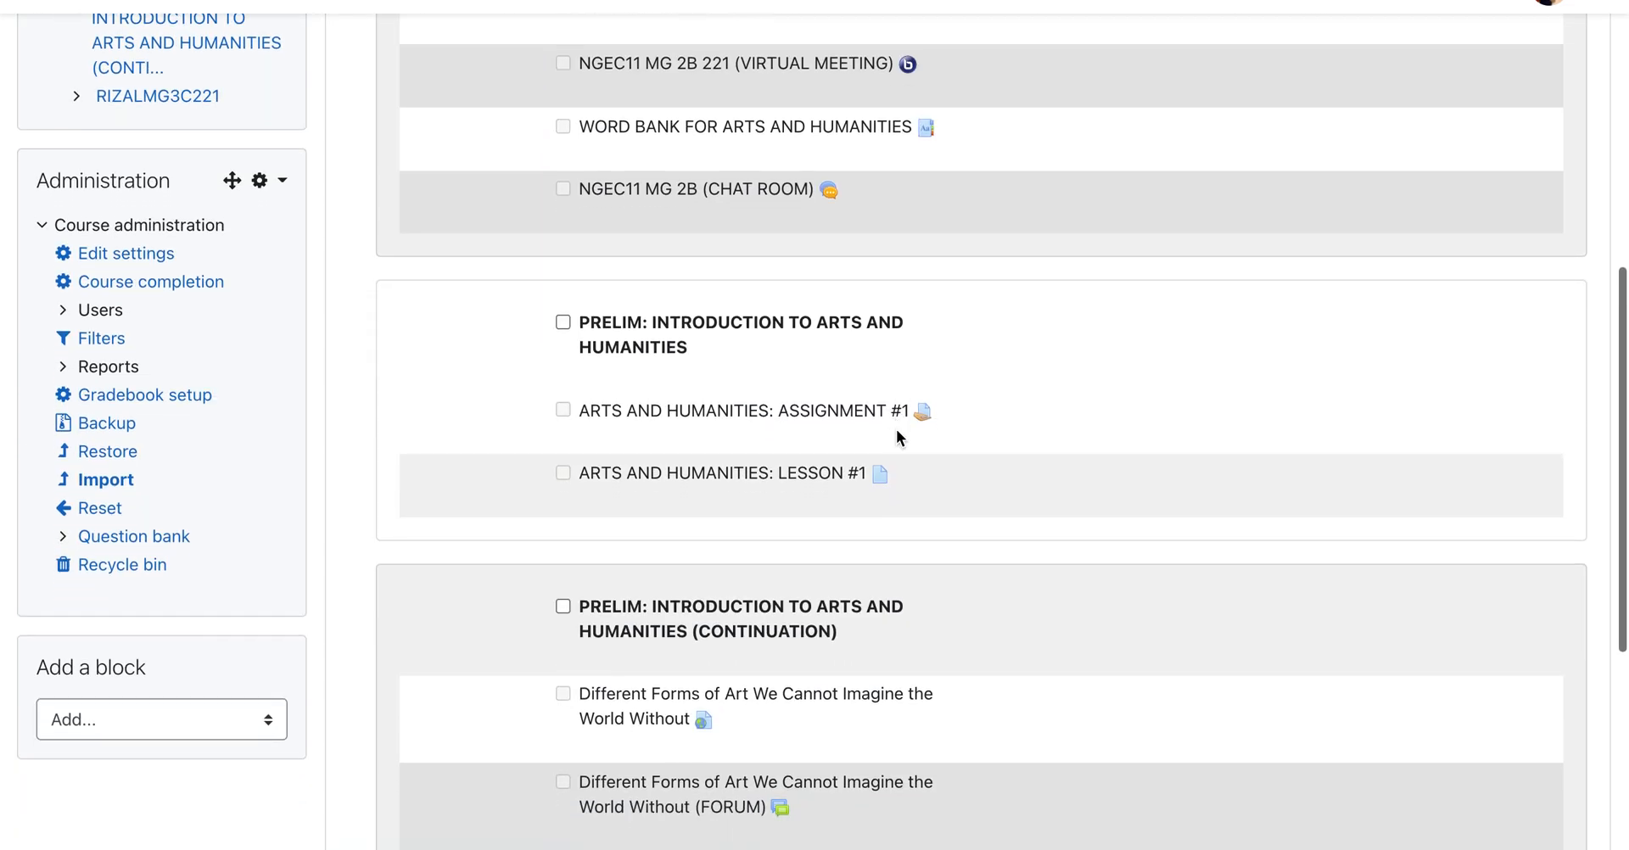
{"action": "scroll", "scroll_direction": "down", "scroll_amount": 3}
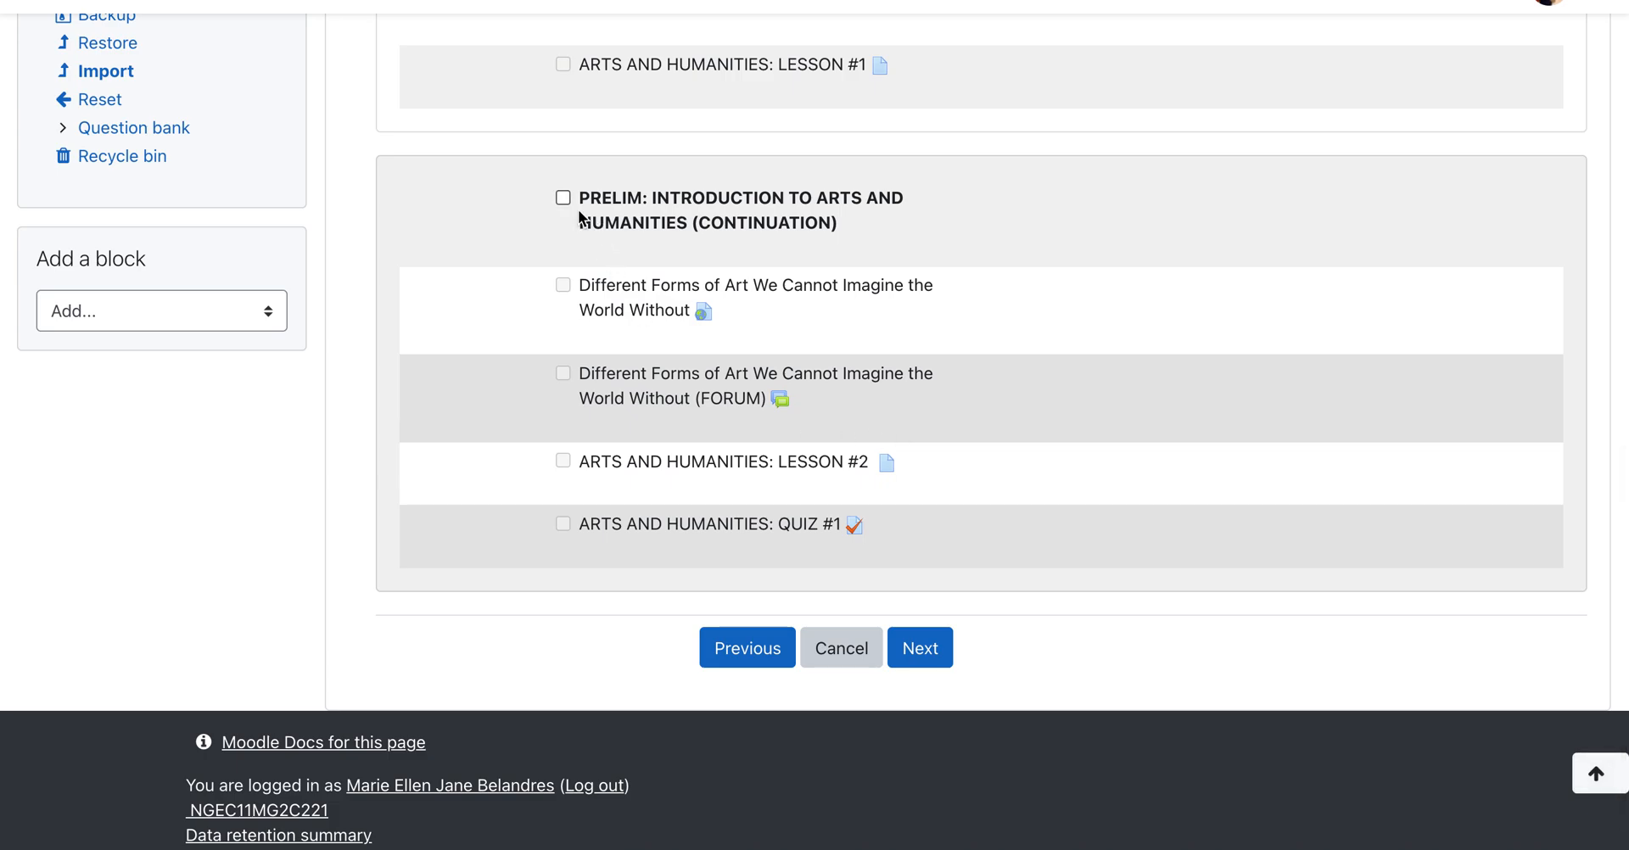
{"action": "left_click", "coordinate": [563, 198]}
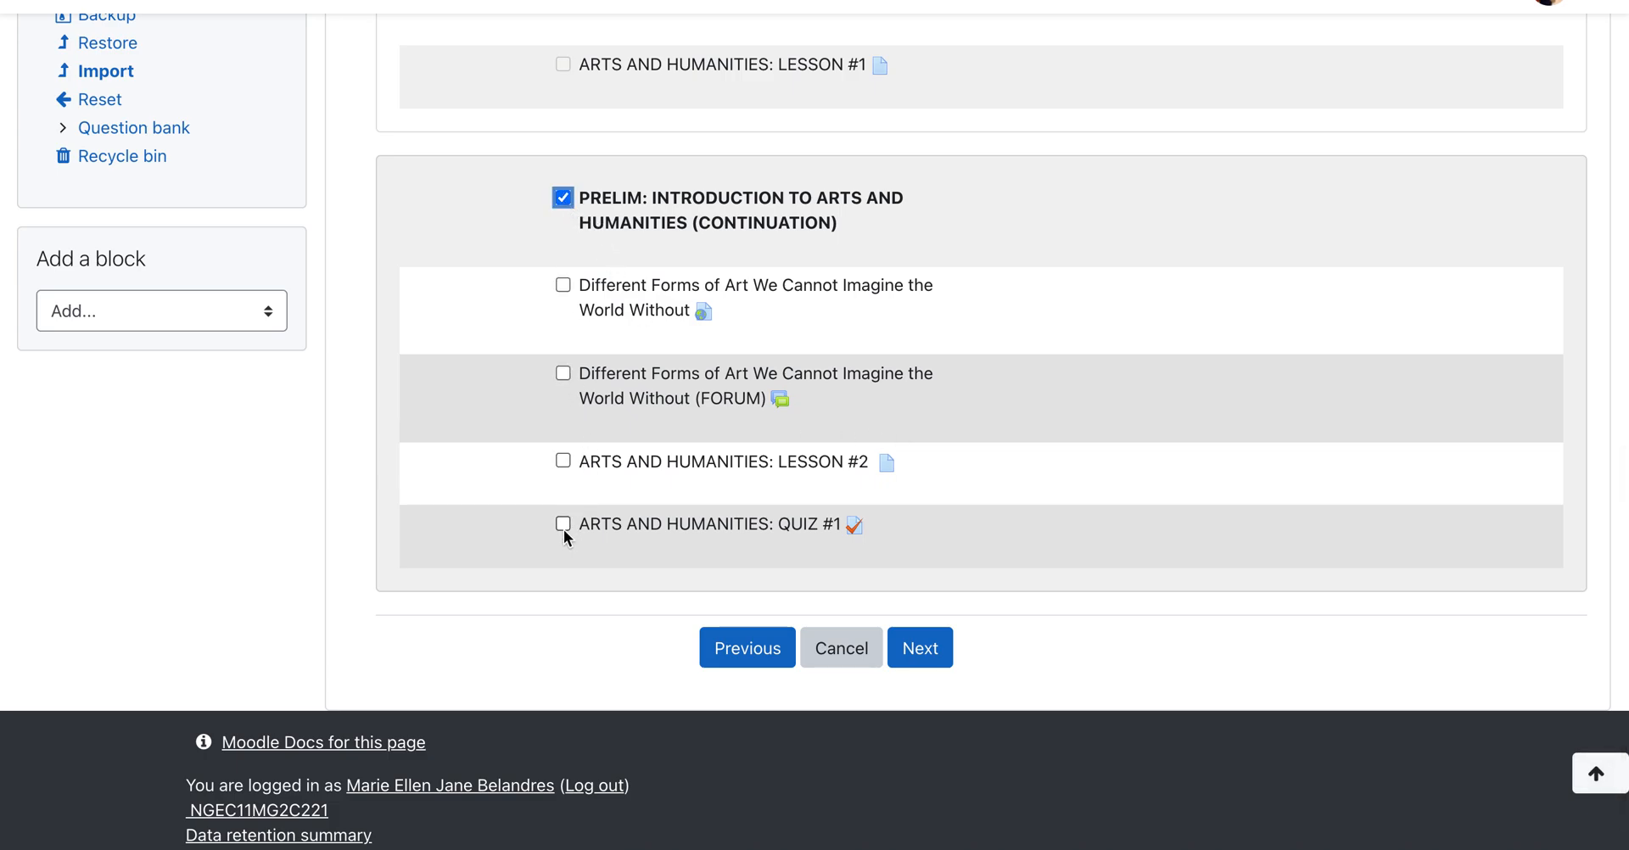
{"action": "left_click", "coordinate": [563, 524]}
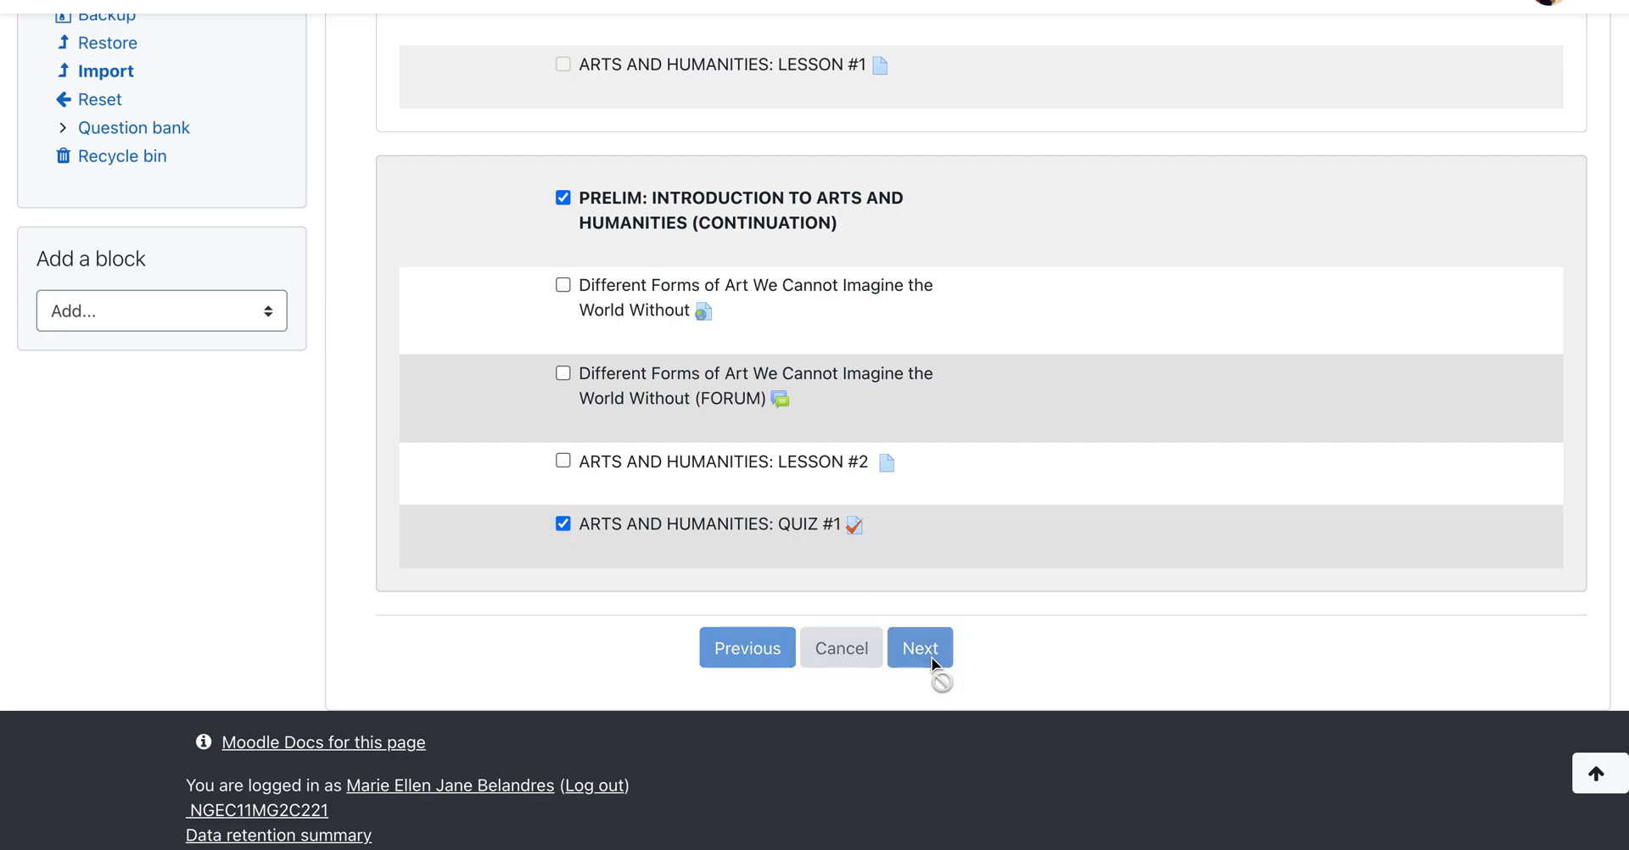
{"action": "left_click", "coordinate": [919, 647]}
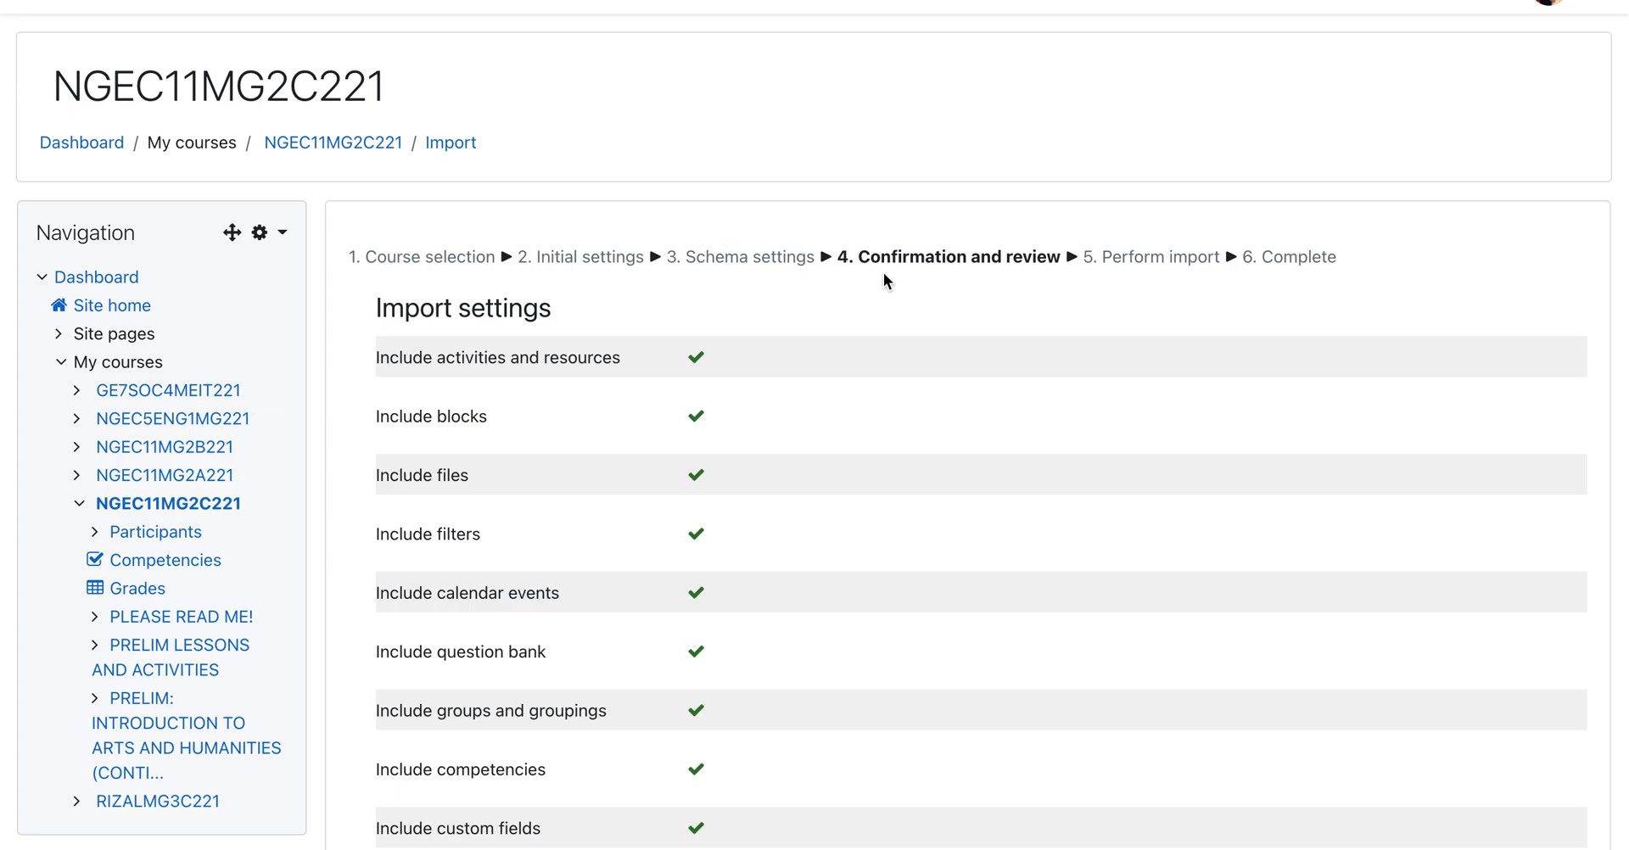
{"action": "mouse_move", "coordinate": [931, 322]}
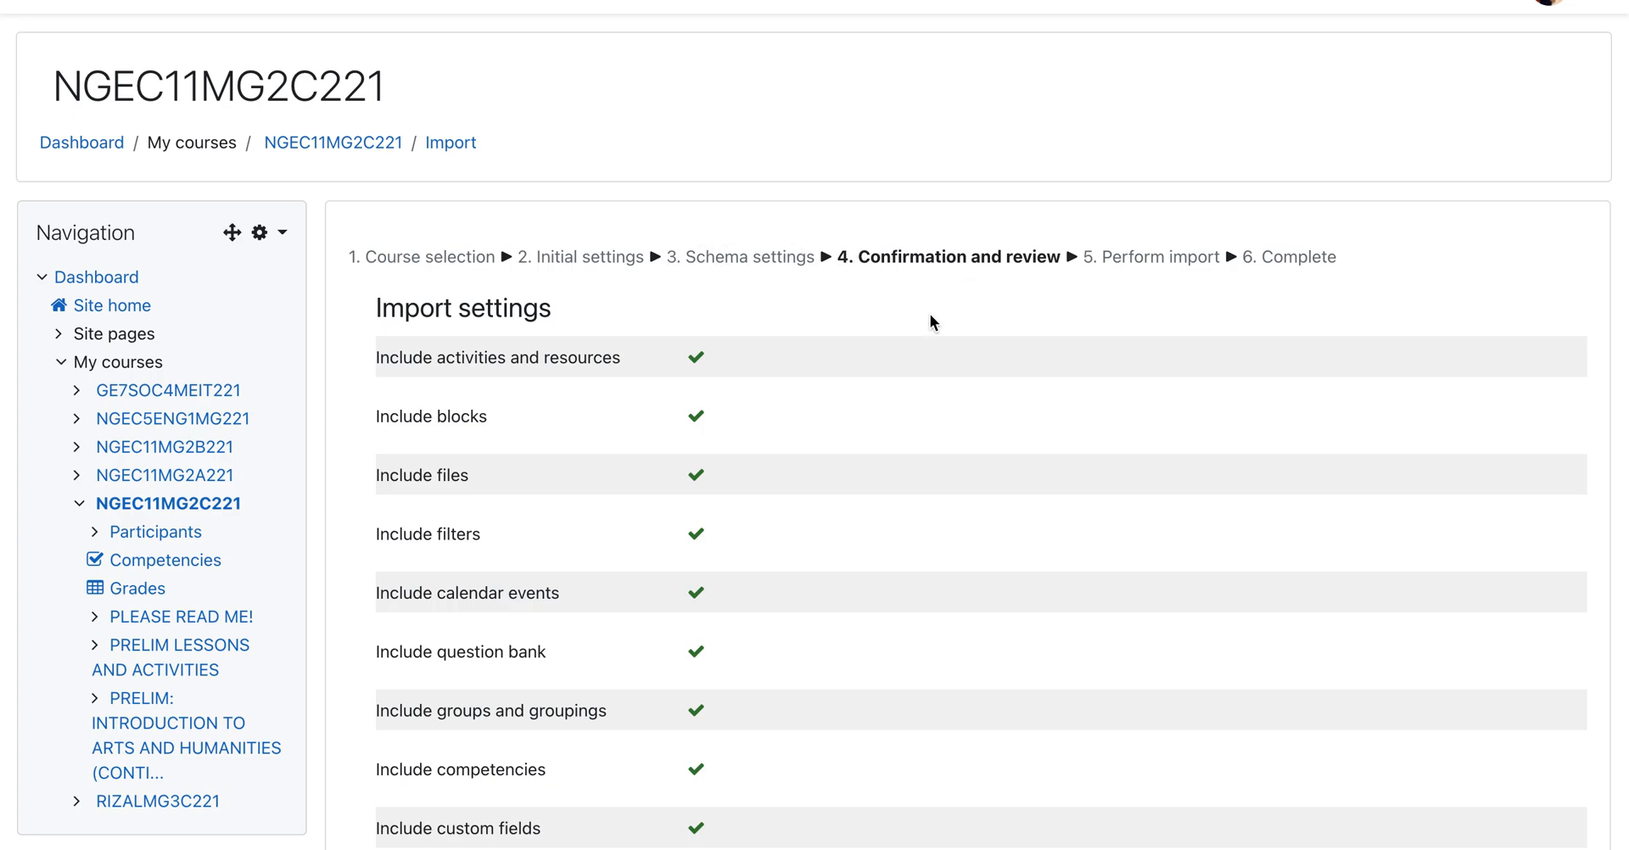
Review the included items and perform the import into NGEC11MG2C221.
{"action": "scroll", "scroll_direction": "down", "scroll_amount": 3}
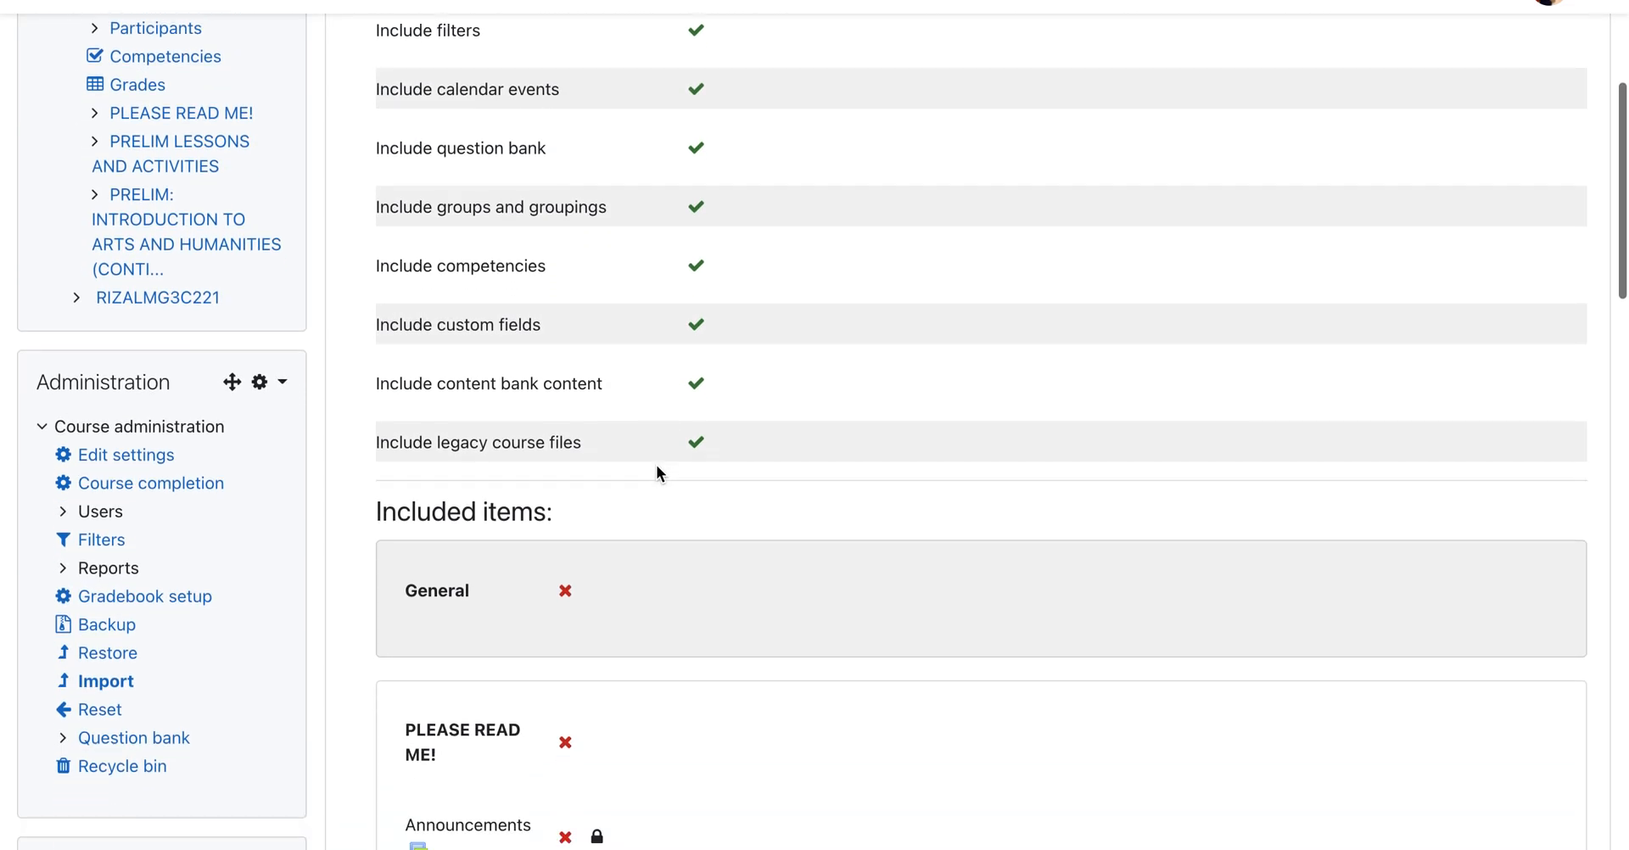
{"action": "scroll", "scroll_direction": "down", "scroll_amount": 3}
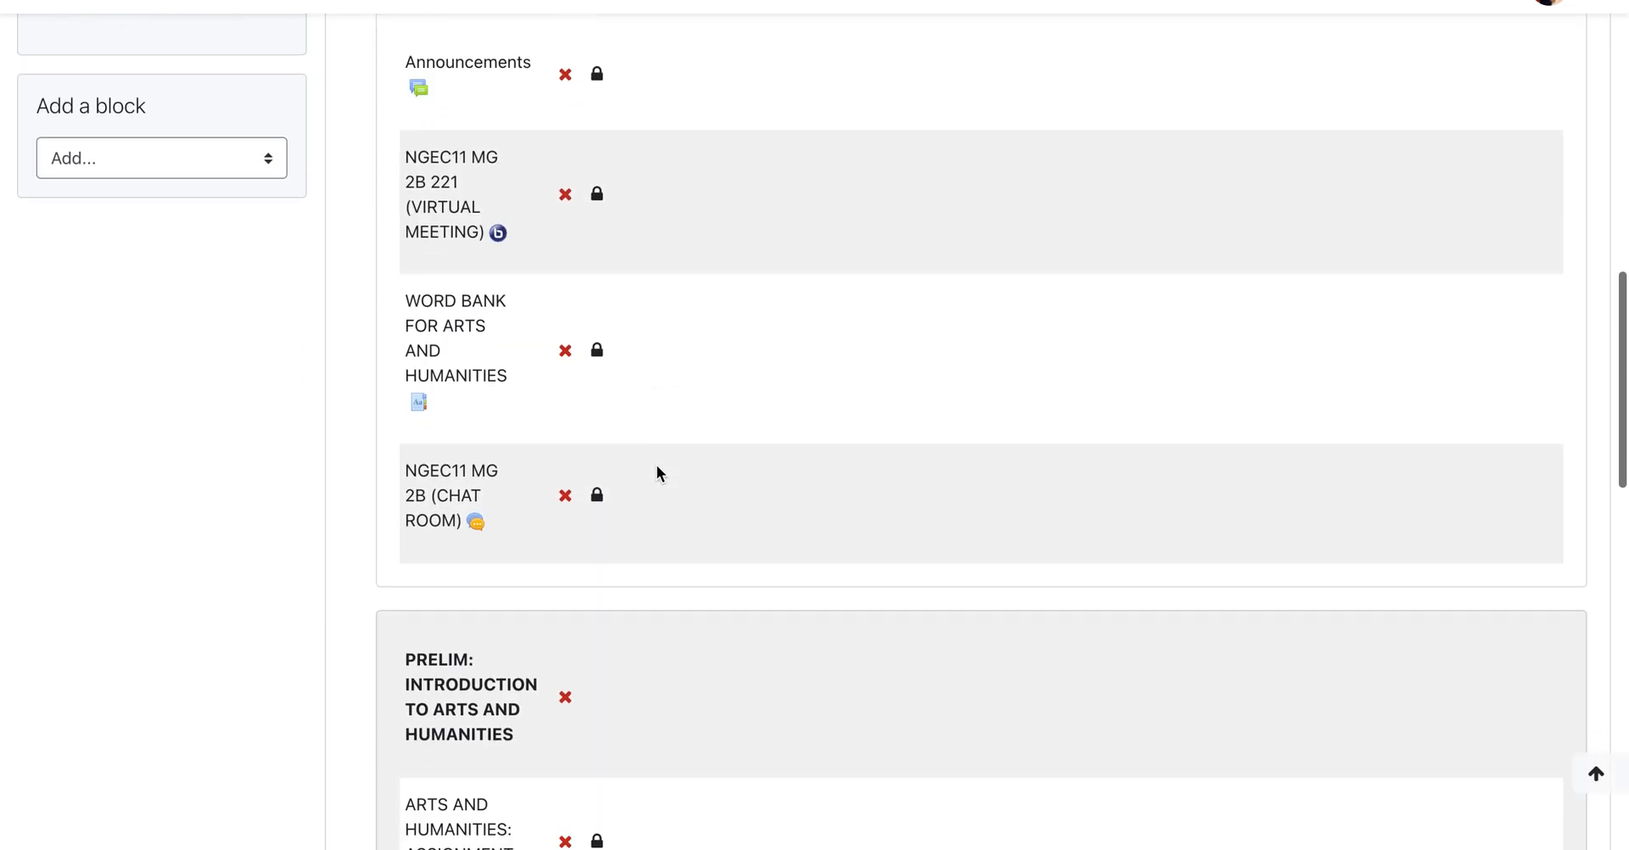
{"action": "scroll", "scroll_direction": "down", "scroll_amount": 3}
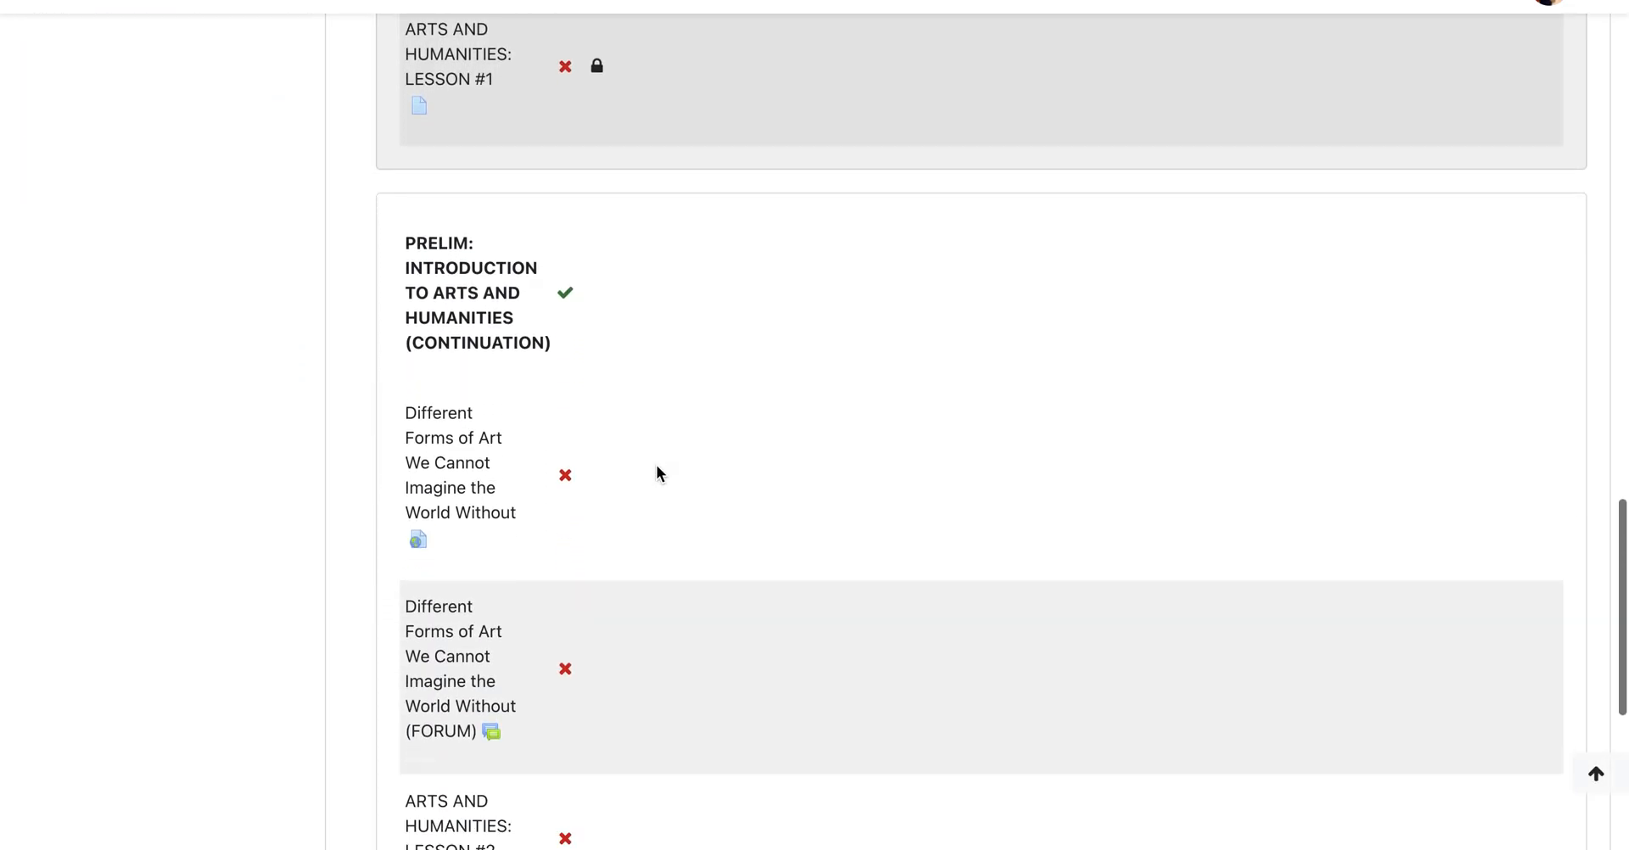
{"action": "scroll", "scroll_direction": "down", "scroll_amount": 3}
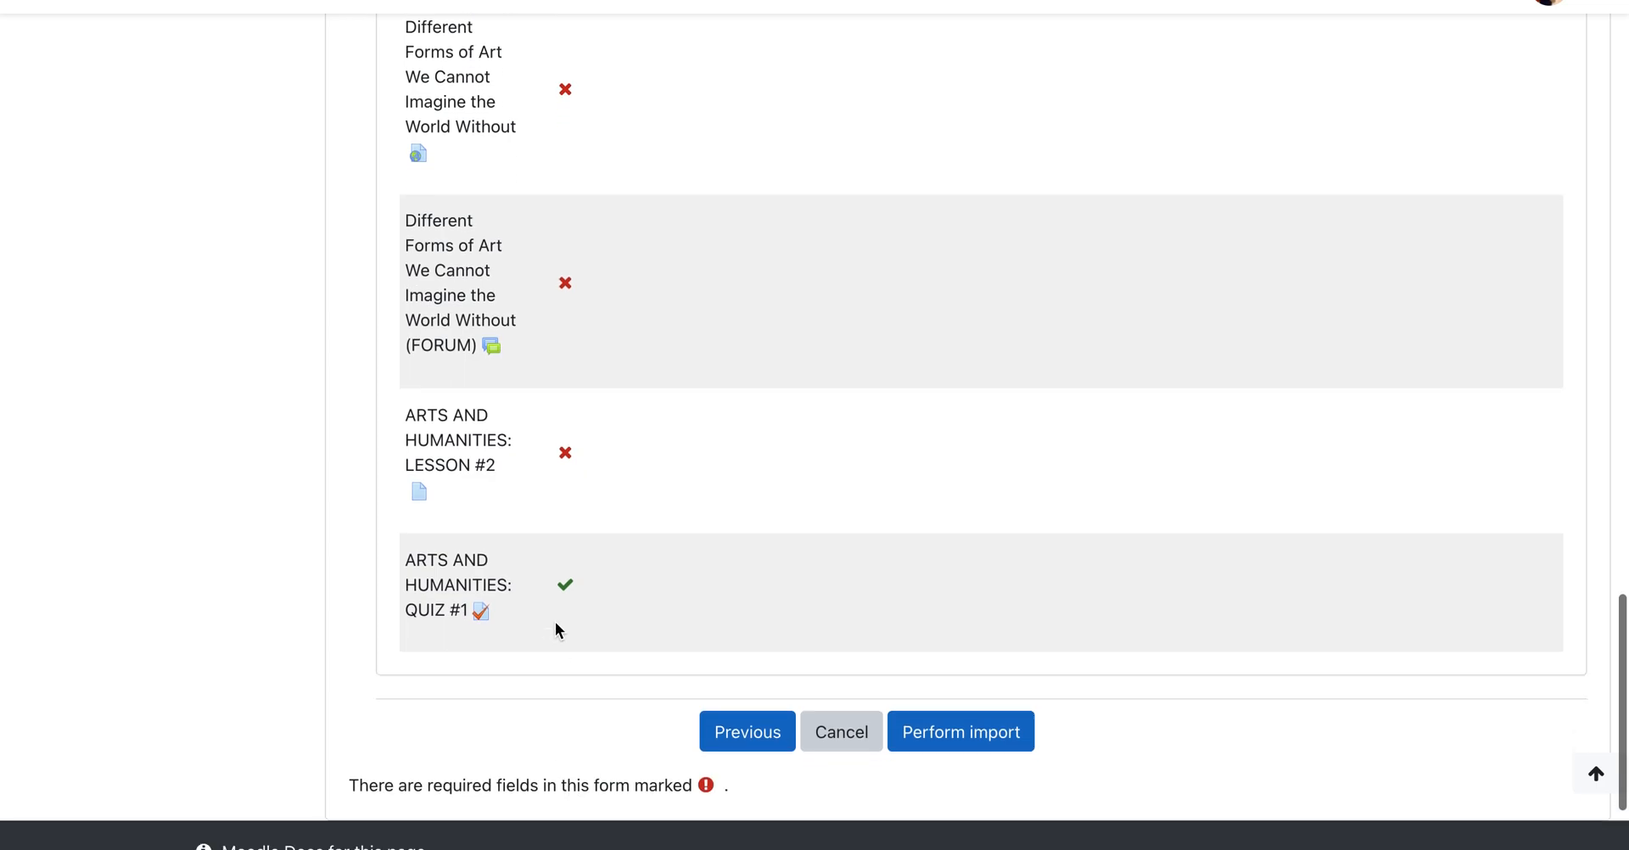
{"action": "mouse_move", "coordinate": [961, 731]}
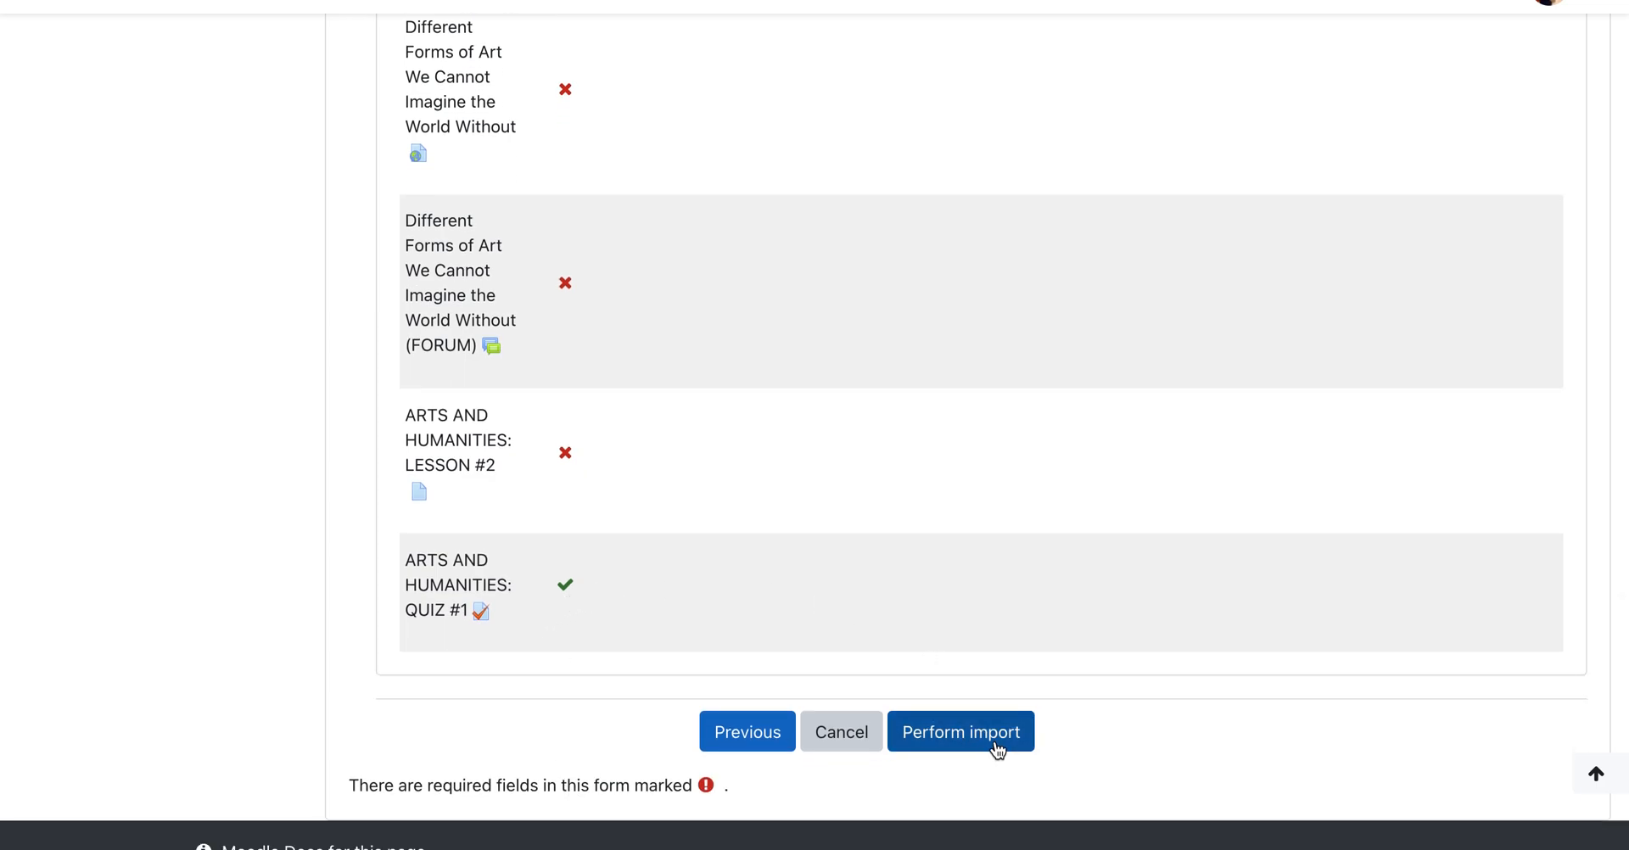
{"action": "left_click", "coordinate": [959, 731]}
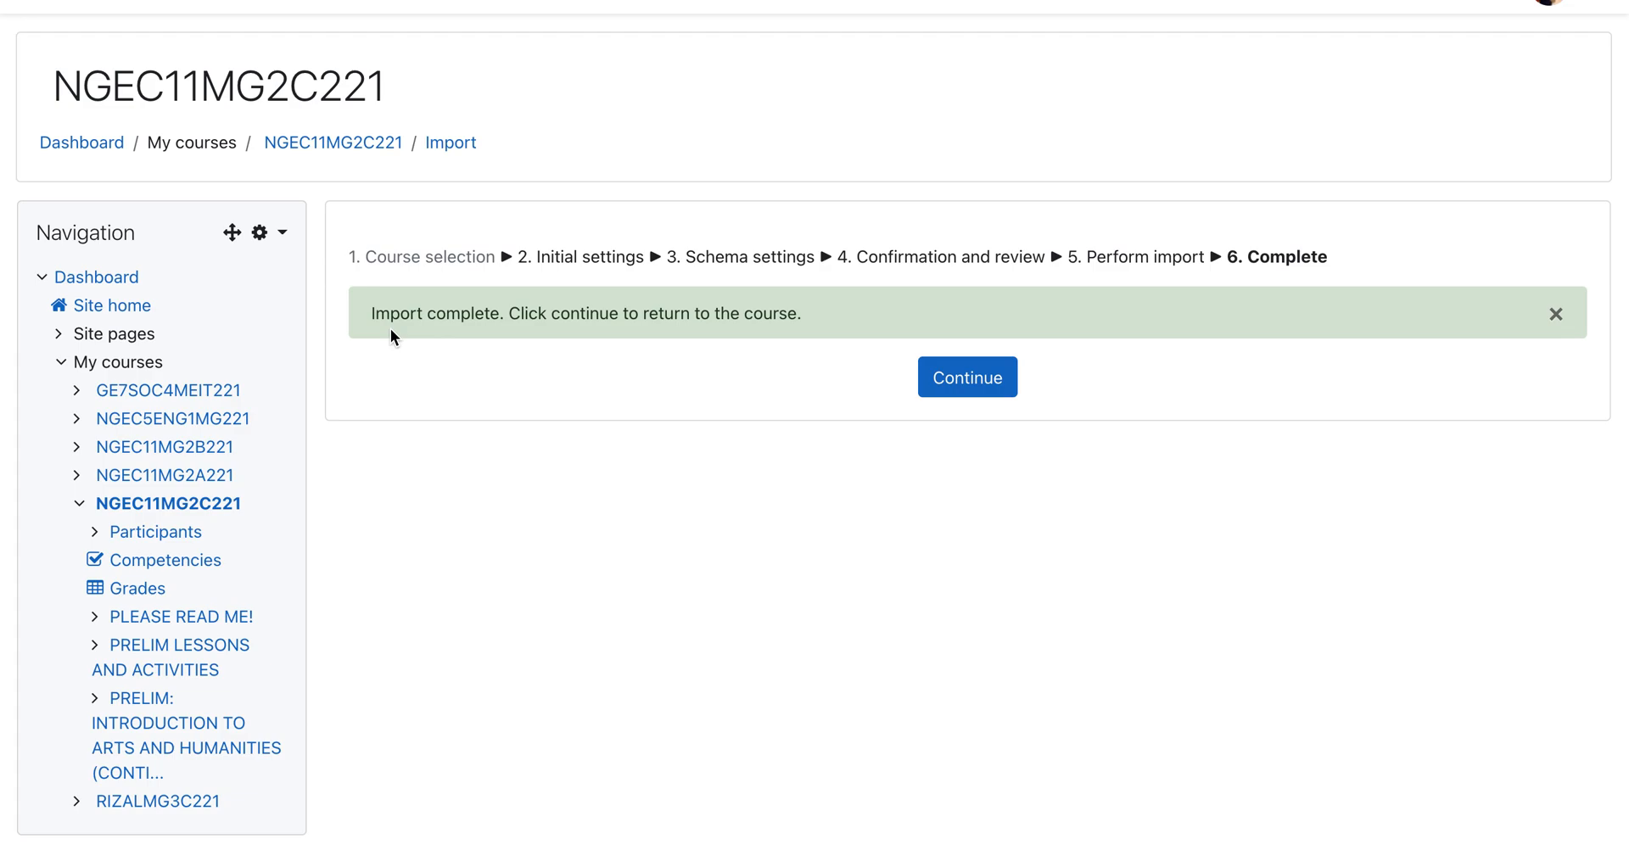
{"action": "mouse_move", "coordinate": [967, 375]}
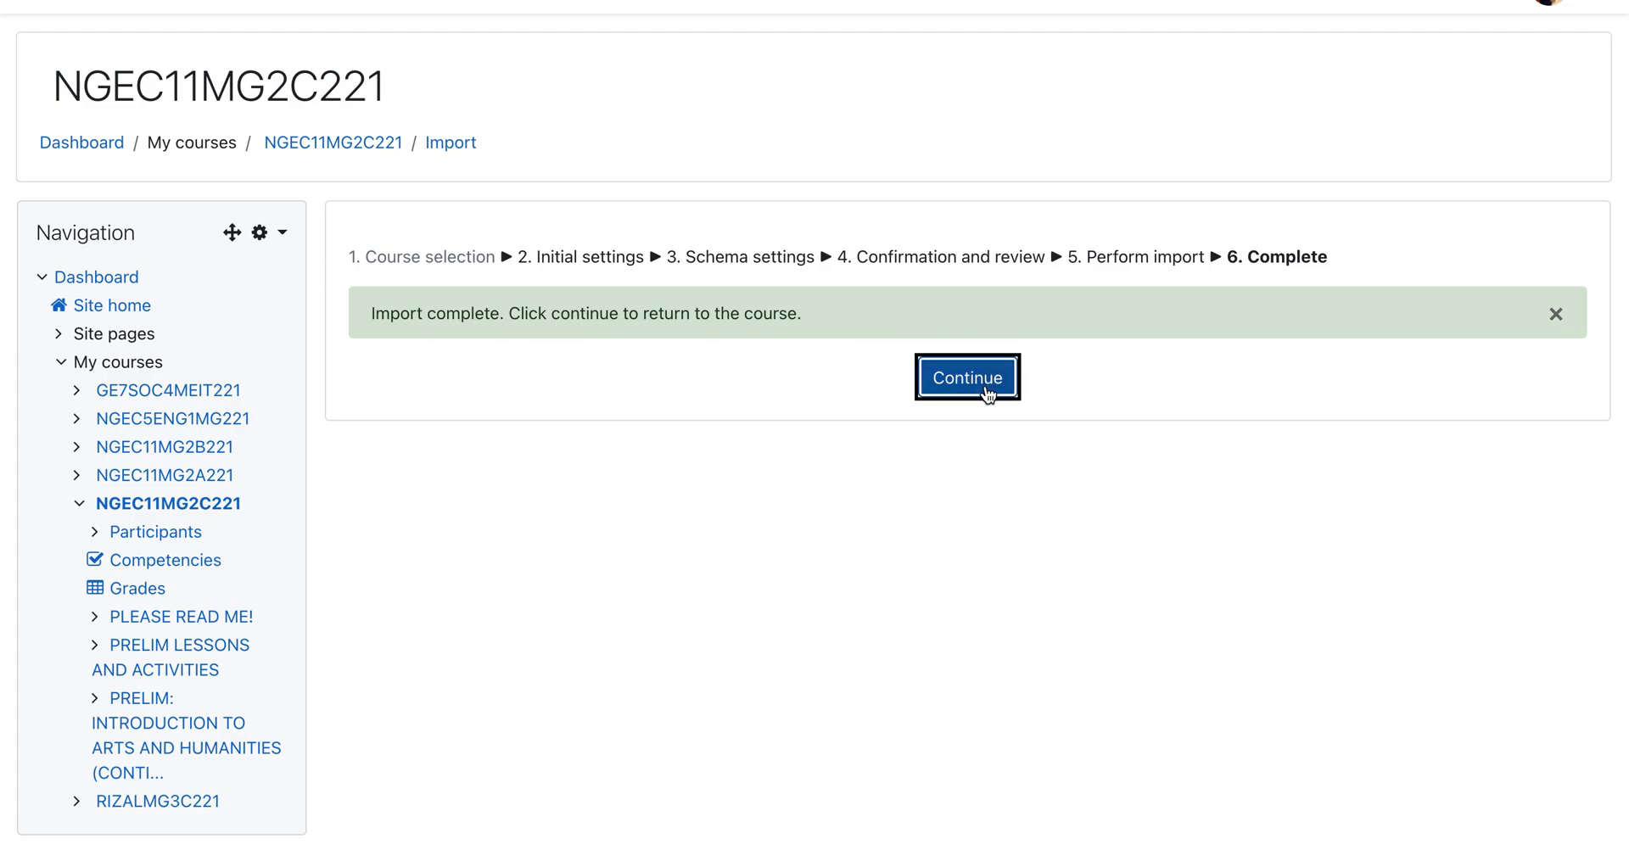
Continue from the Import complete page back to the course.
{"action": "left_click", "coordinate": [966, 376]}
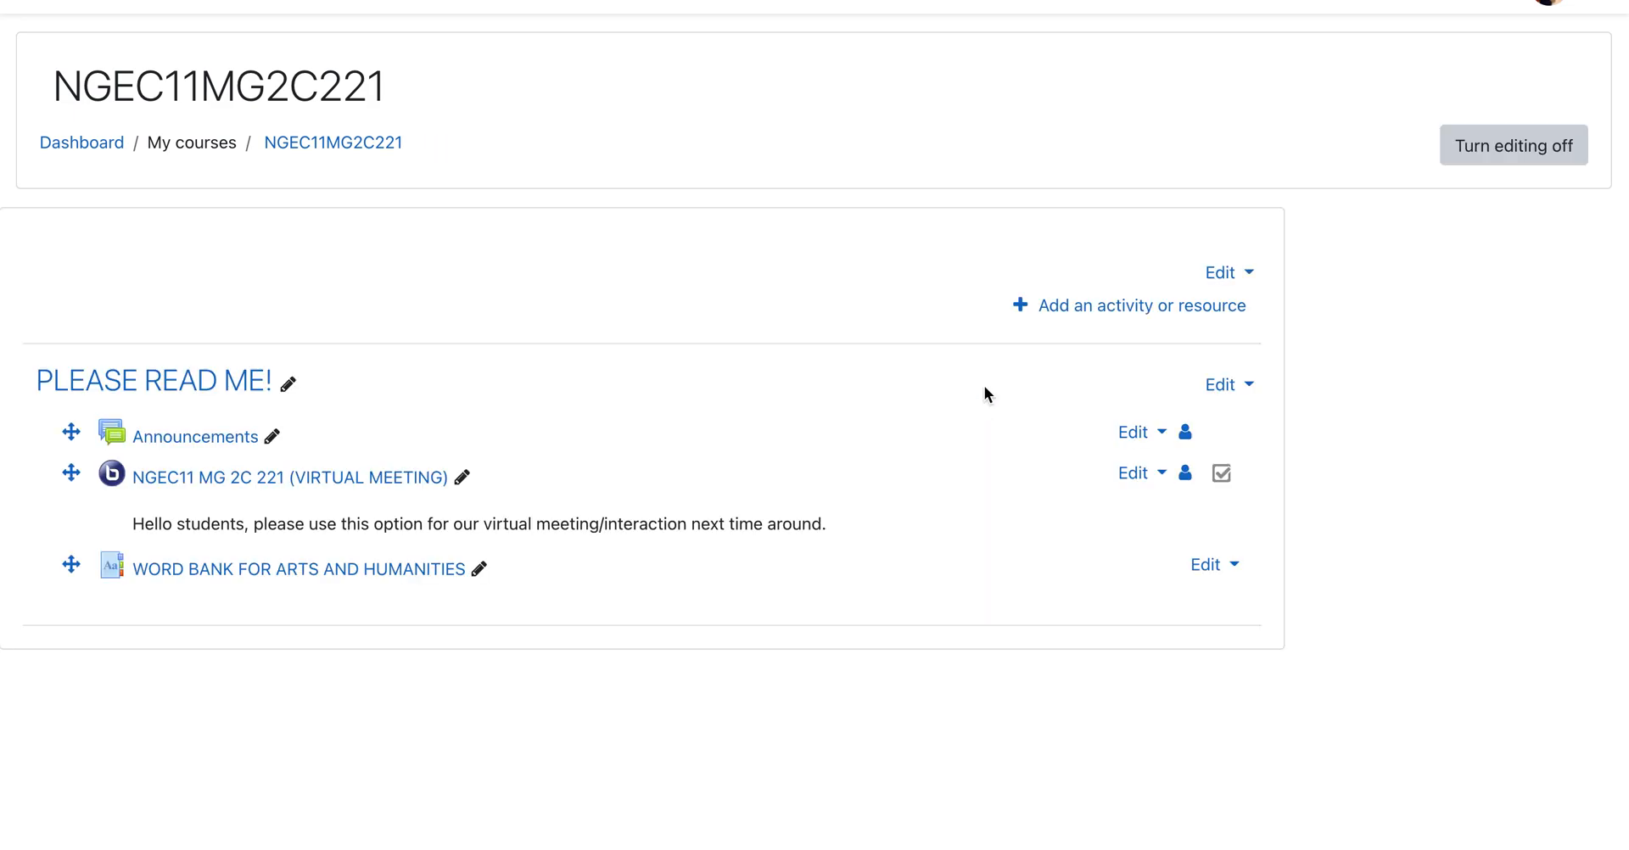
Open ARTS AND HUMANITIES: QUIZ #1 from the continuation section.
{"action": "scroll", "scroll_direction": "down", "scroll_amount": 3}
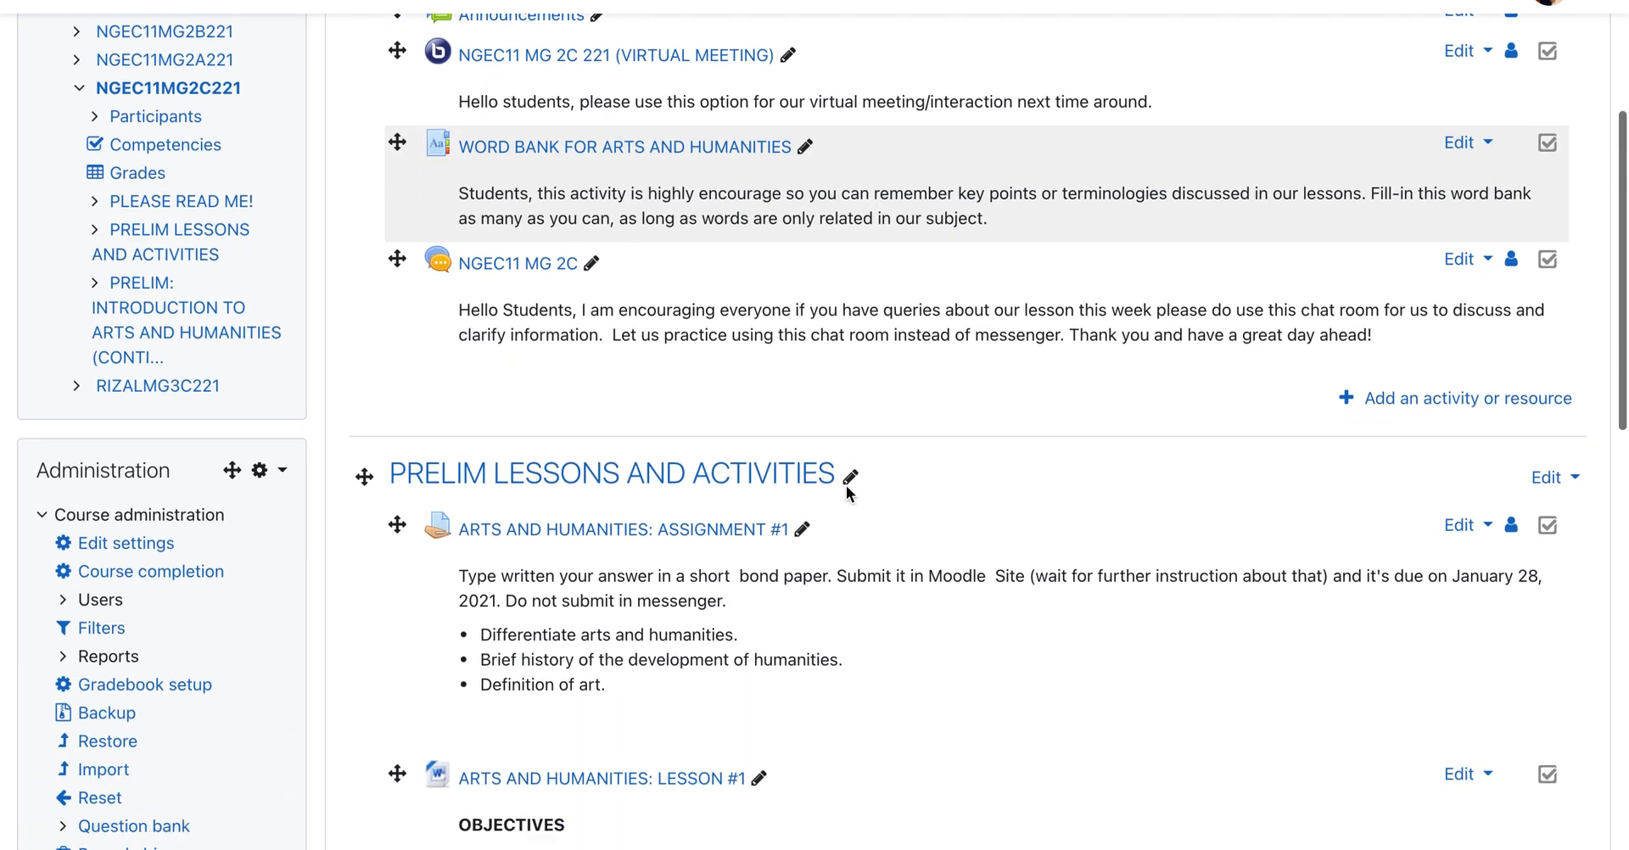
{"action": "scroll", "scroll_direction": "down", "scroll_amount": 3}
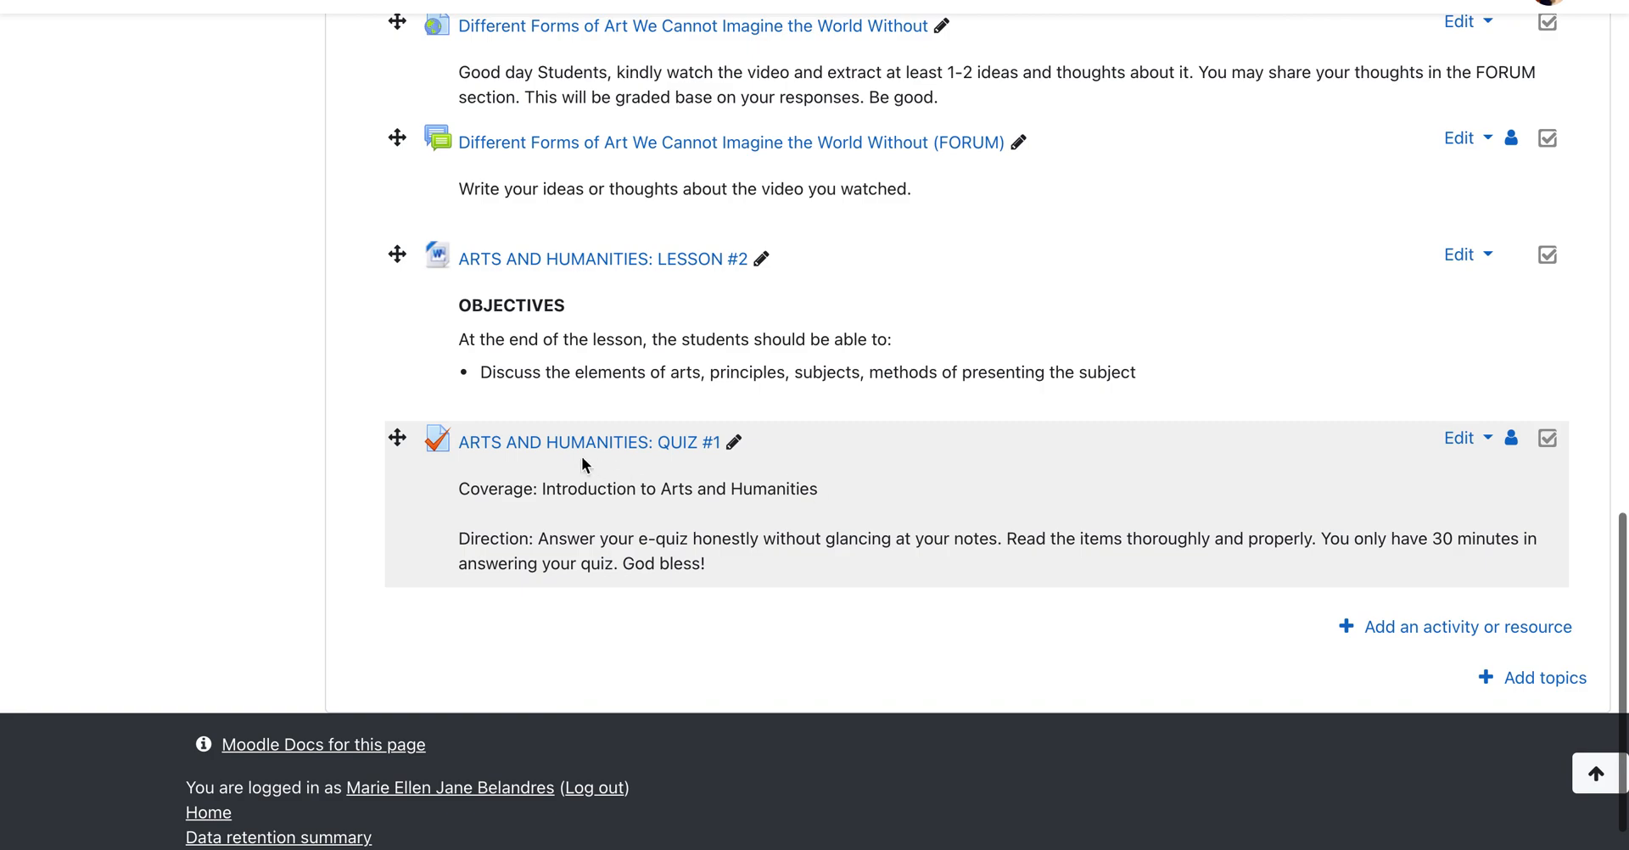
{"action": "mouse_move", "coordinate": [460, 470]}
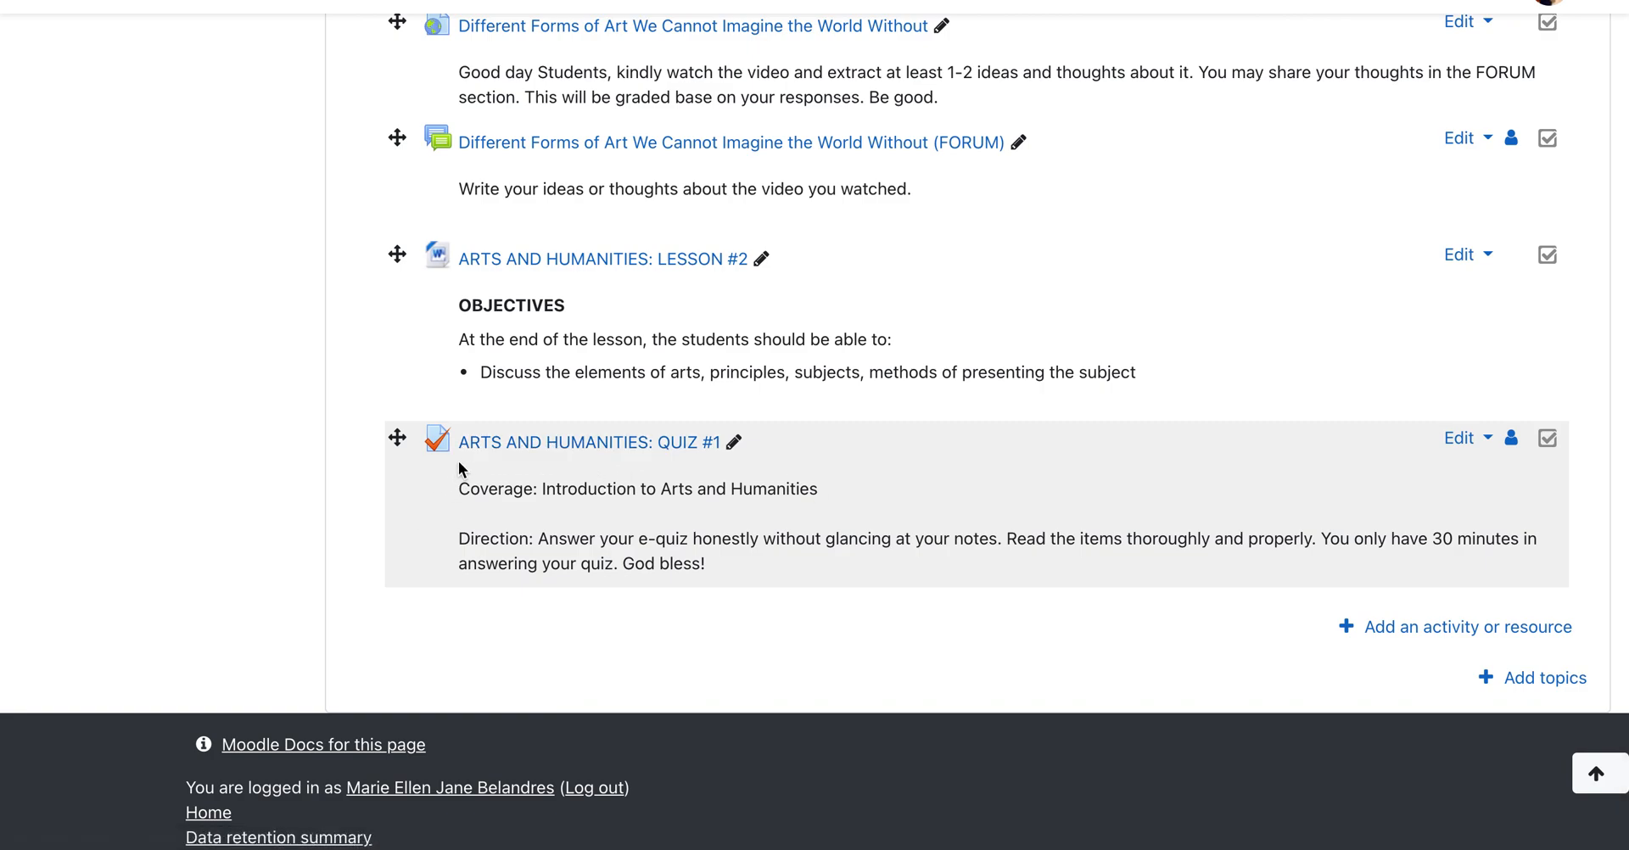
{"action": "mouse_move", "coordinate": [589, 442]}
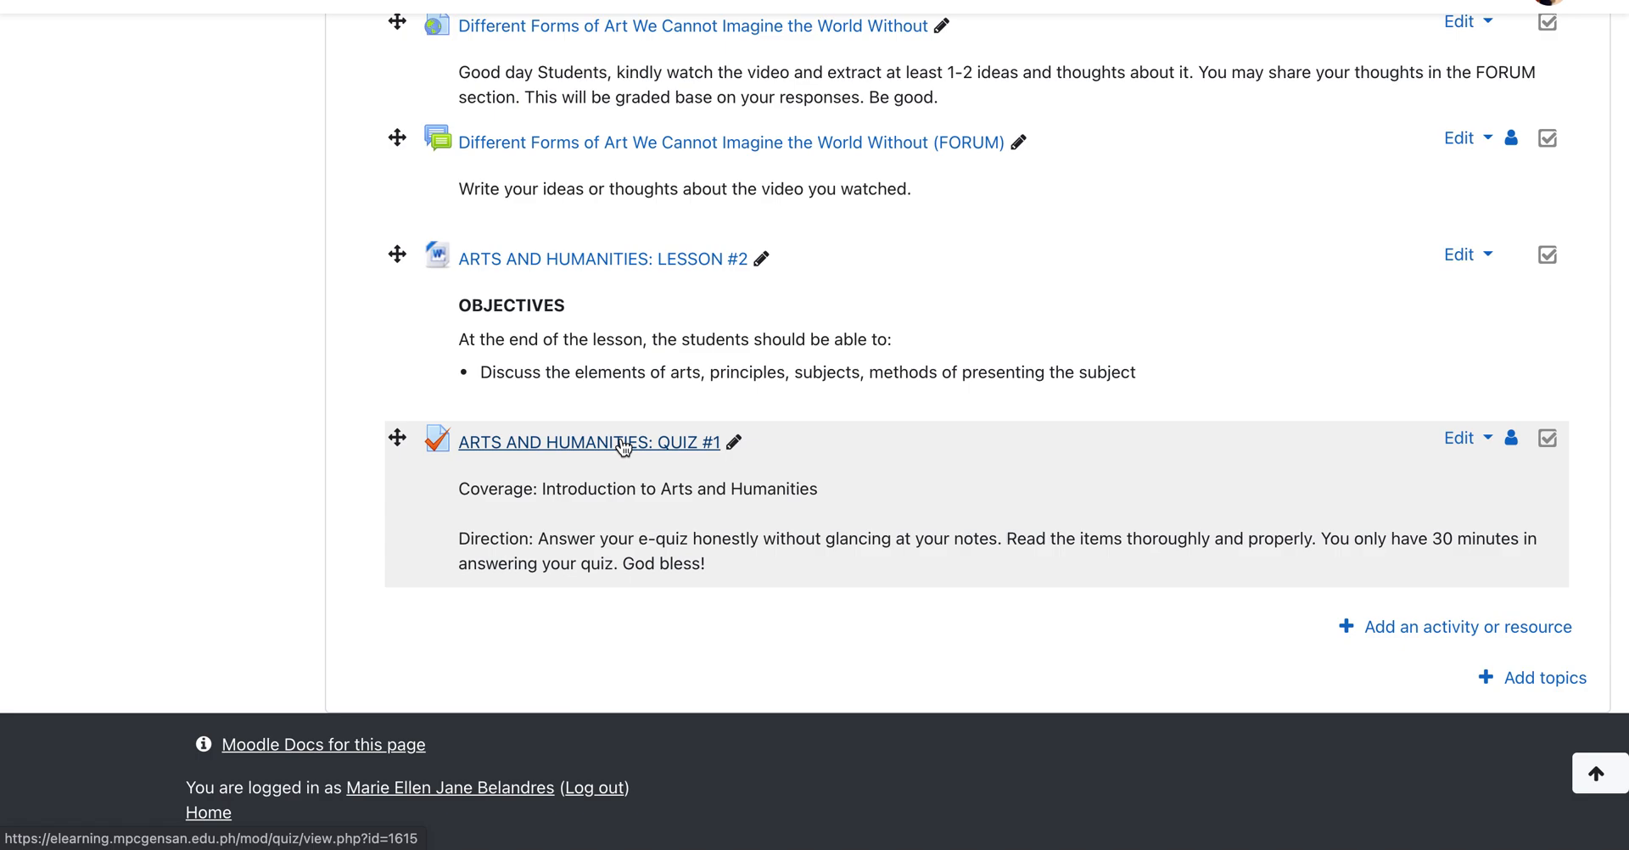
{"action": "left_click", "coordinate": [589, 442]}
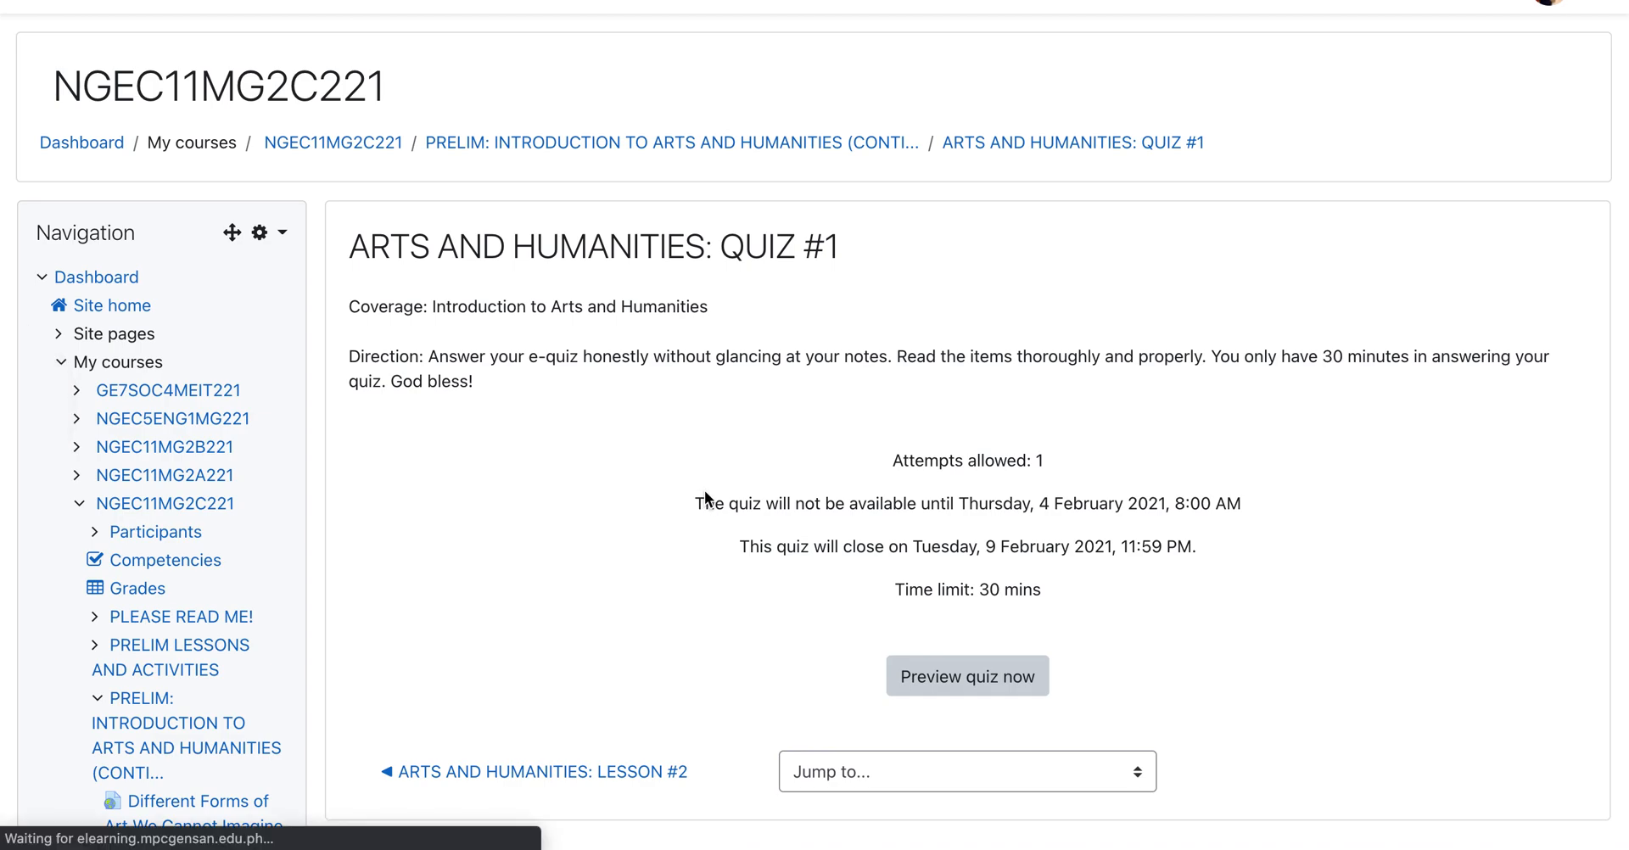
Return via the breadcrumb and browse the sections, including the imported PRELIM continuation.
{"action": "left_click", "coordinate": [333, 143]}
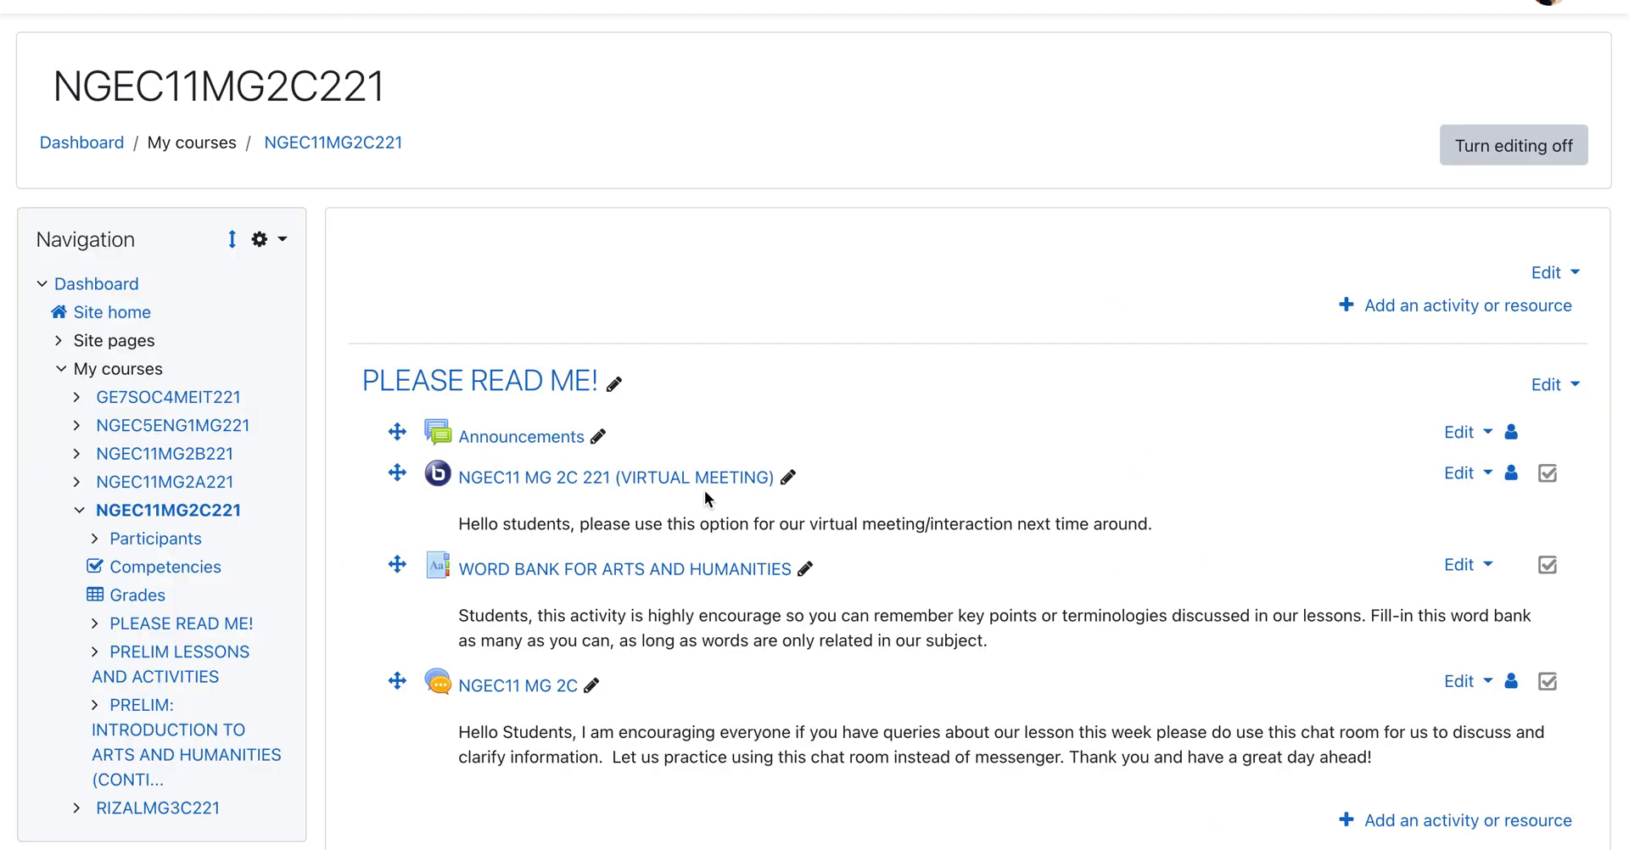
{"action": "scroll", "scroll_direction": "down", "scroll_amount": 3}
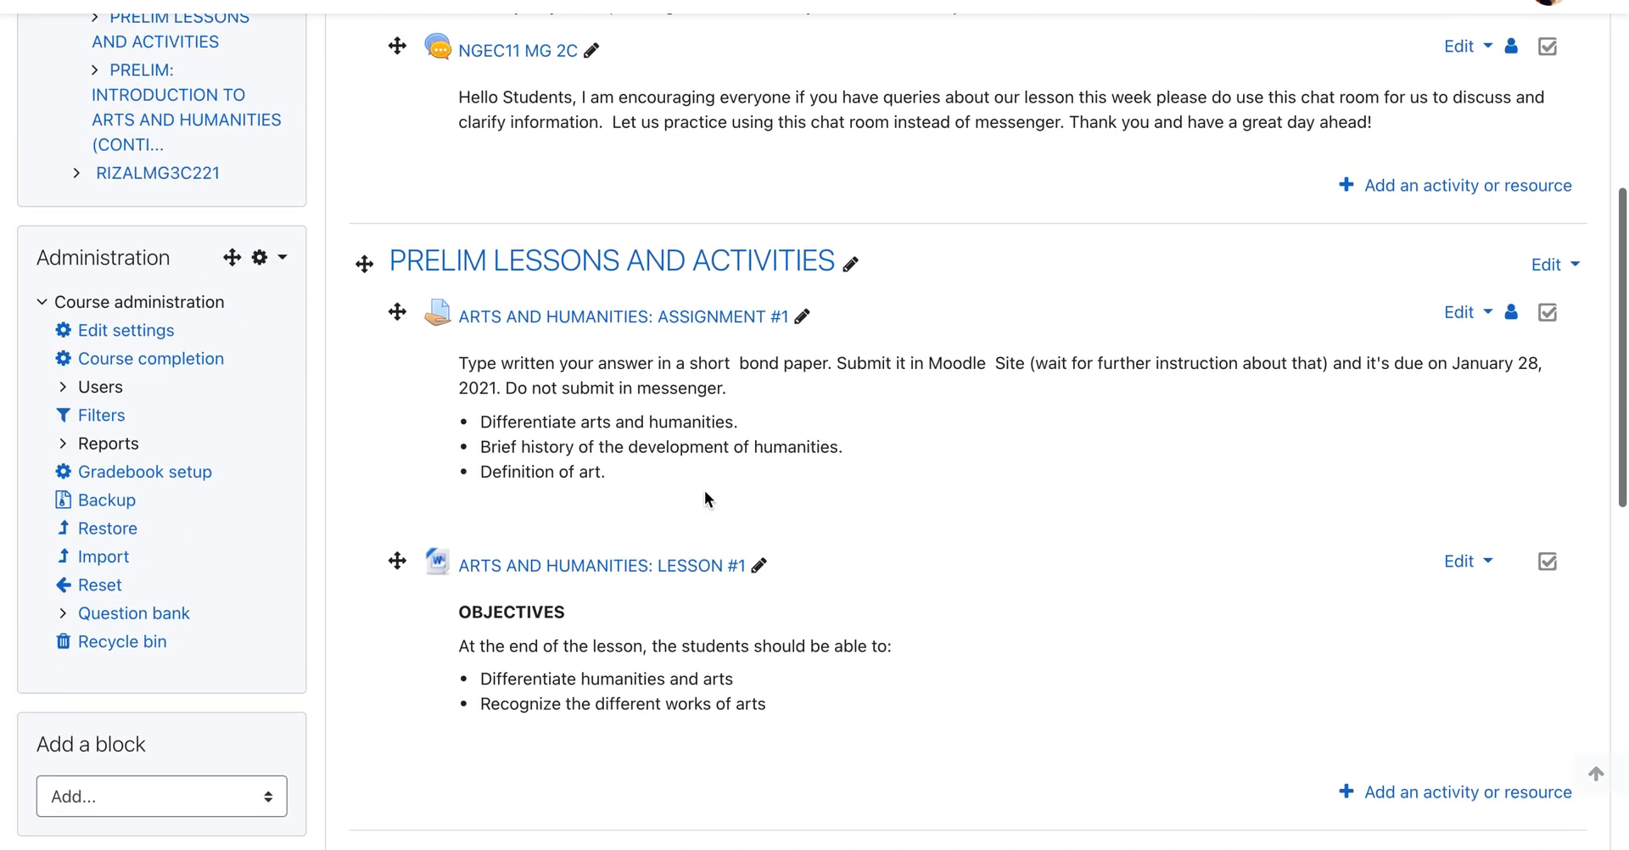
{"action": "scroll", "scroll_direction": "up", "scroll_amount": 3}
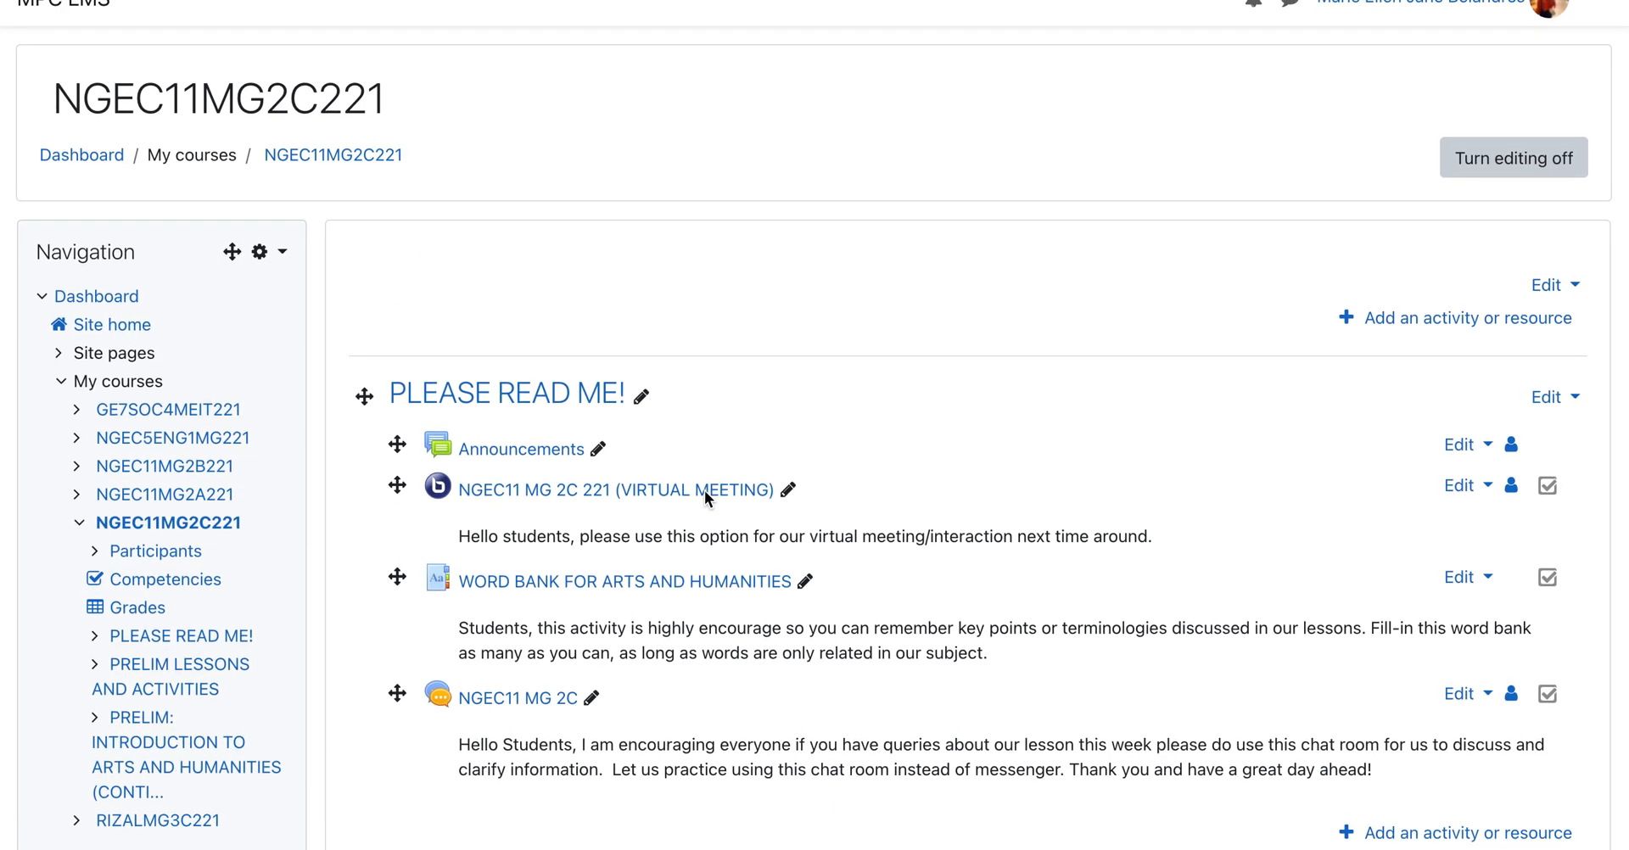
{"action": "scroll", "scroll_direction": "down", "scroll_amount": 3}
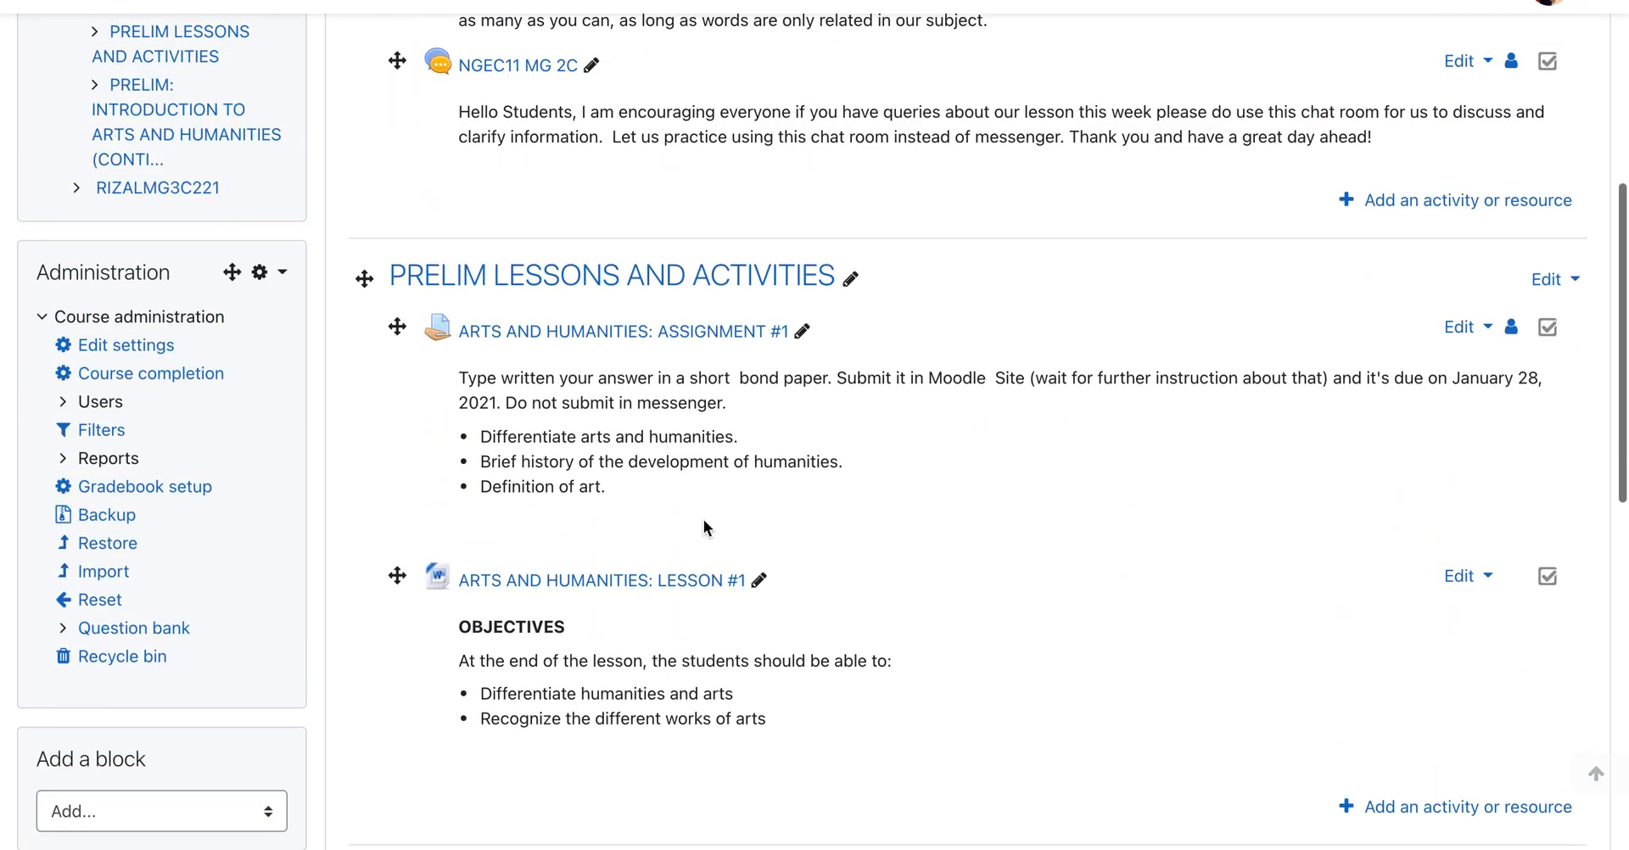
{"action": "mouse_move", "coordinate": [371, 513]}
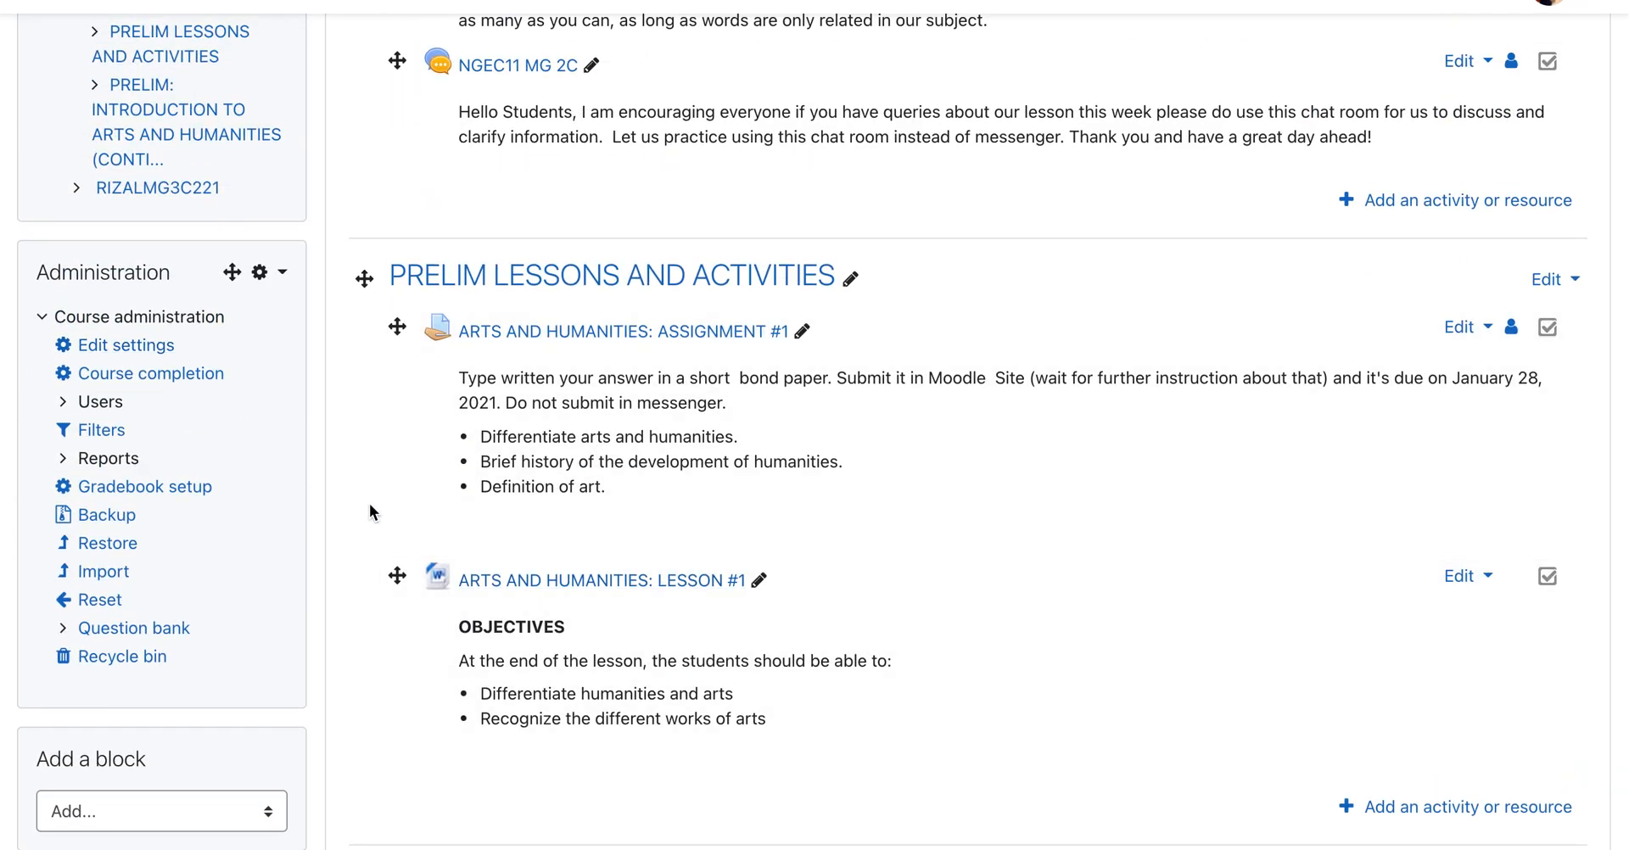
{"action": "scroll", "scroll_direction": "down", "scroll_amount": 3}
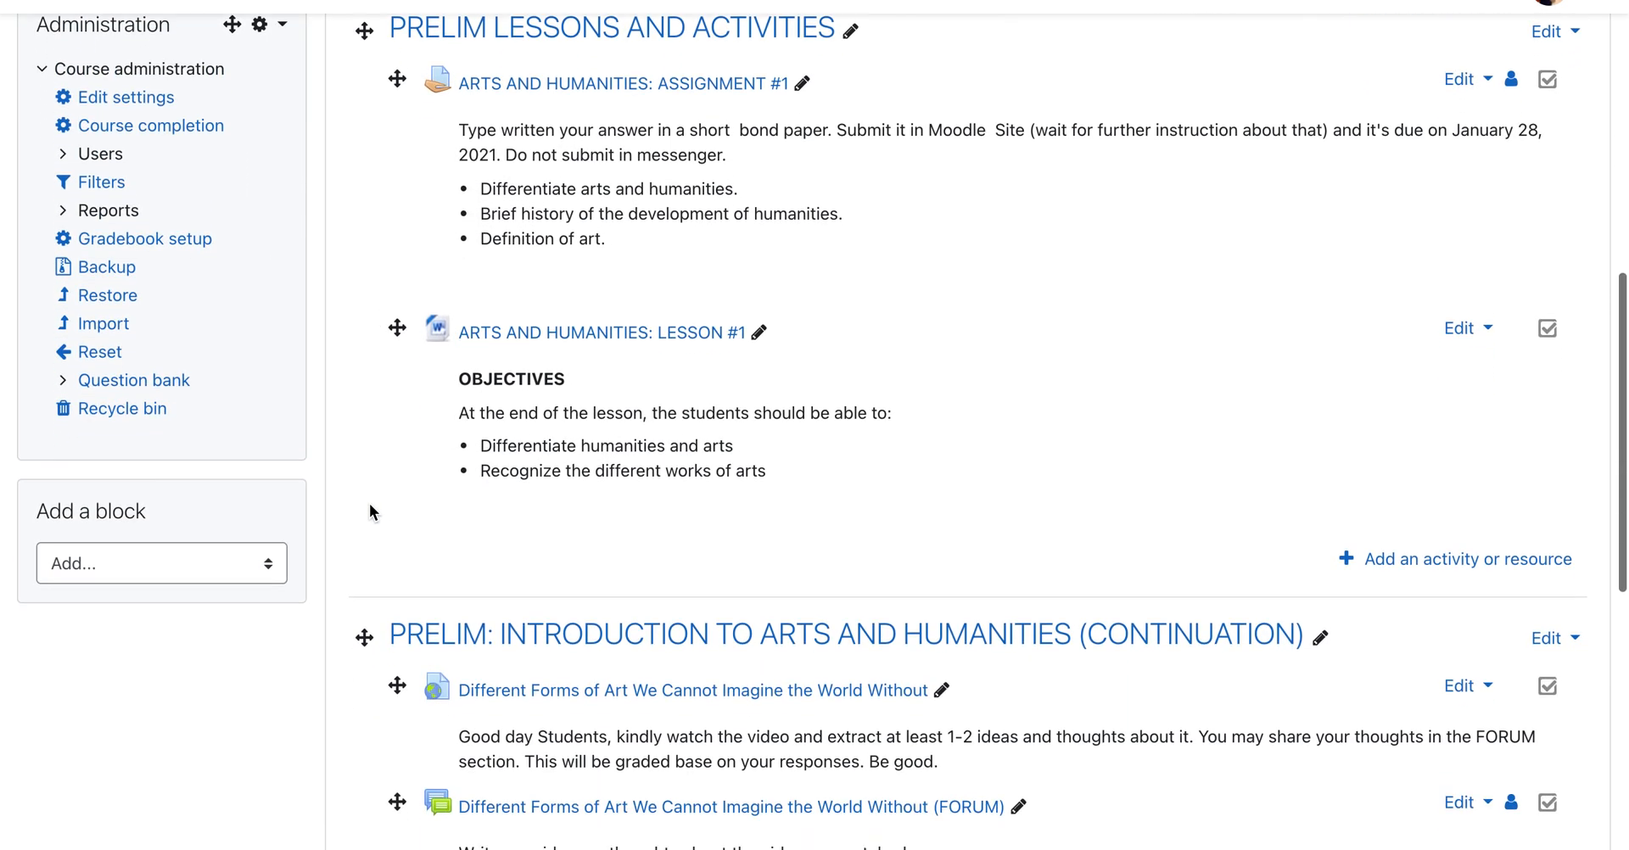
{"action": "scroll", "scroll_direction": "down", "scroll_amount": 3}
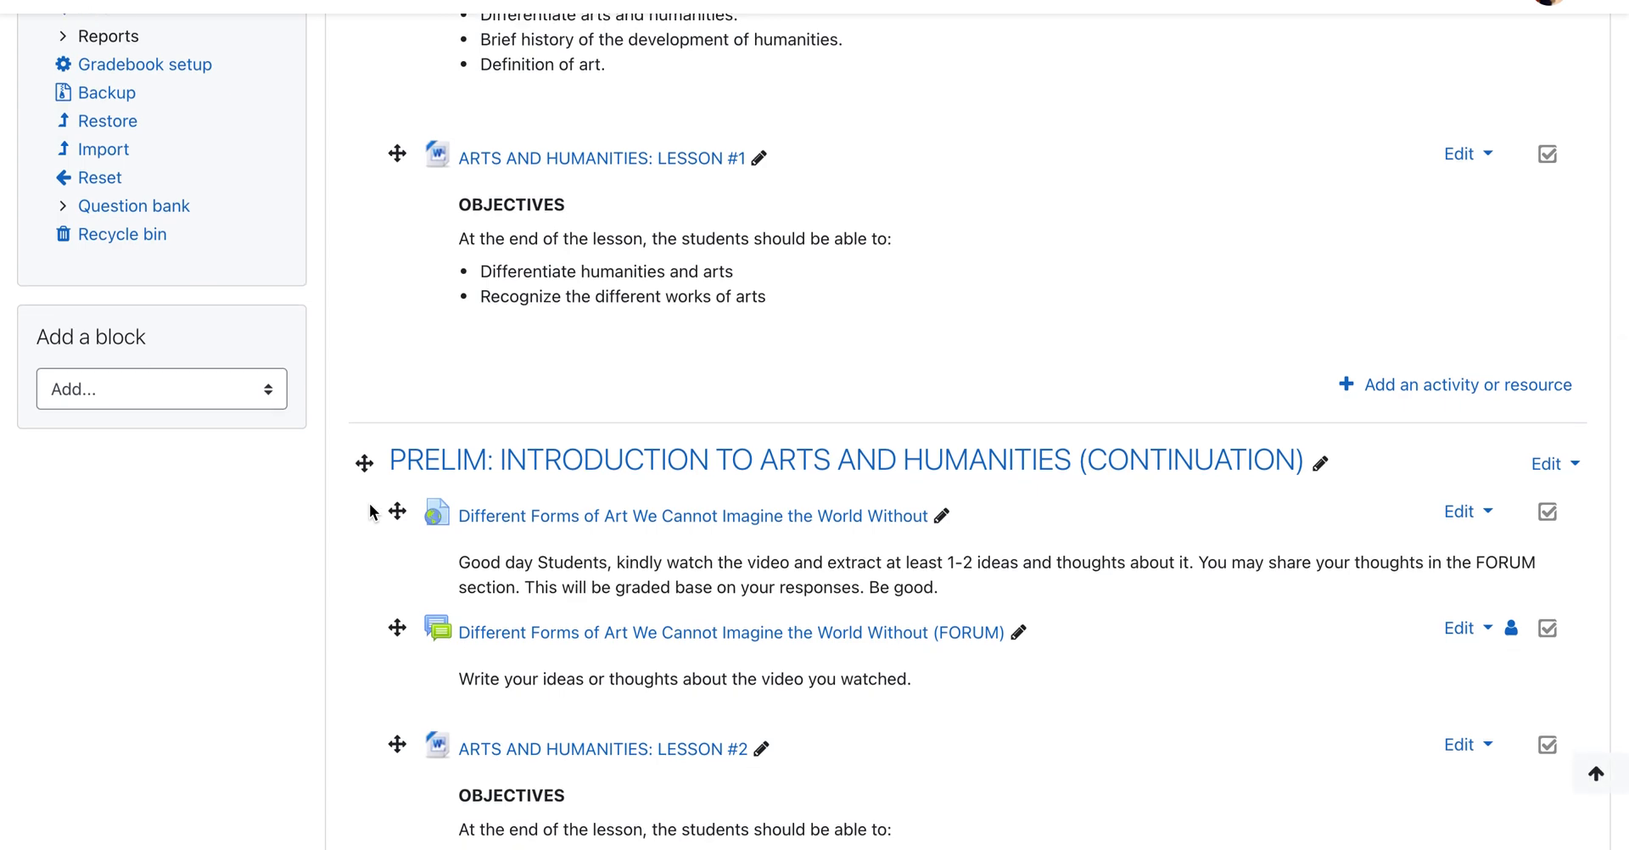